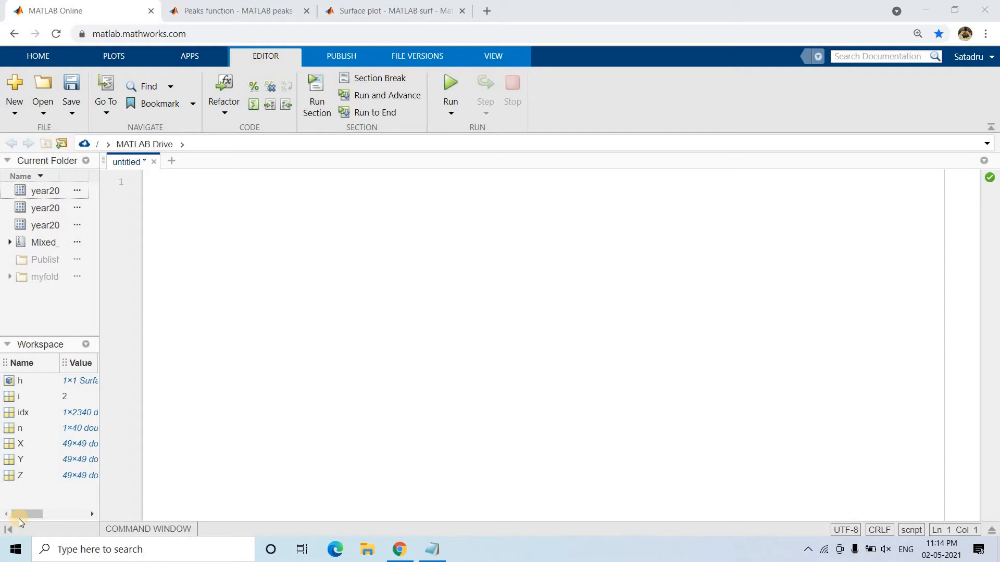
Start the script with clc, clear all, close all and warning off lines.
left_click(156, 183)
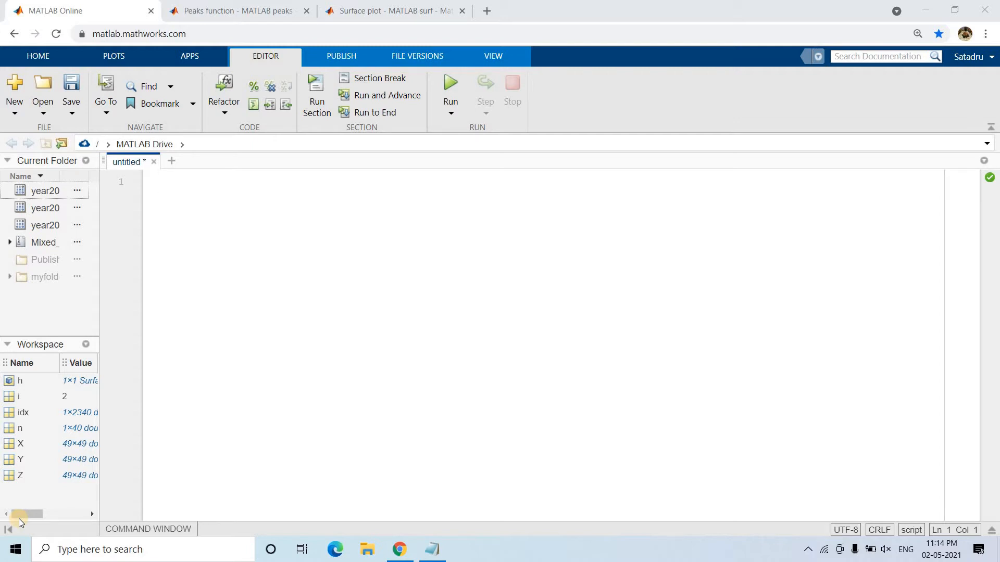
left_click(156, 181)
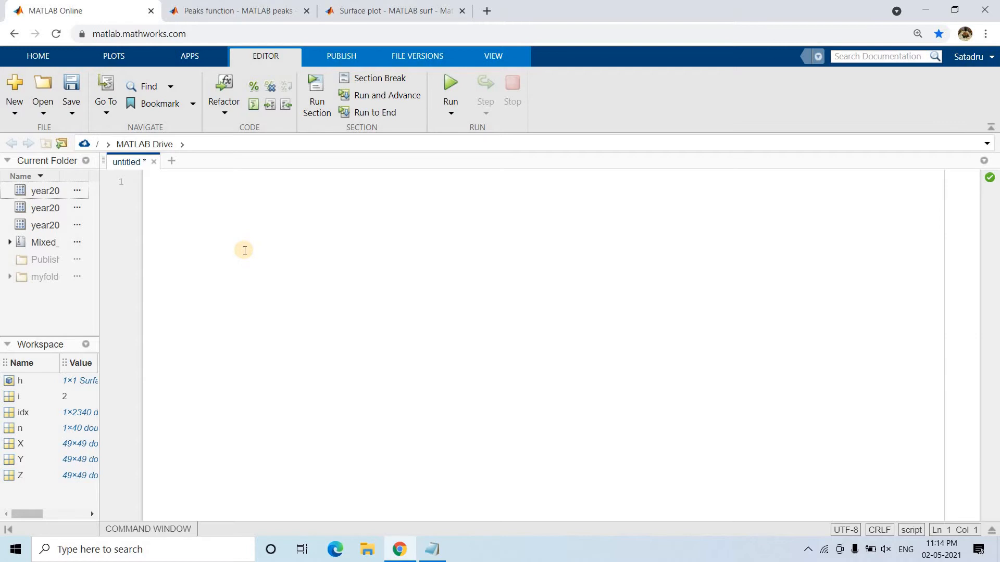
type("c")
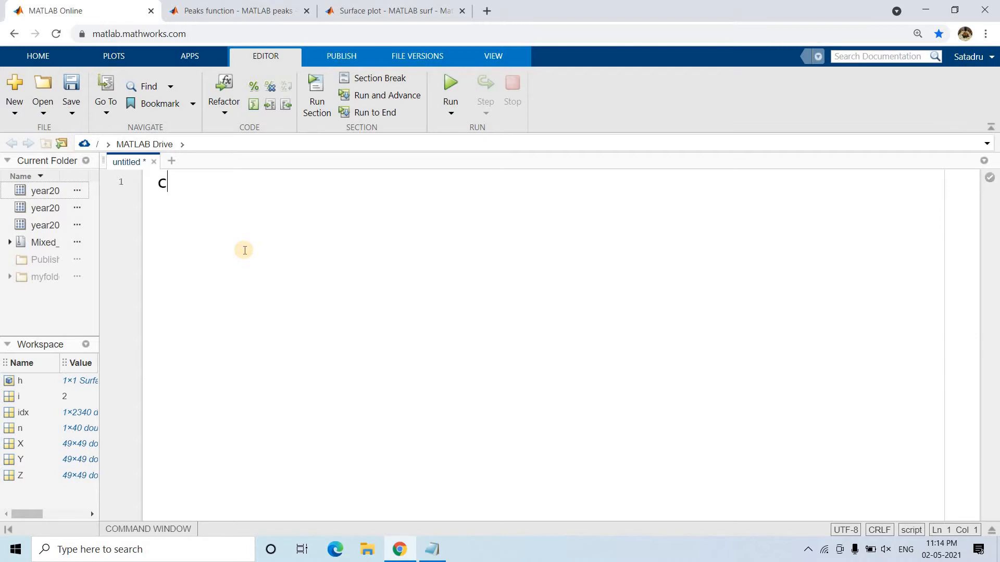
type("lc")
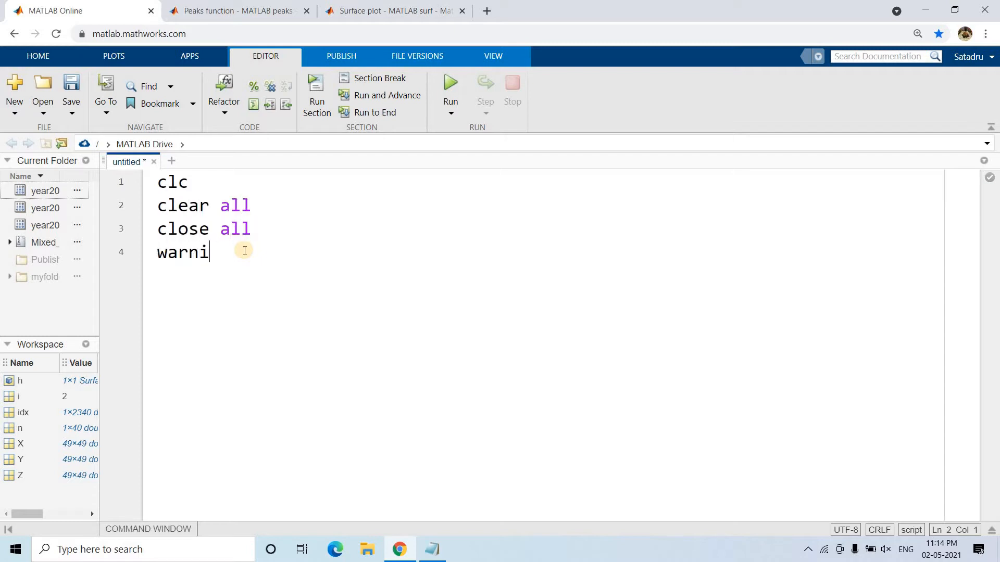
type("ng off")
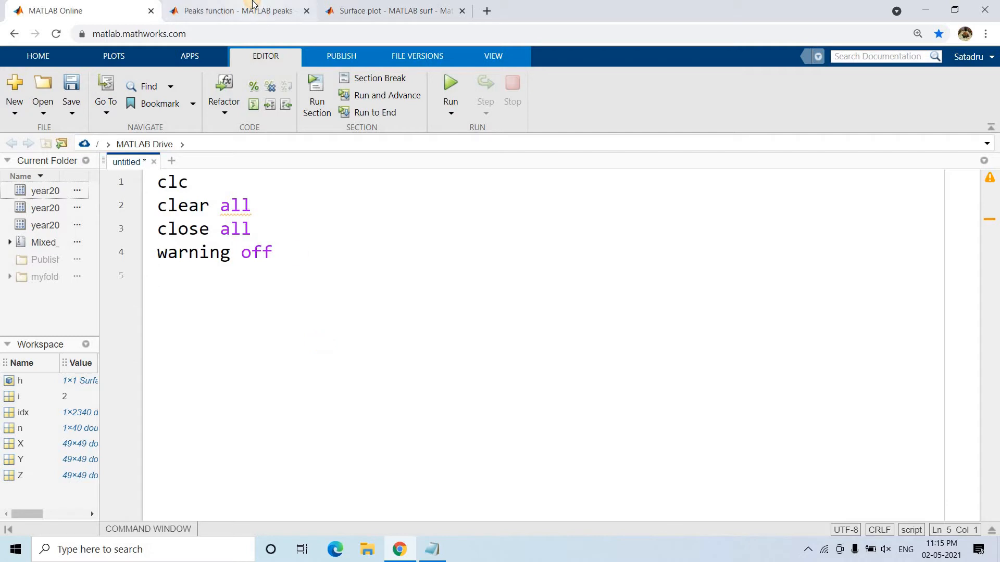
Read the peaks function documentation, scrolling through its examples toward the formula.
left_click(236, 11)
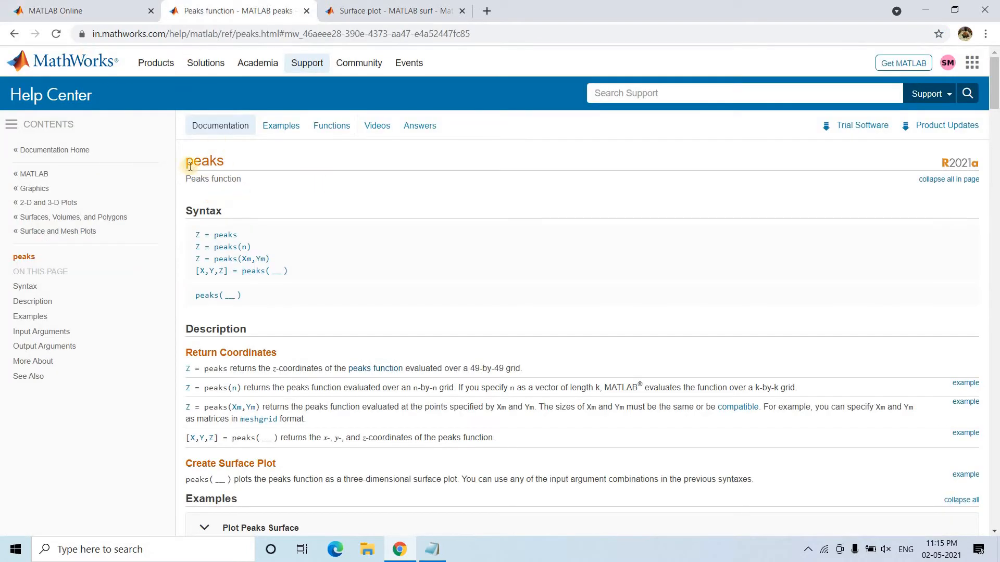
double_click(204, 161)
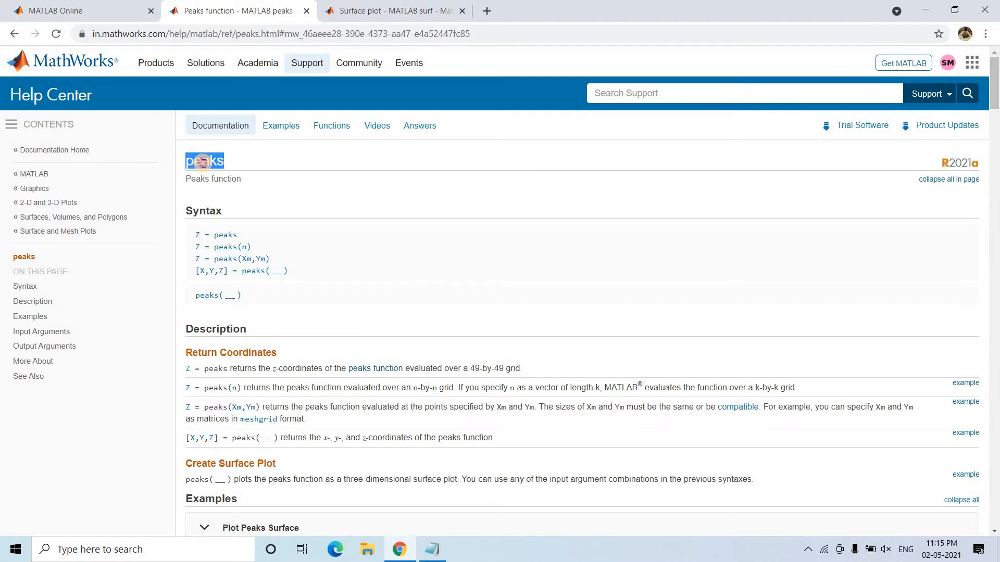
left_click(230, 196)
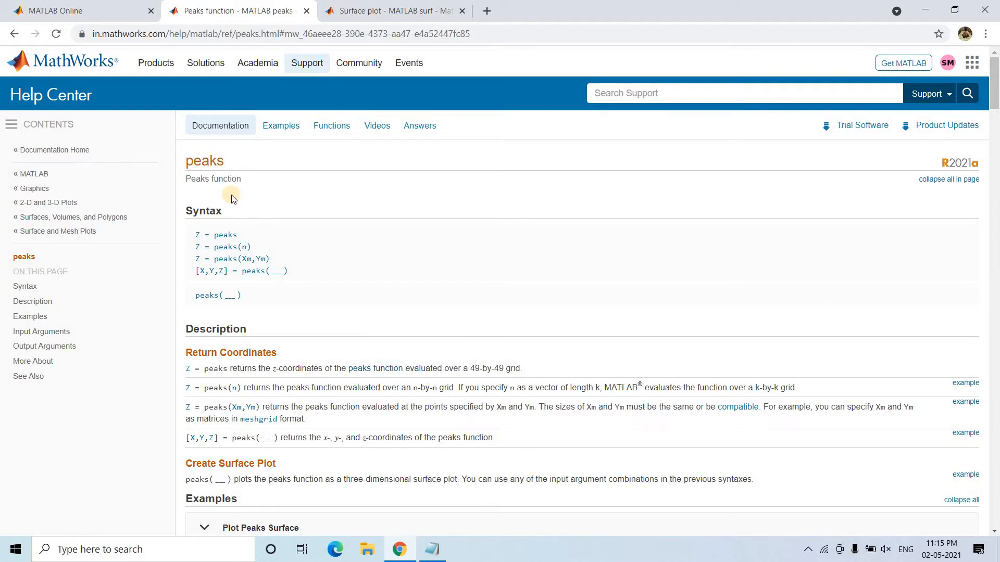
scroll("down", 3)
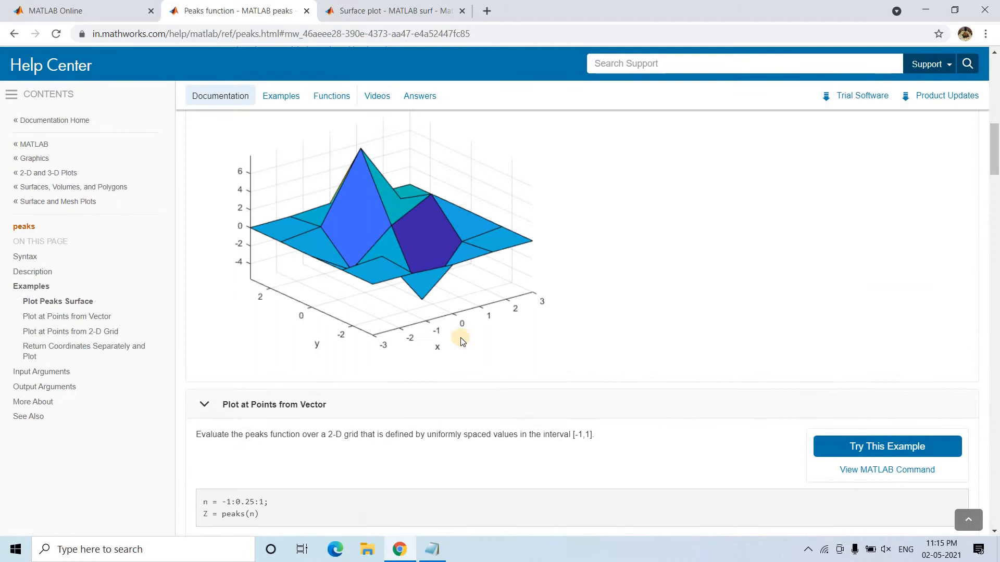
scroll("down", 3)
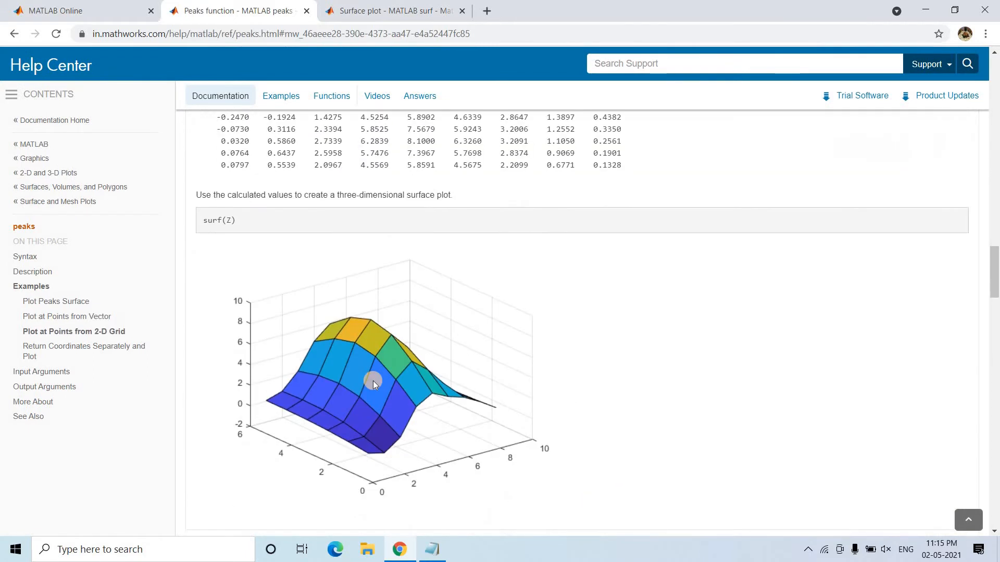
scroll("down", 3)
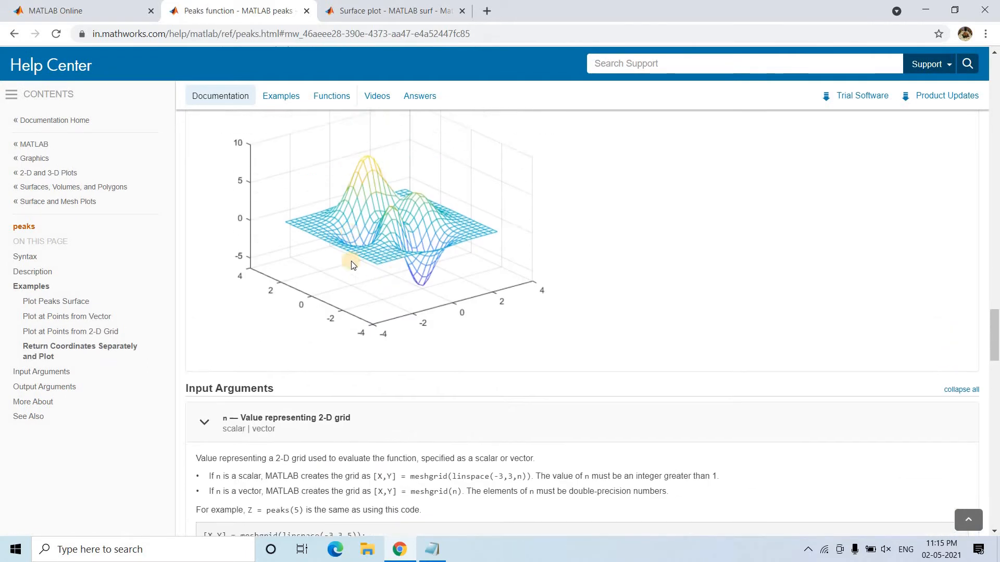
scroll("down", 3)
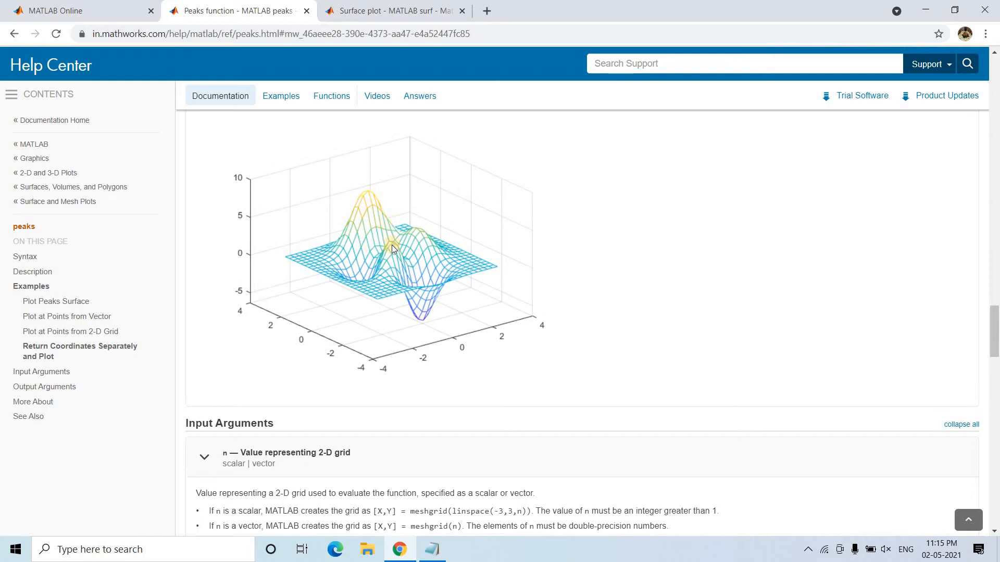
mouse_move(433, 259)
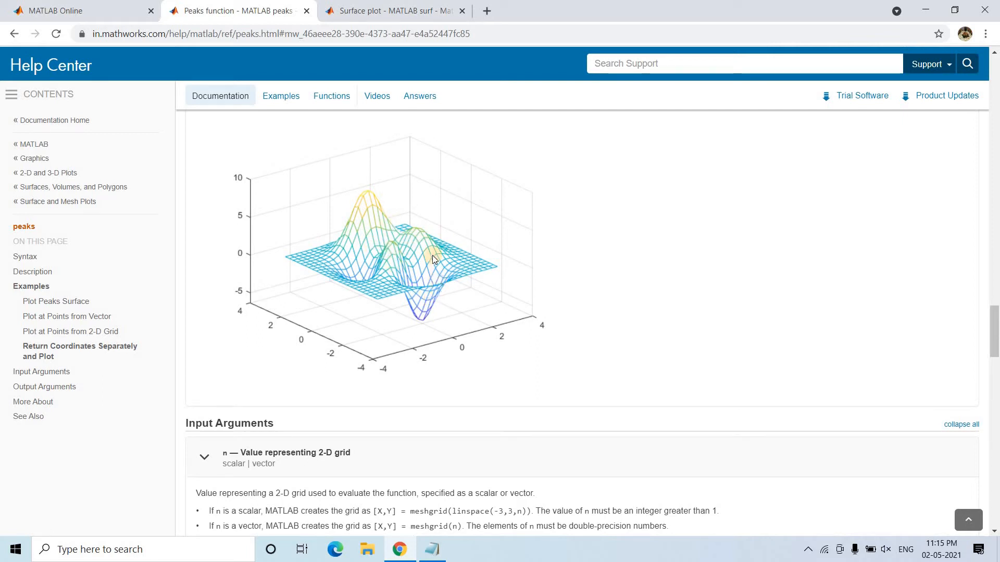
scroll("down", 3)
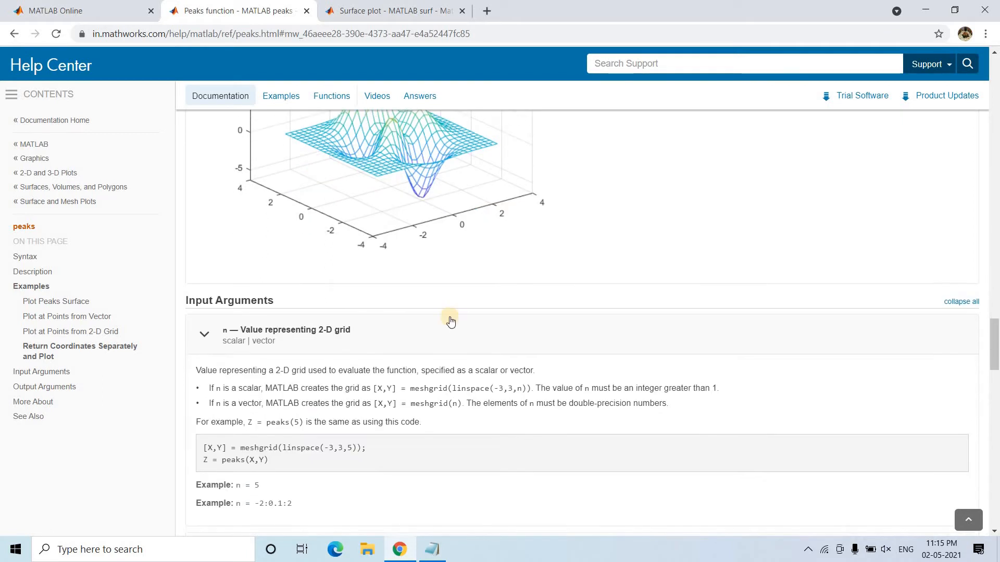
scroll("down", 3)
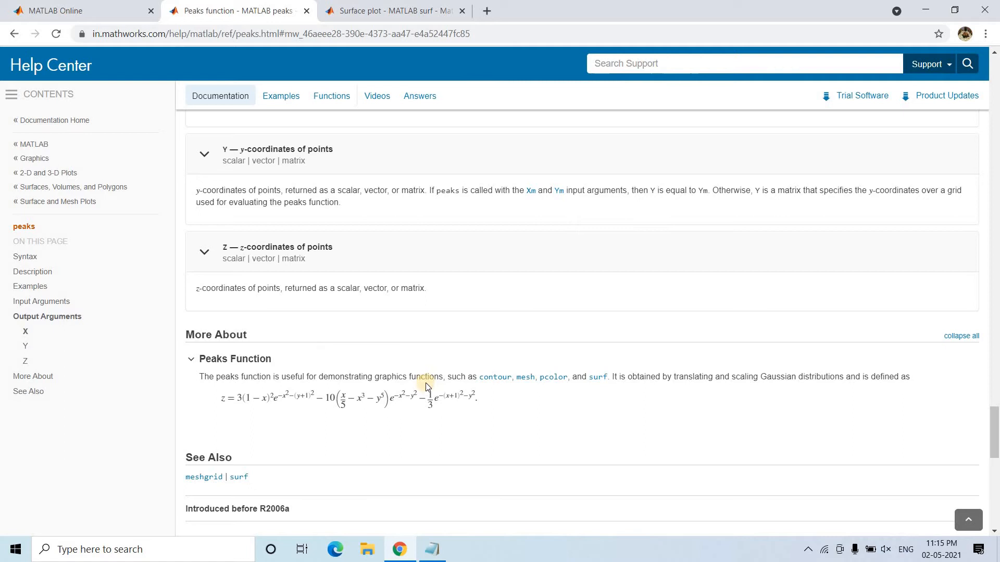
mouse_move(297, 397)
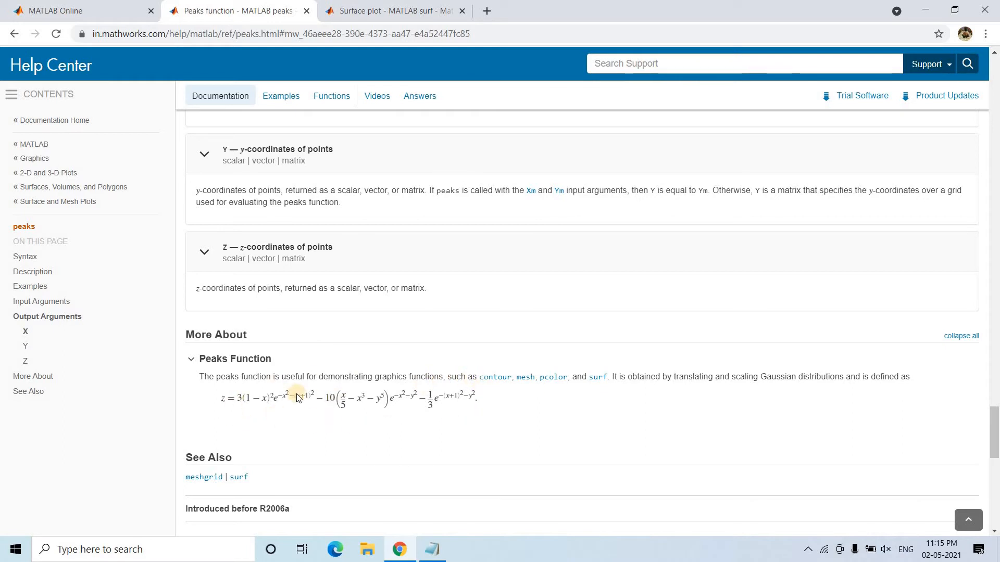
mouse_move(453, 392)
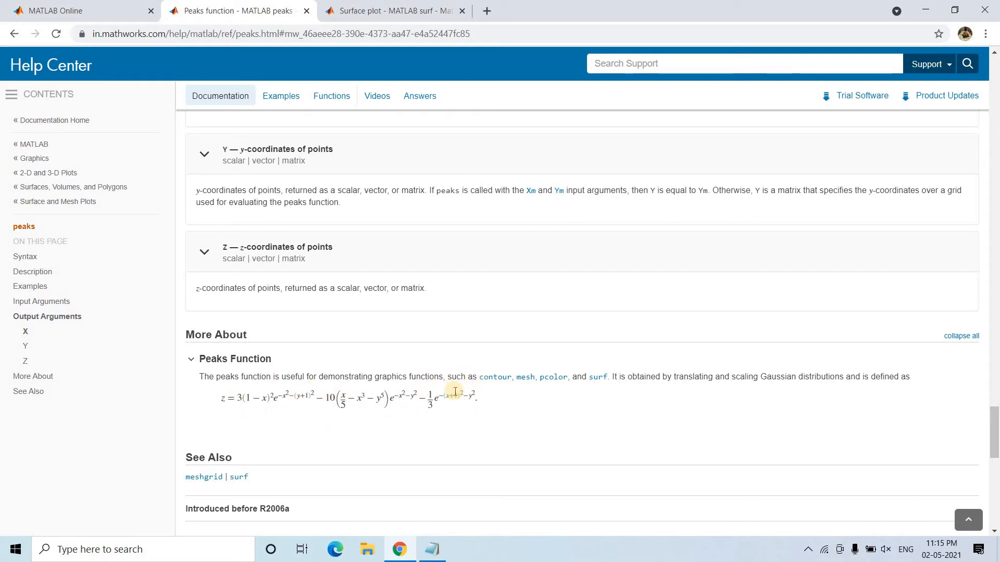
mouse_move(206, 407)
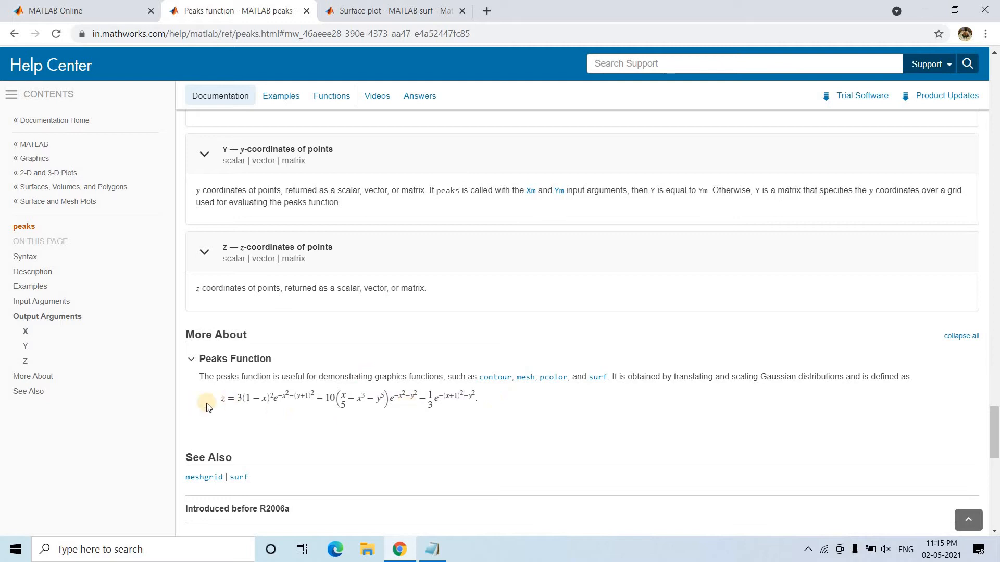
mouse_move(271, 392)
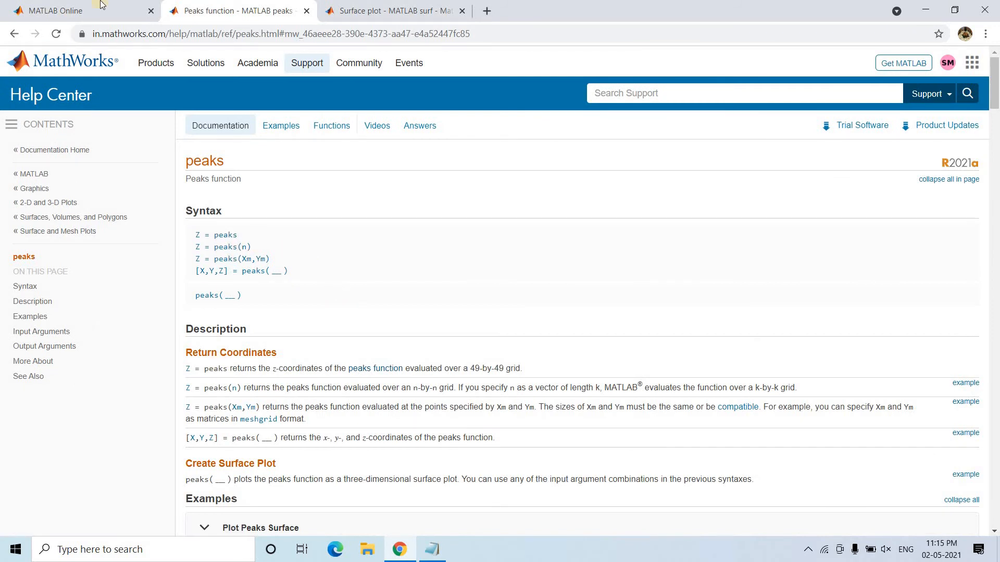
Add [X,Y,Z]=peaks; as line 5 of the script.
left_click(54, 10)
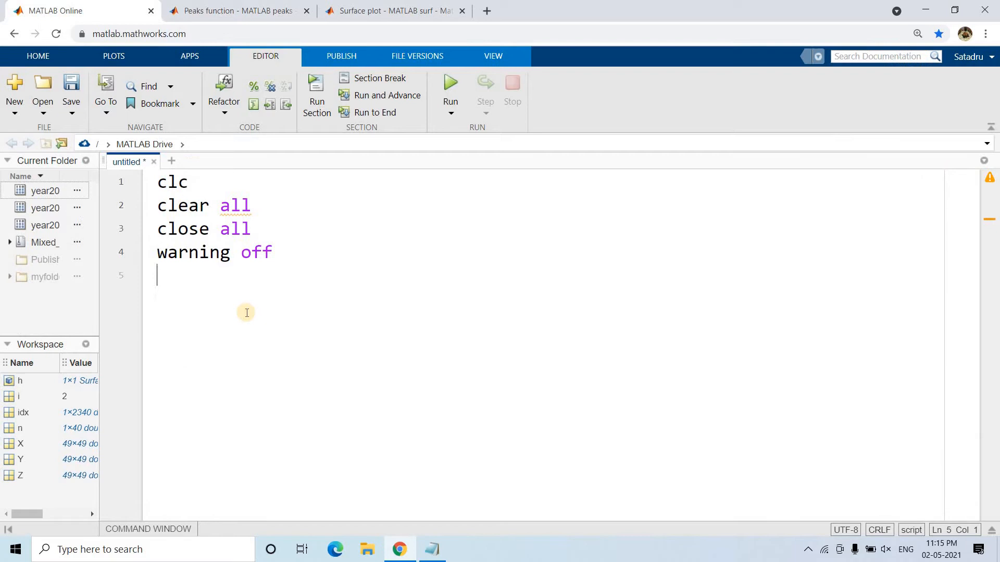
type("[X,Y,")
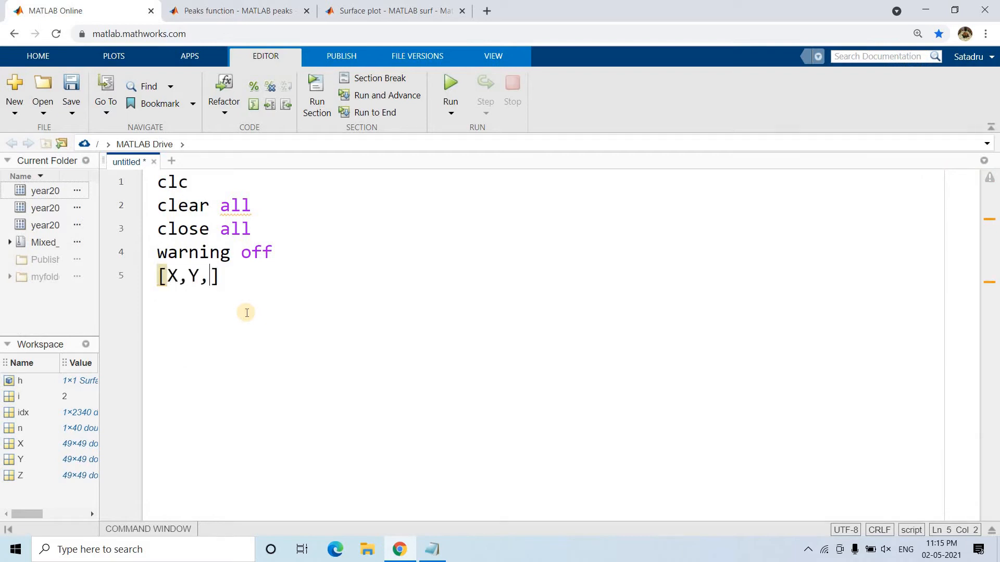
type("Z]=pea")
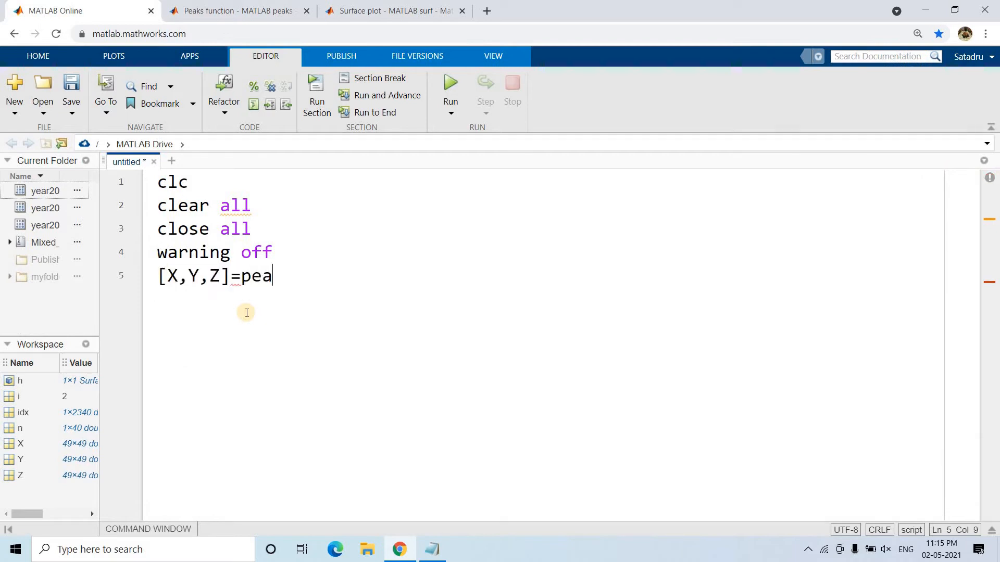
type("ks;")
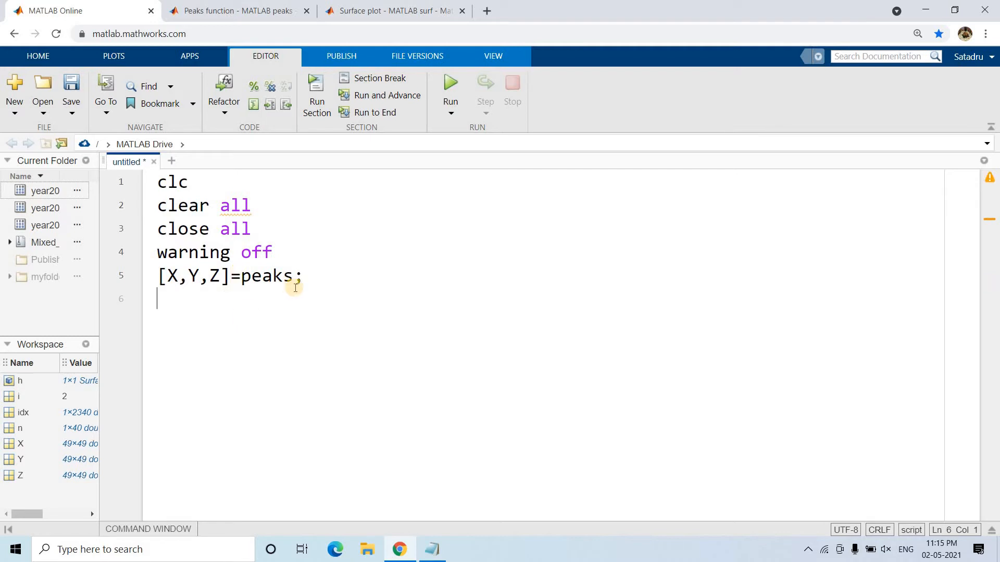
mouse_move(352, 344)
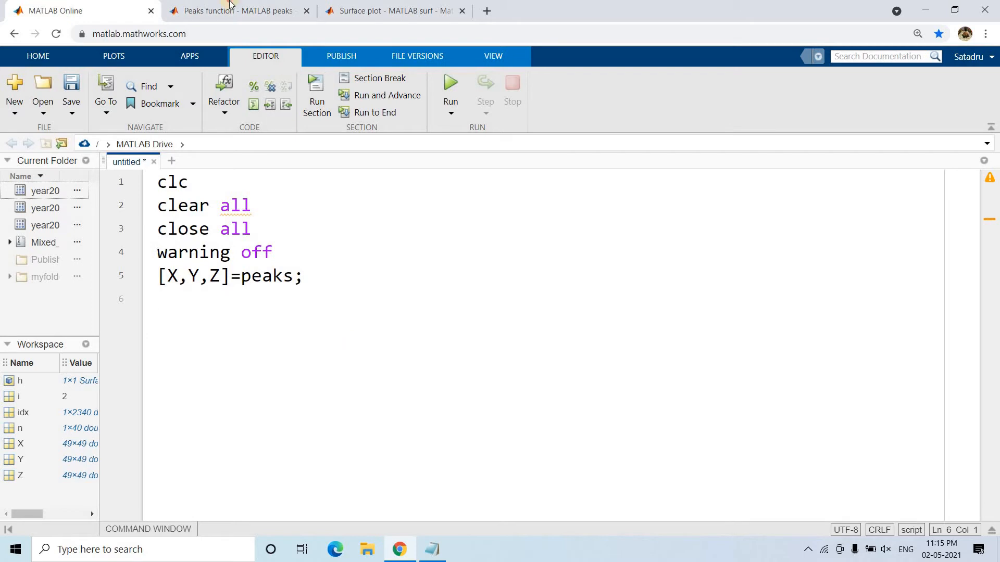
Return to the peaks documentation to read the Return Coordinates syntax.
left_click(235, 11)
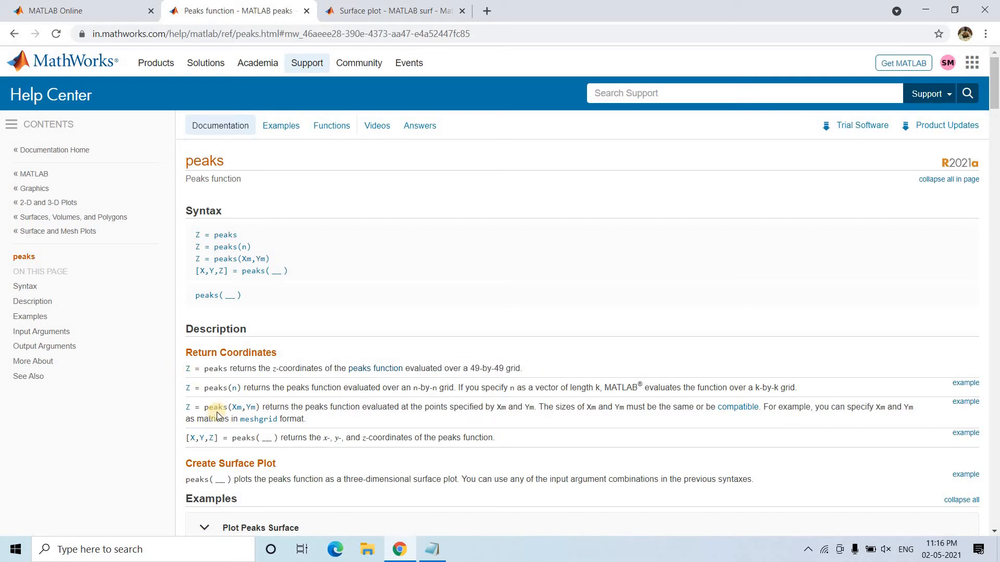
mouse_move(334, 444)
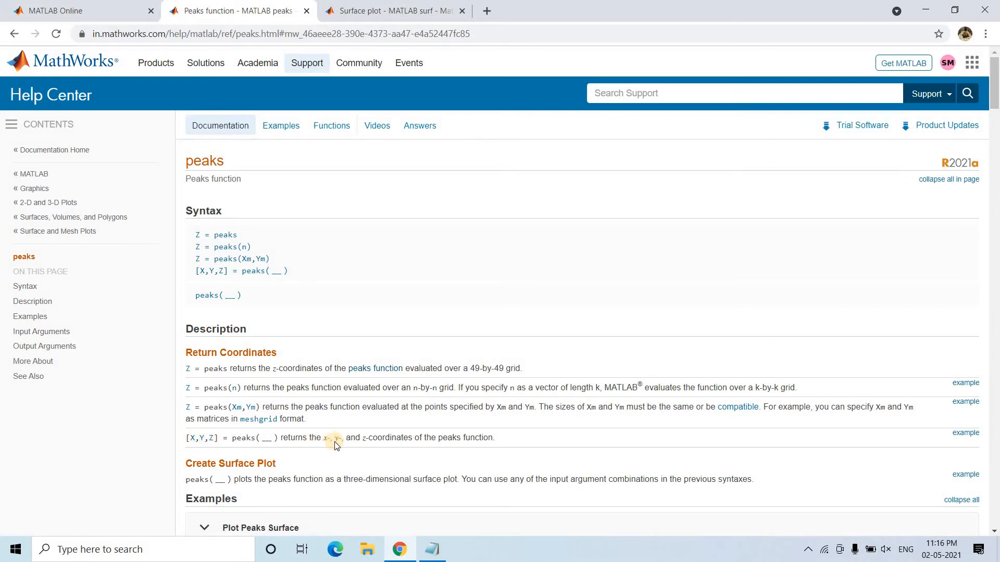
mouse_move(77, 11)
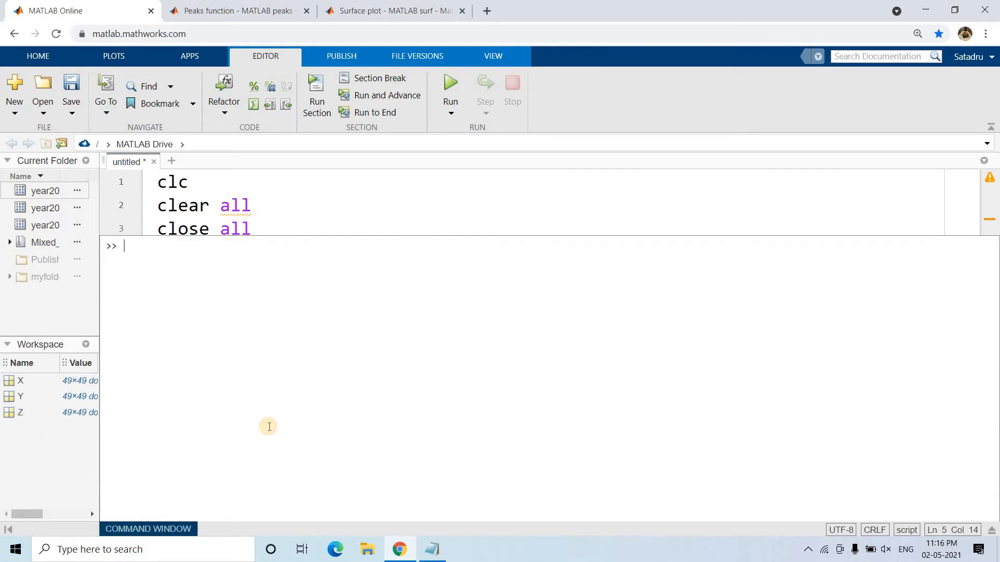
Display the peaks X, Y and Z matrices as images with imagesc.
type("i")
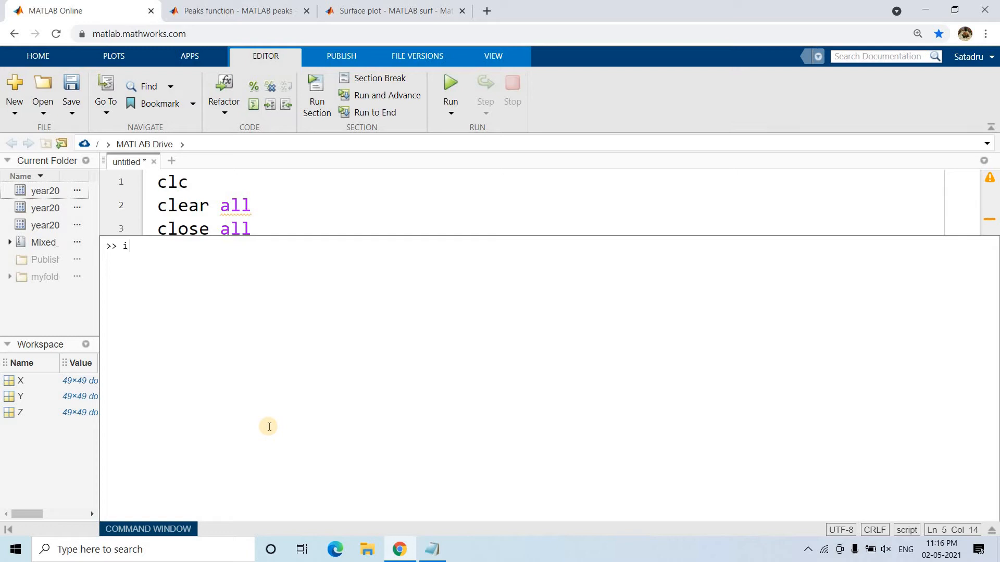
type("magesc")
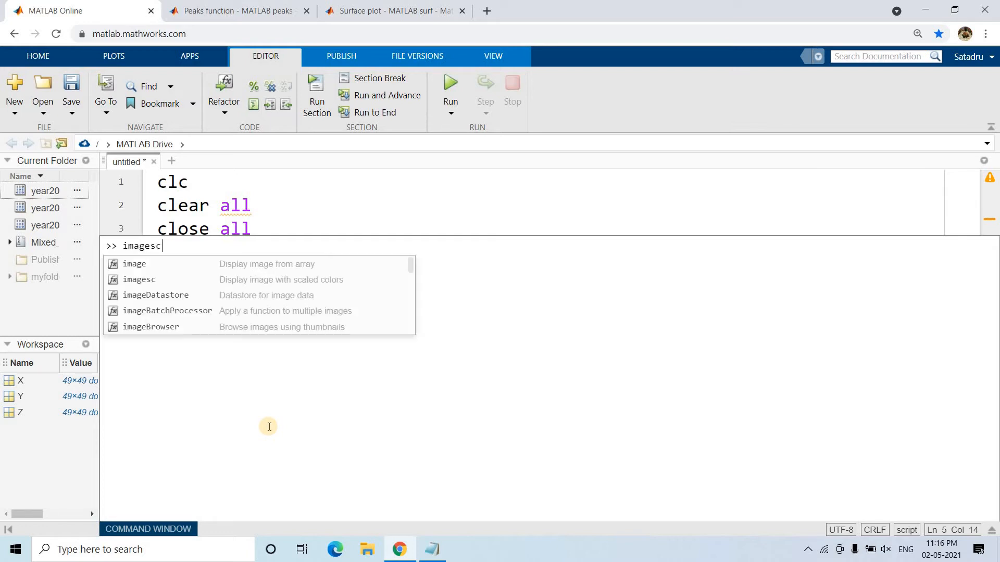
type("(")
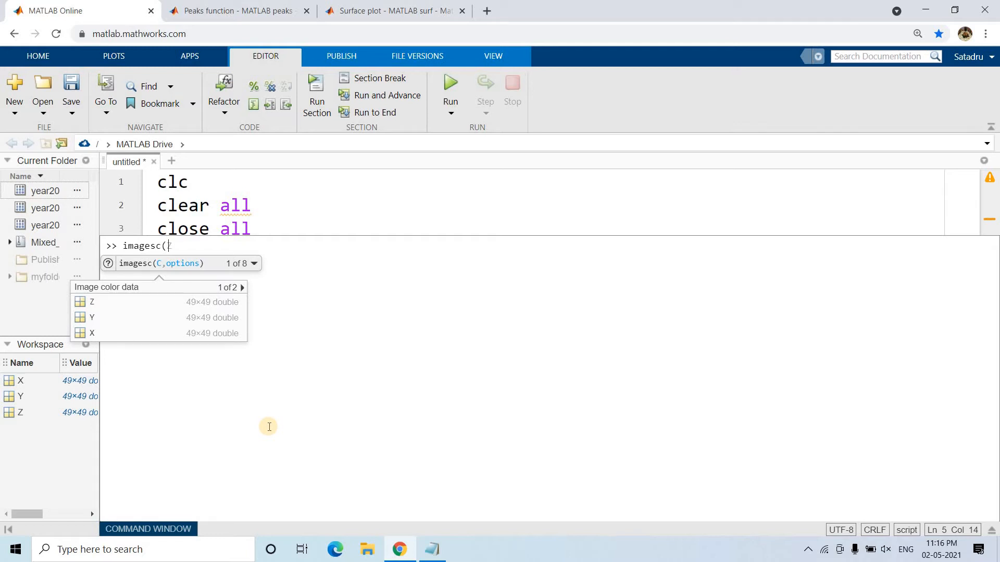
type("x")
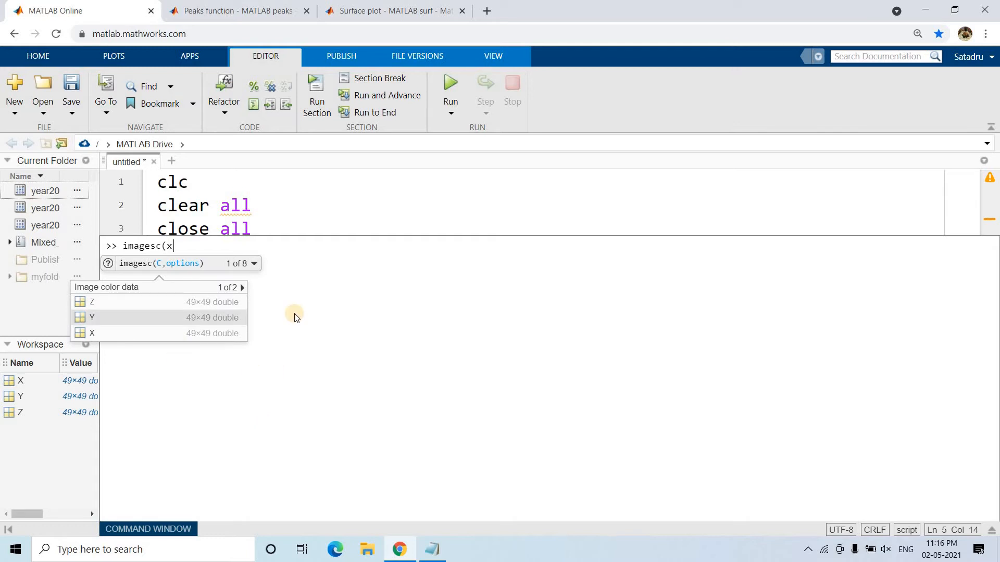
type(")")
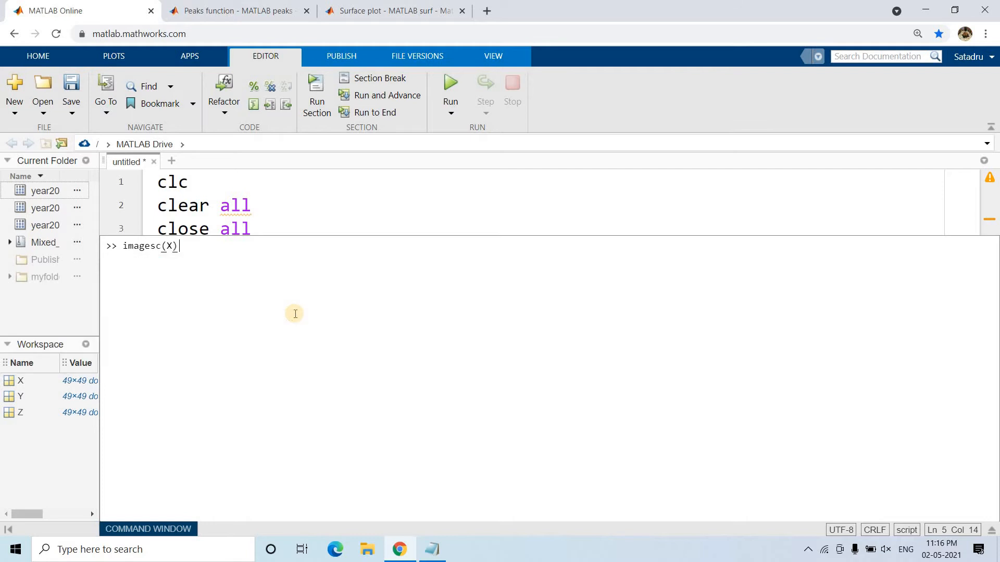
mouse_move(566, 202)
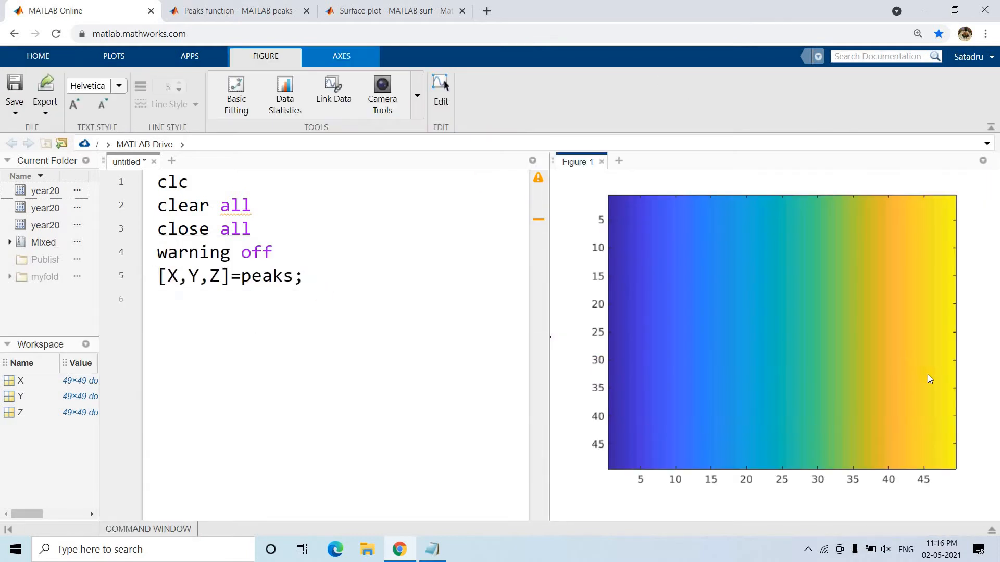
mouse_move(913, 383)
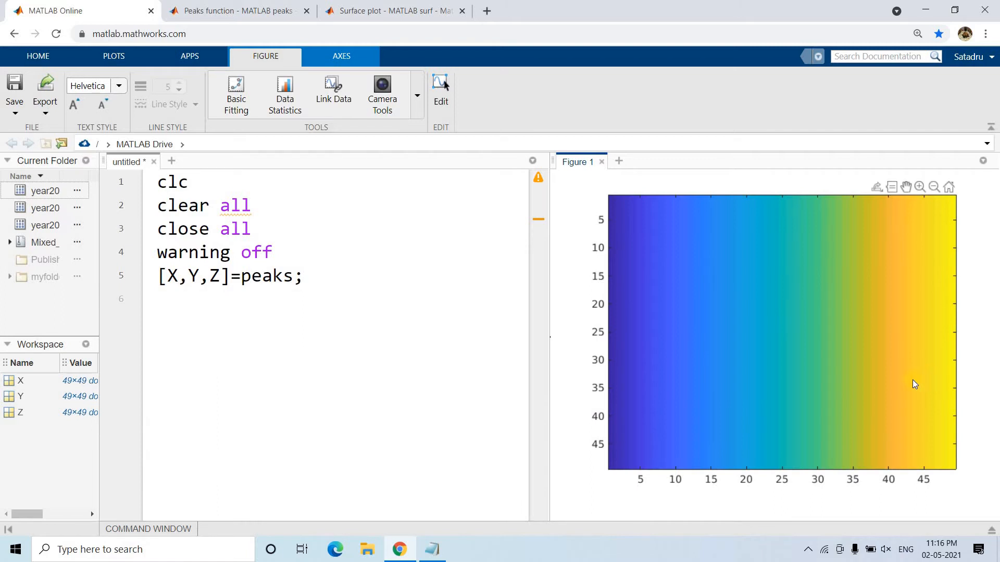
mouse_move(852, 390)
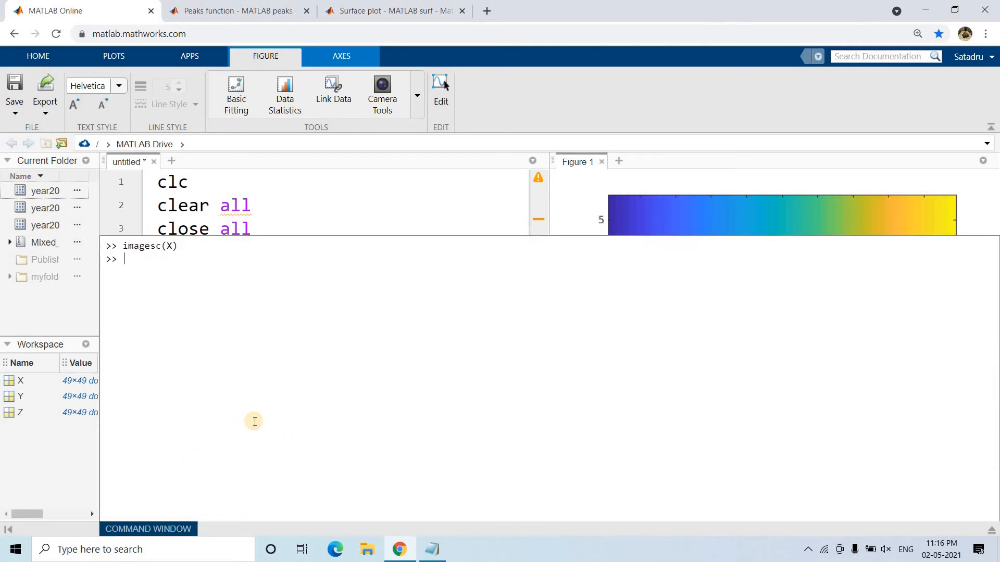
type("imagesc(Y)")
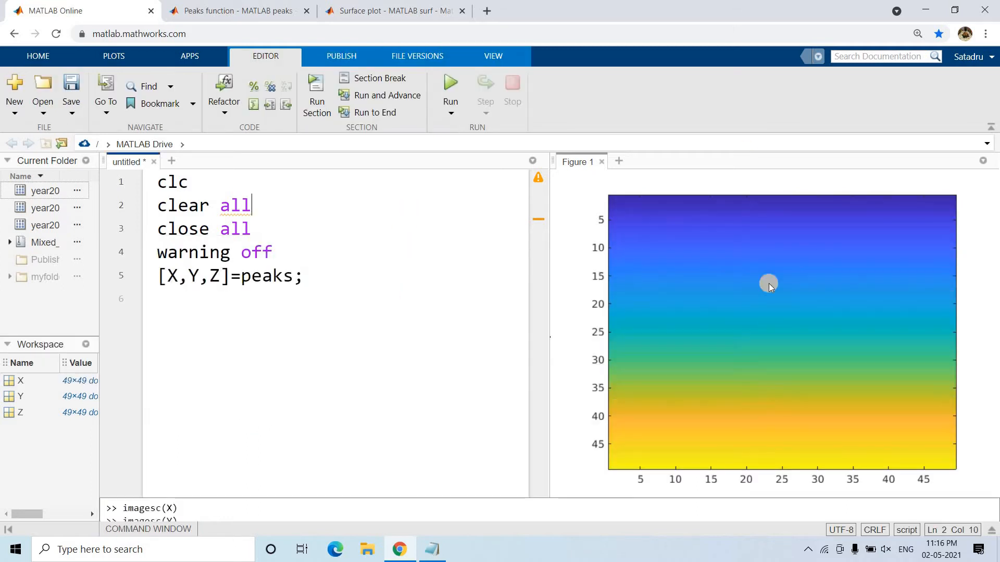
mouse_move(715, 460)
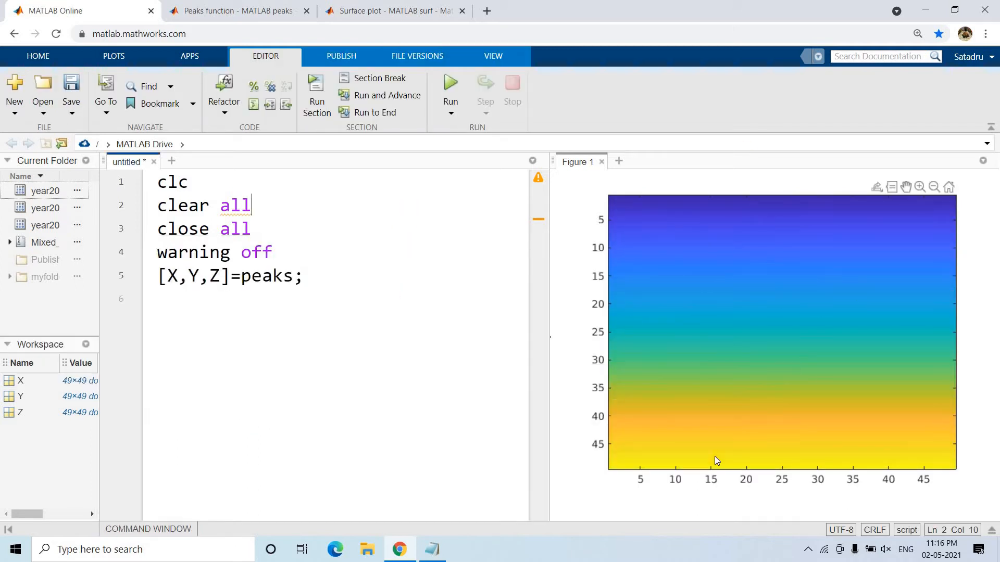
mouse_move(592, 443)
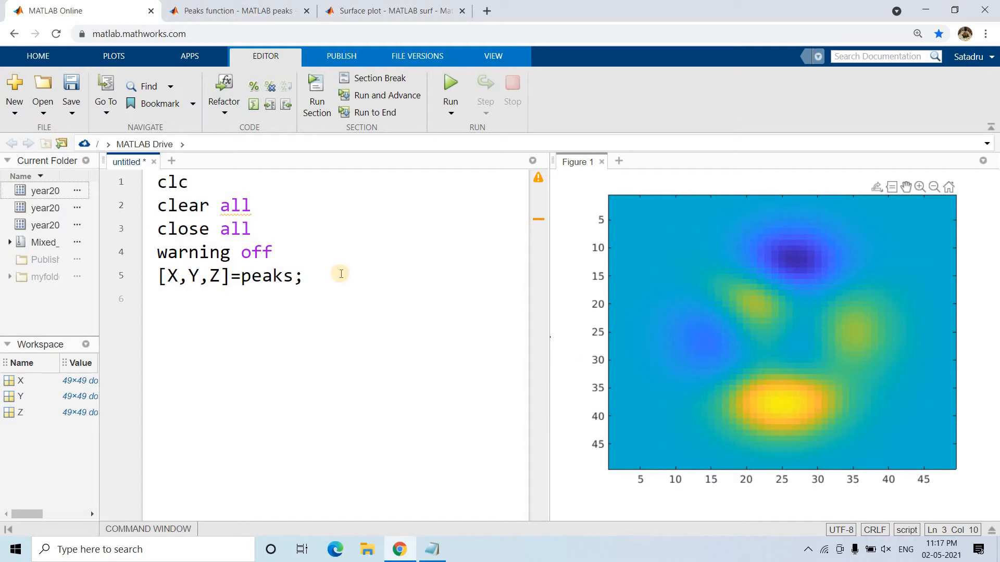
left_click(304, 276)
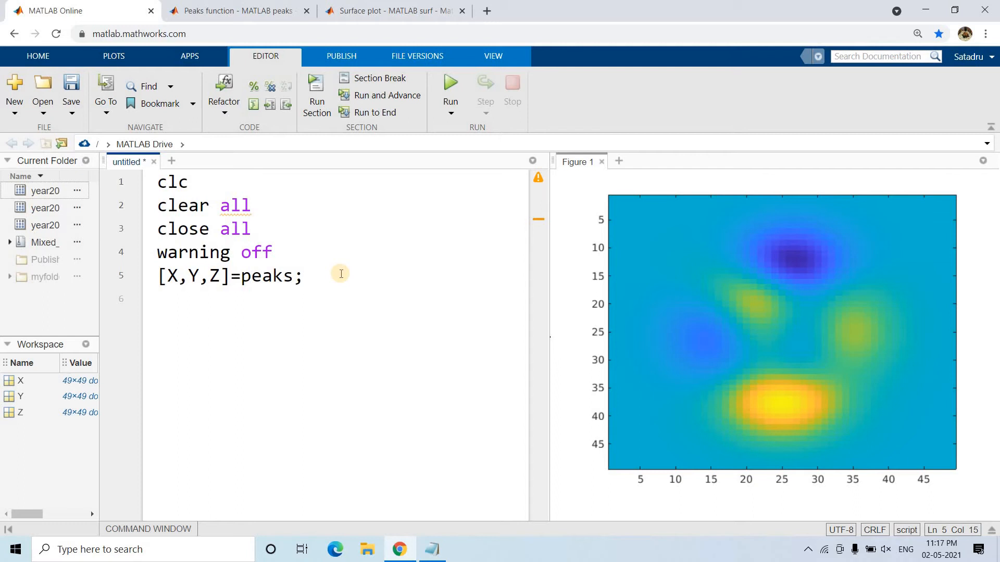
Highlight the surf page's sentence about surface colour varying with height.
left_click(393, 11)
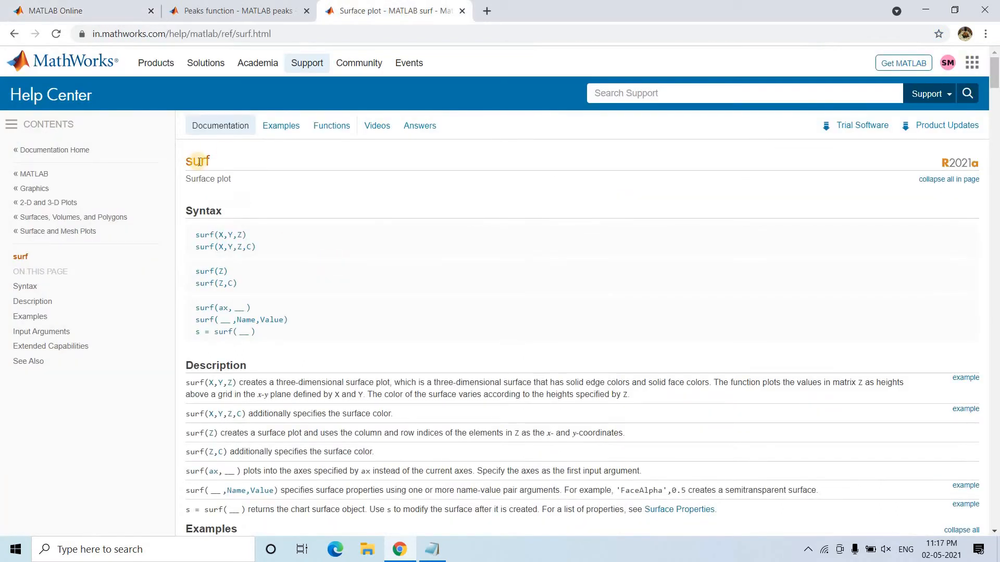
double_click(308, 382)
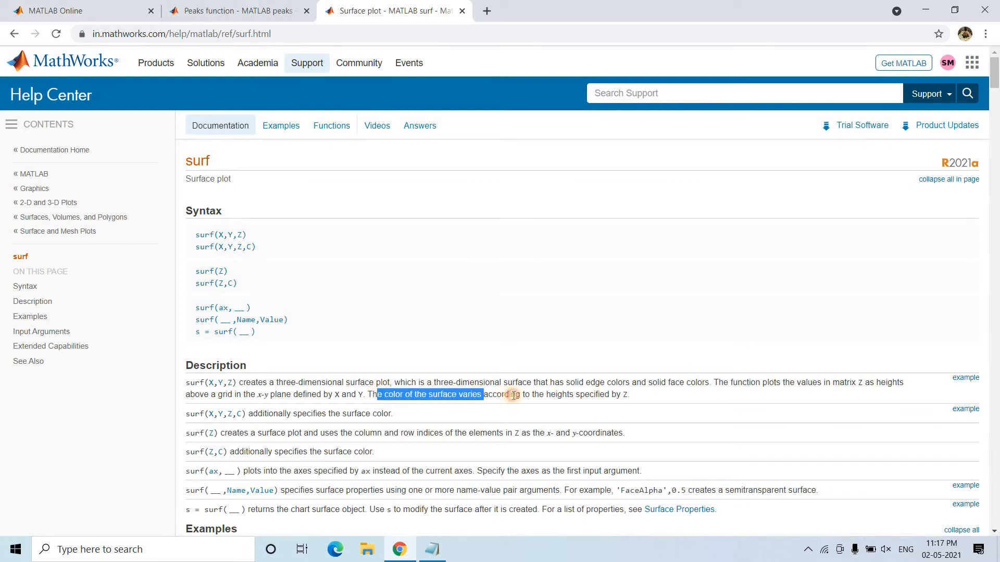
left_click_drag(516, 394, 628, 394)
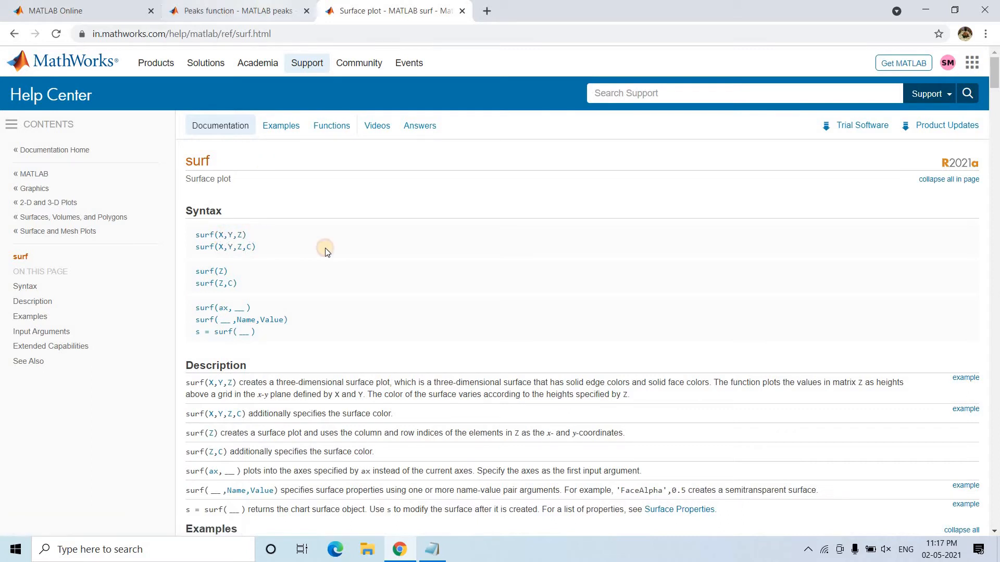
Add h=surf(X,Y,Z) on line 6 of the script.
left_click(79, 11)
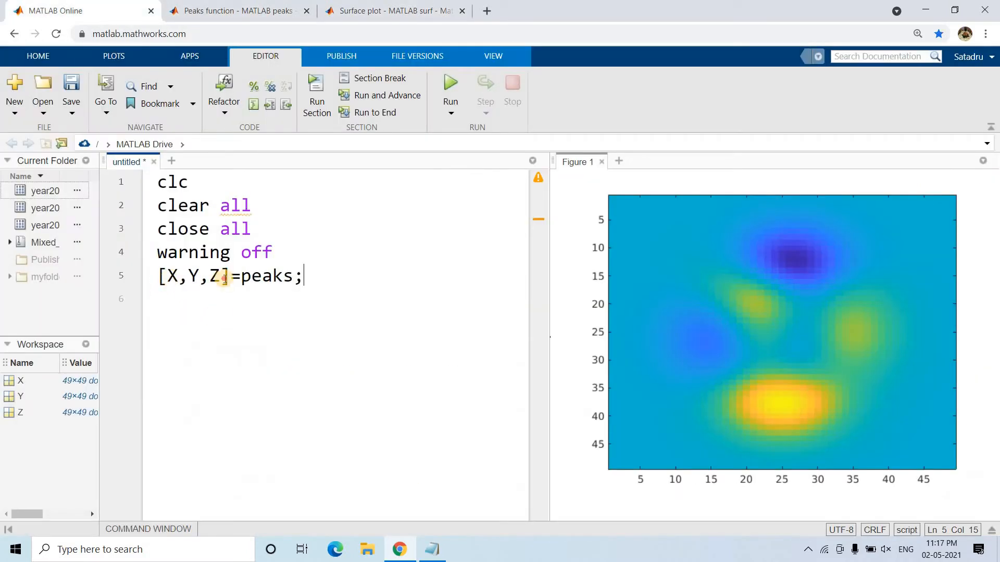
key("enter")
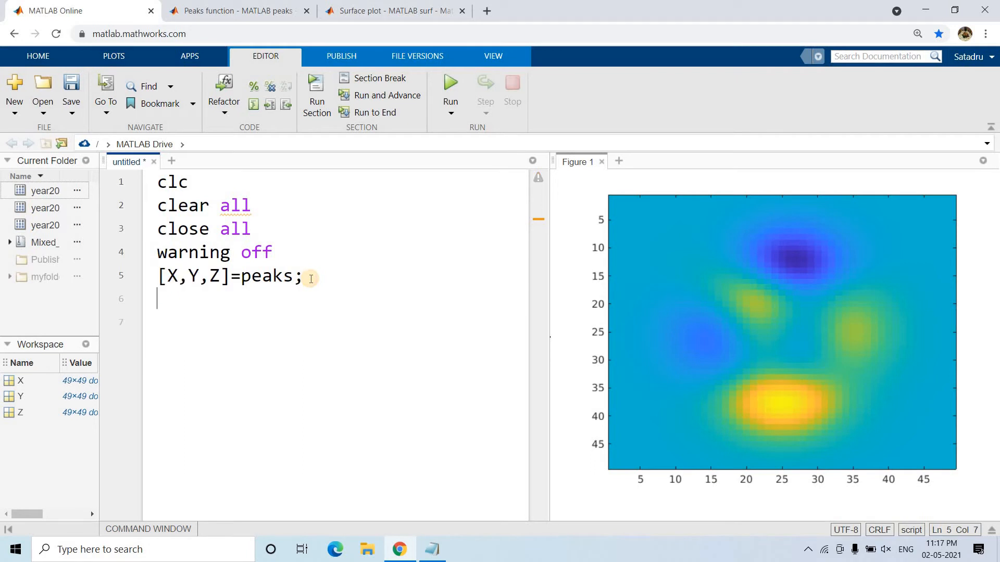
type("h=surf(")
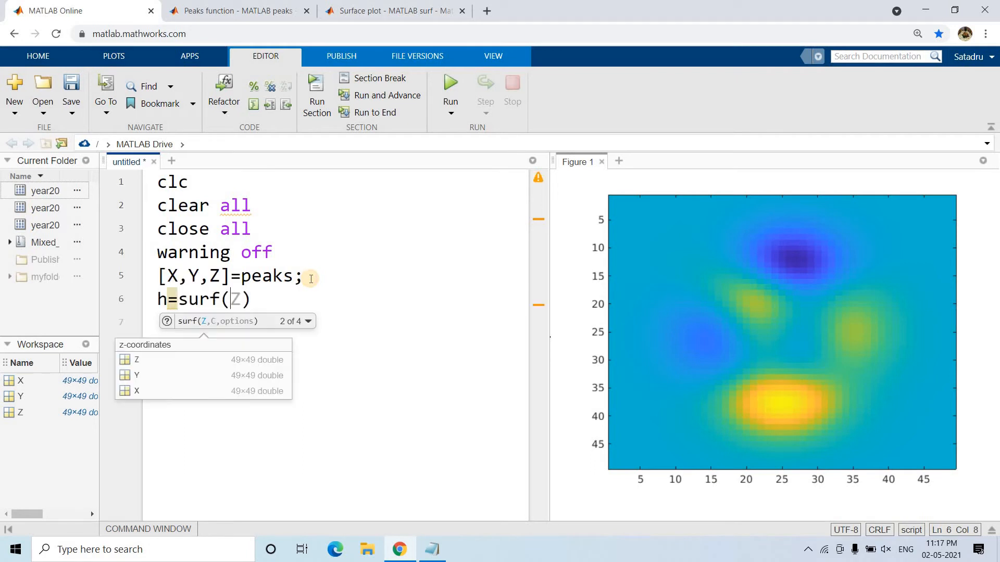
type("X,Y,Z")
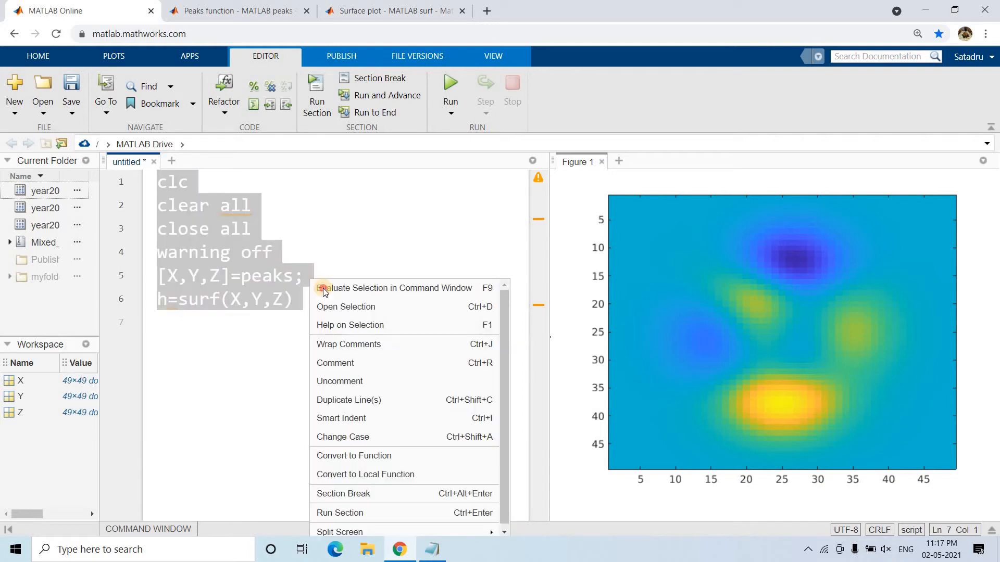
Evaluate the script in the Command Window to list the surface properties.
left_click(323, 288)
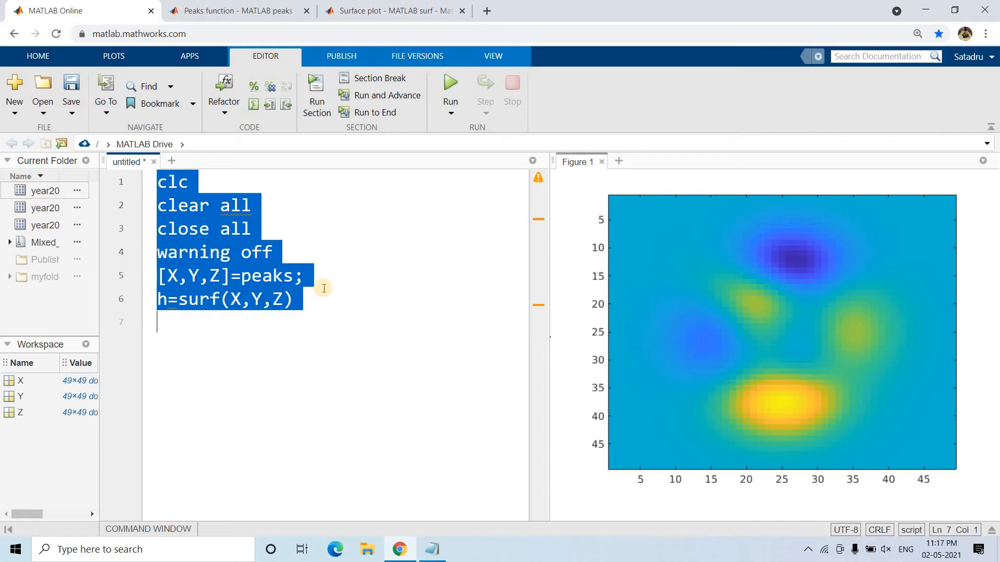
left_click(450, 89)
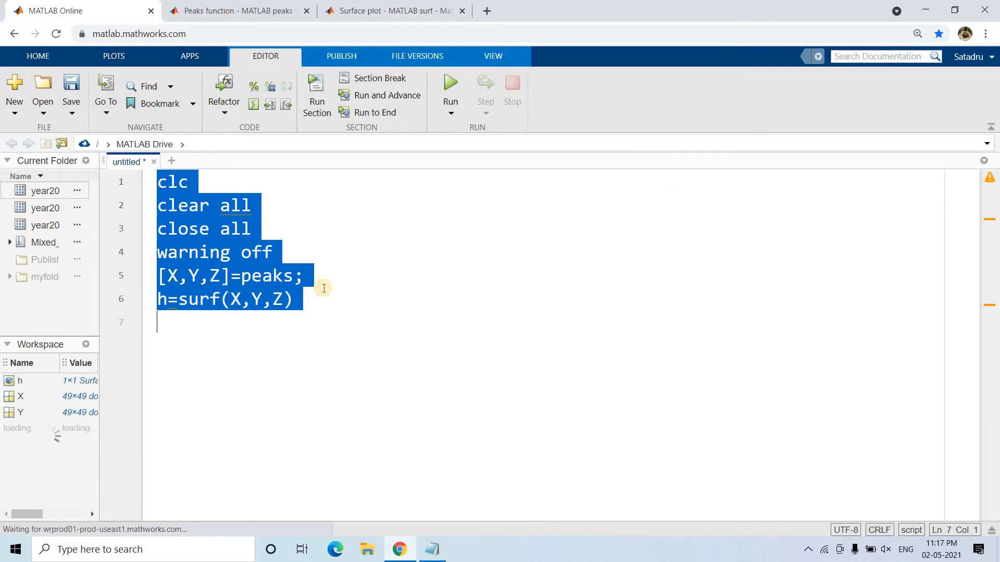
left_click(449, 84)
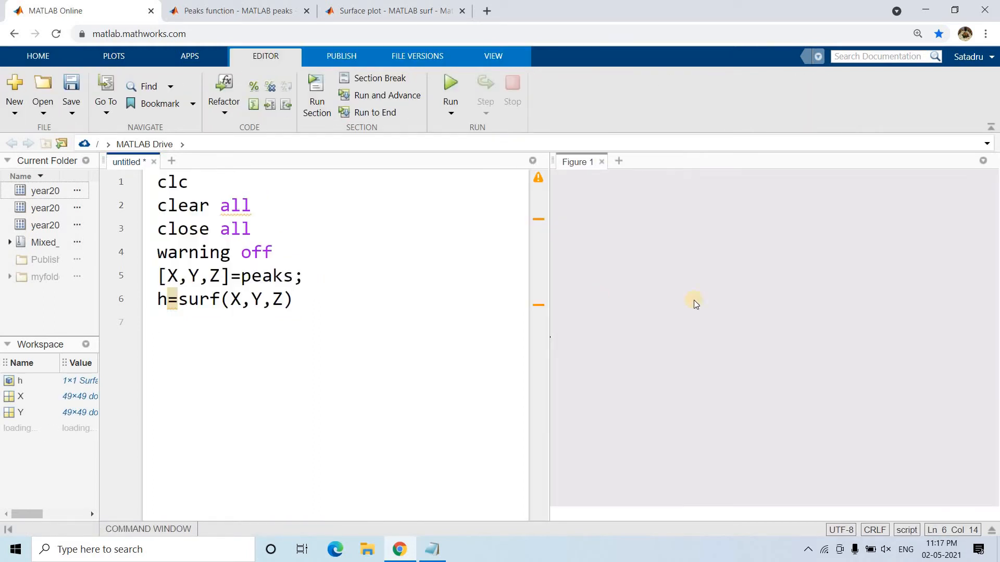
left_click(449, 92)
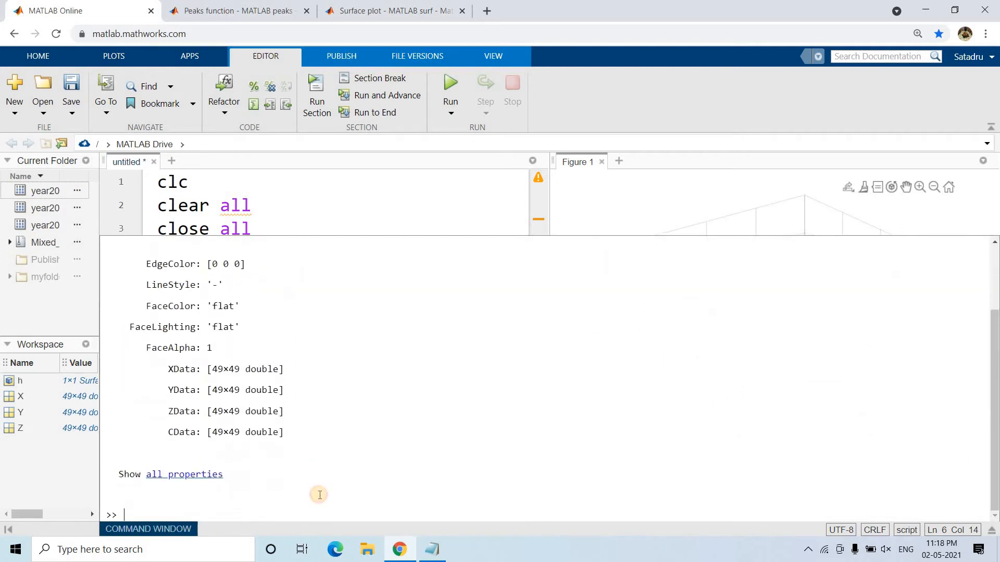
Enable rotate 3d and orbit the peaks surface to several orientations.
type("rotate")
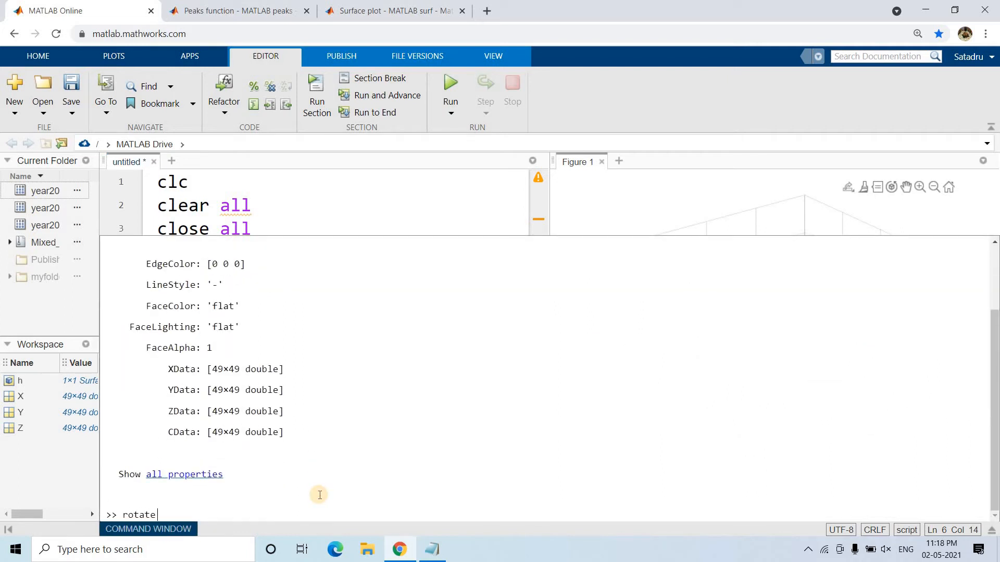
type("3d")
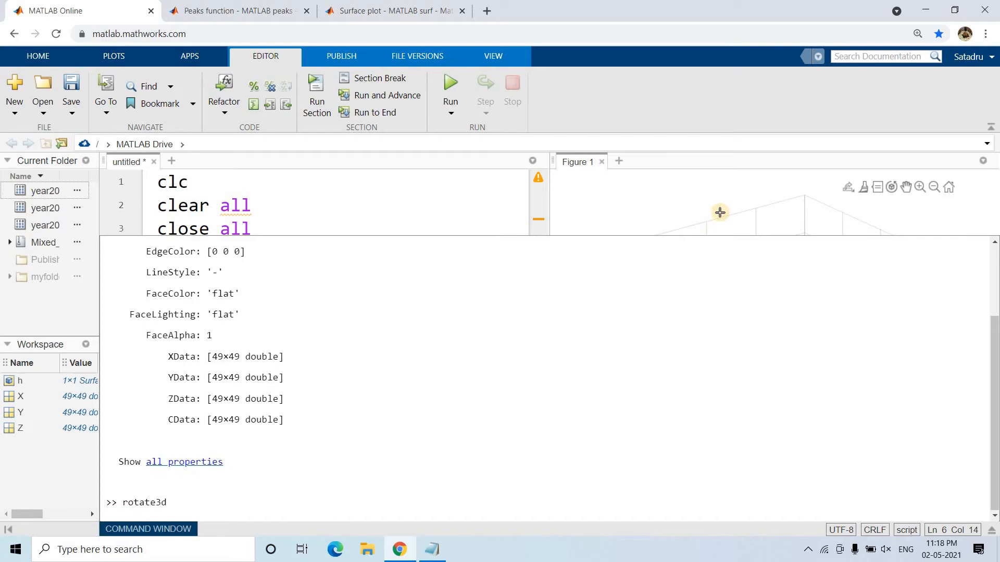
left_click(719, 213)
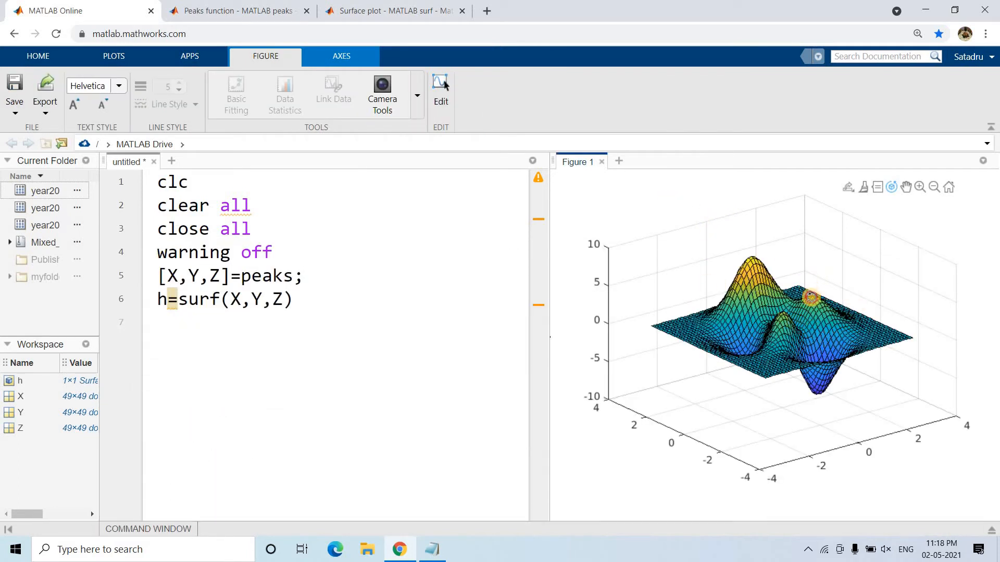
left_click_drag(809, 298, 727, 313)
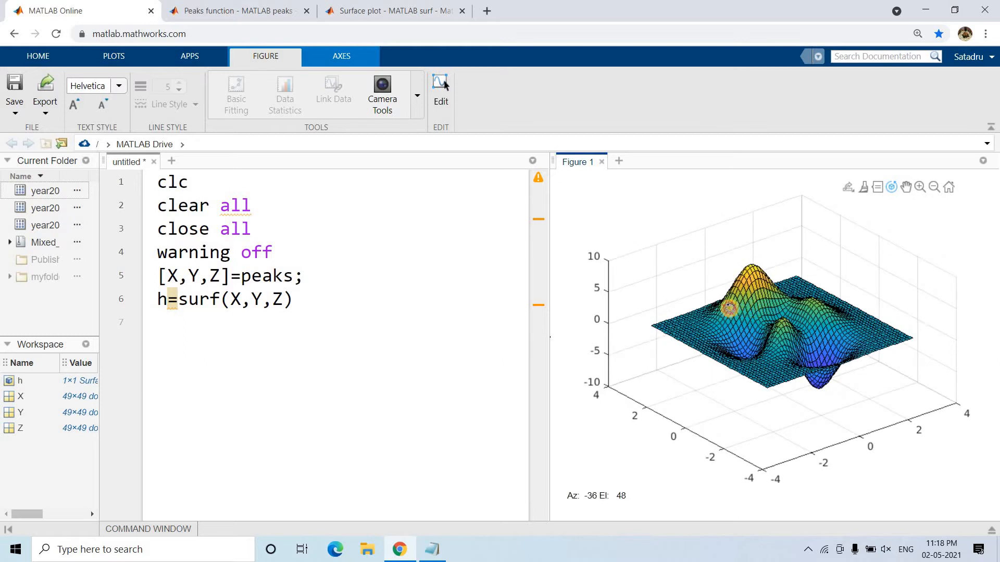
left_click_drag(727, 309, 781, 265)
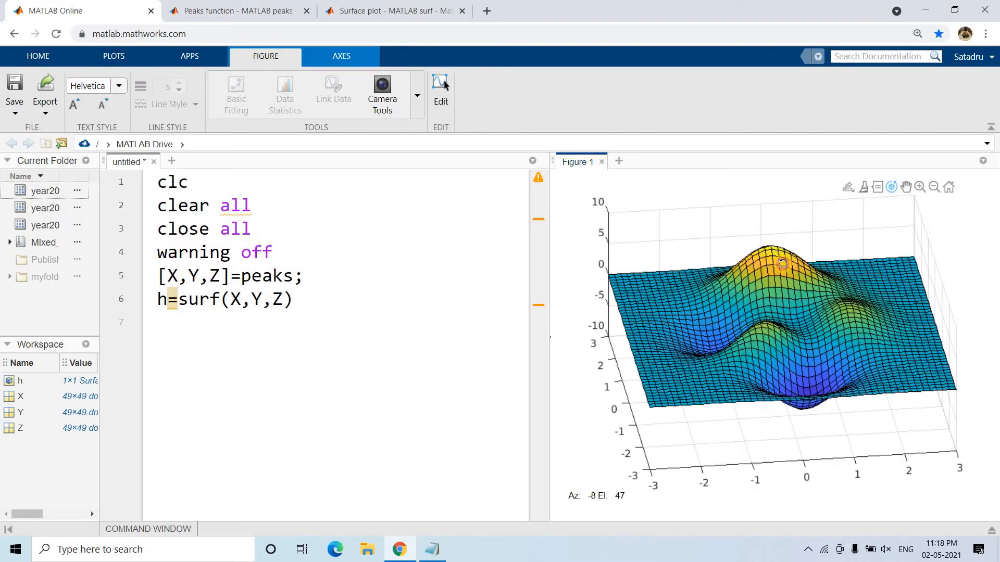
left_click_drag(781, 264, 786, 238)
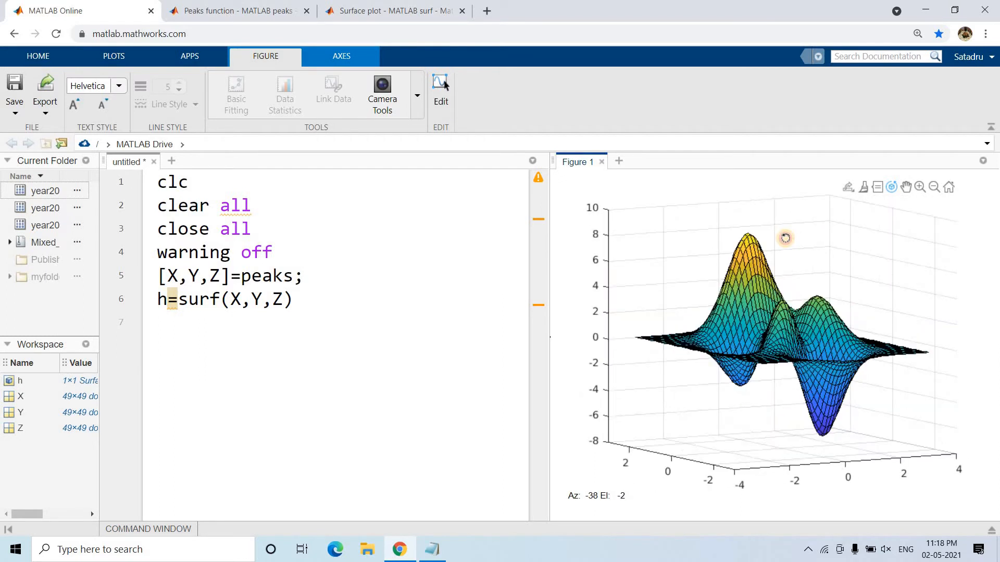
left_click_drag(784, 238, 780, 372)
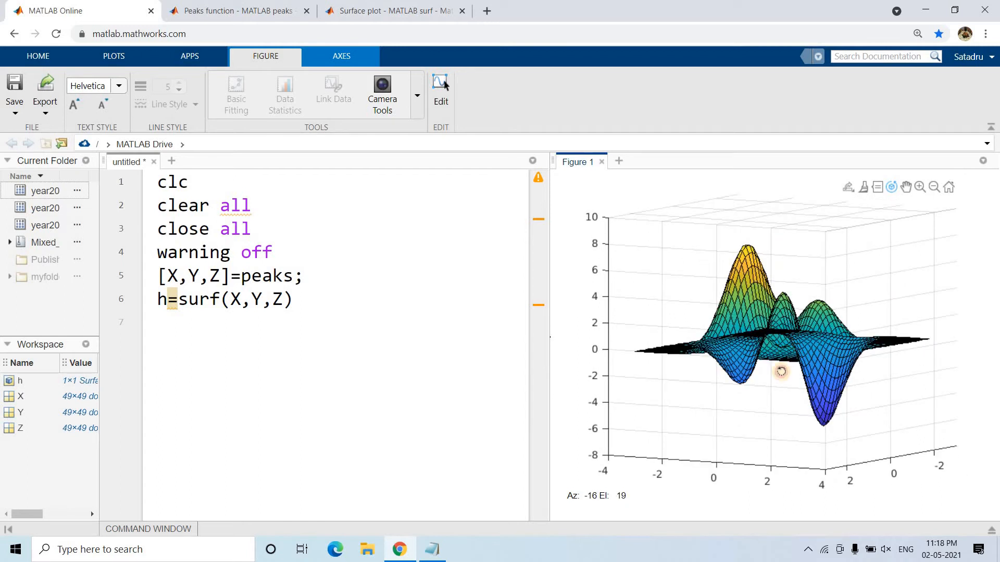
left_click_drag(781, 371, 763, 342)
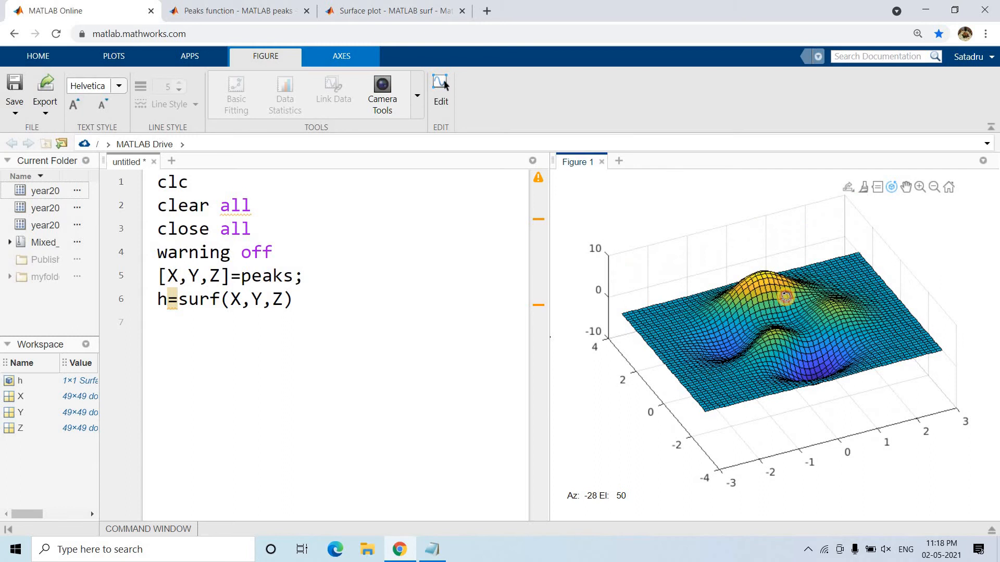
left_click_drag(784, 296, 765, 312)
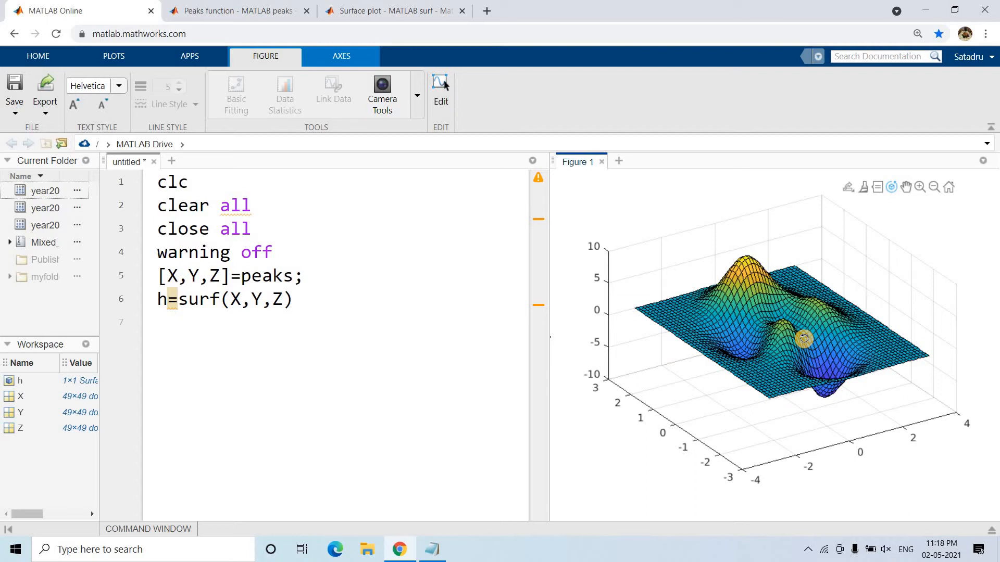
mouse_move(746, 296)
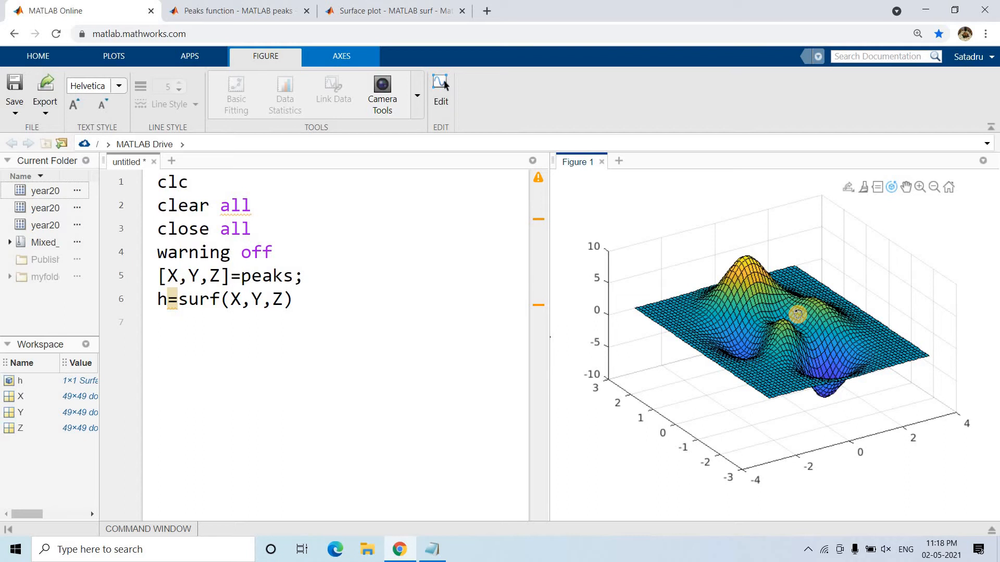
mouse_move(678, 313)
type(";")
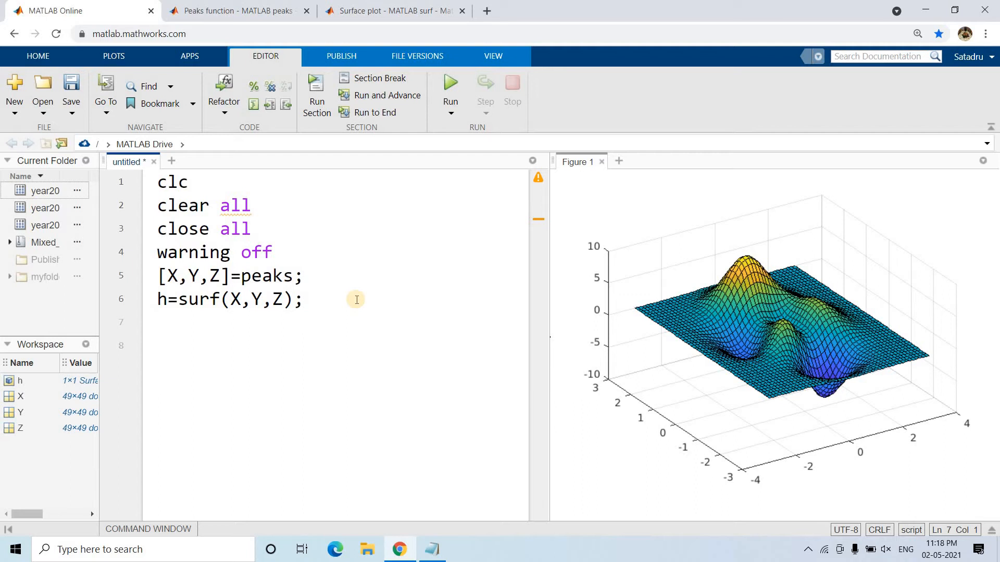
left_click(389, 11)
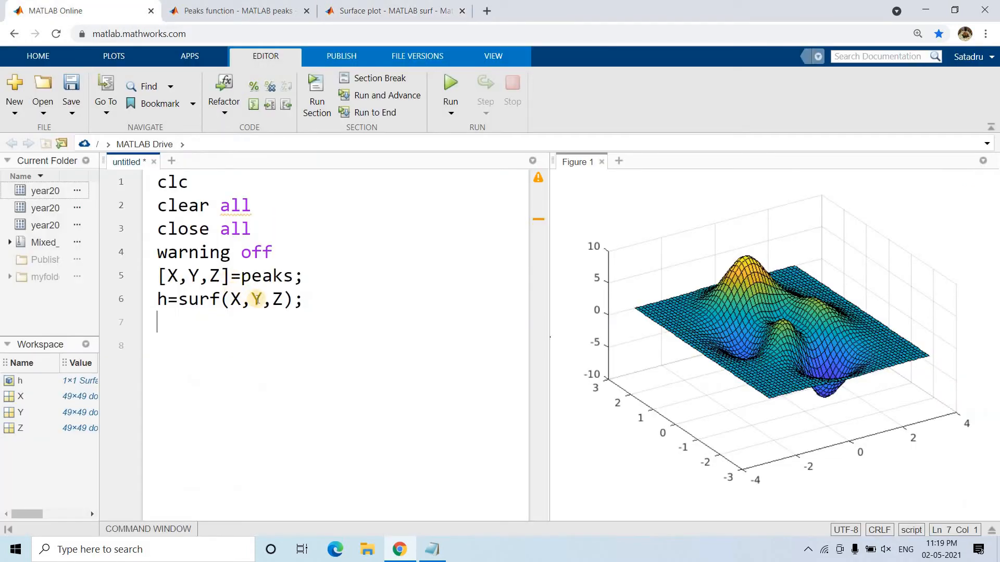
double_click(275, 300)
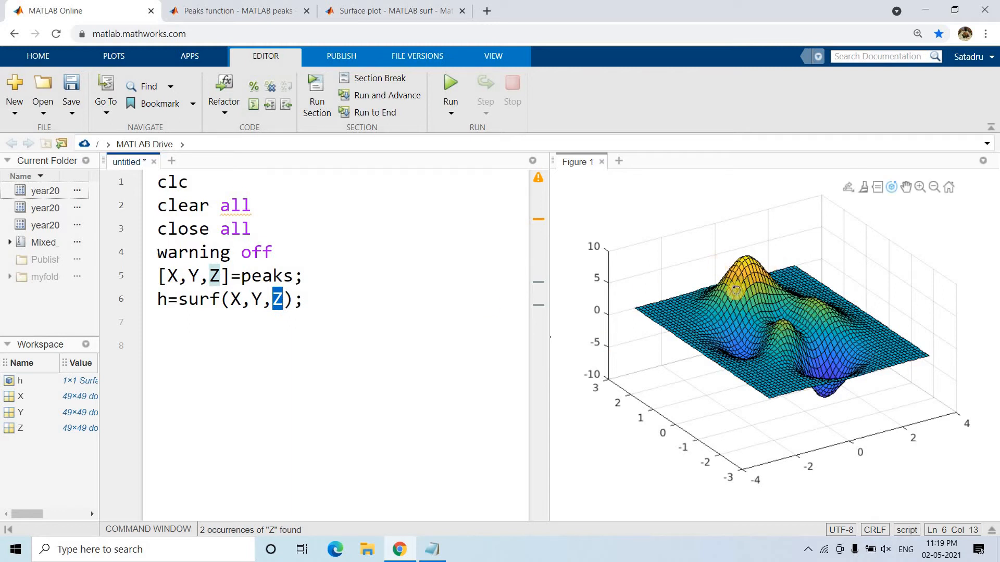
mouse_move(758, 346)
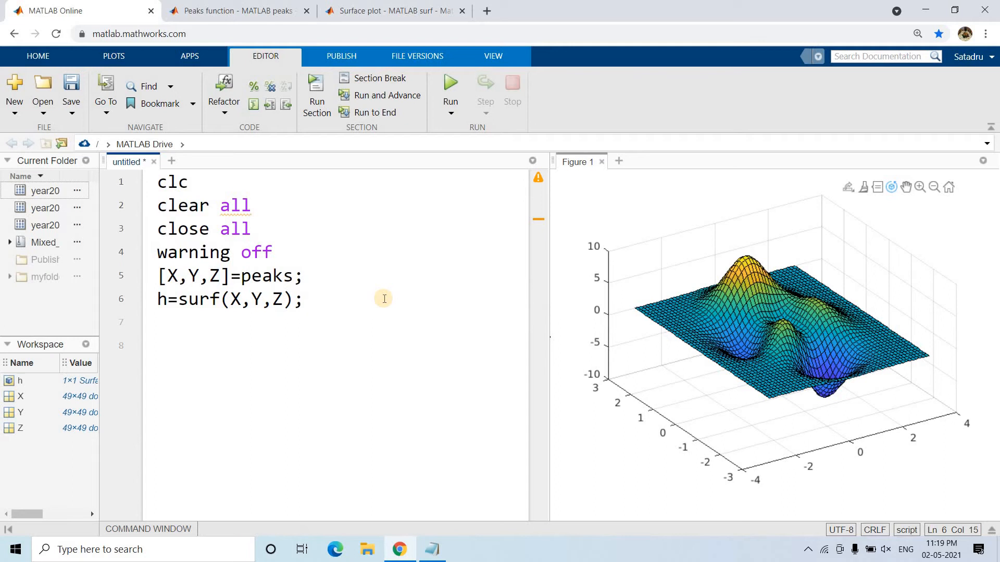
Add n=linspace(1,0,40); on line 7, evaluate it and display n.
type("n=")
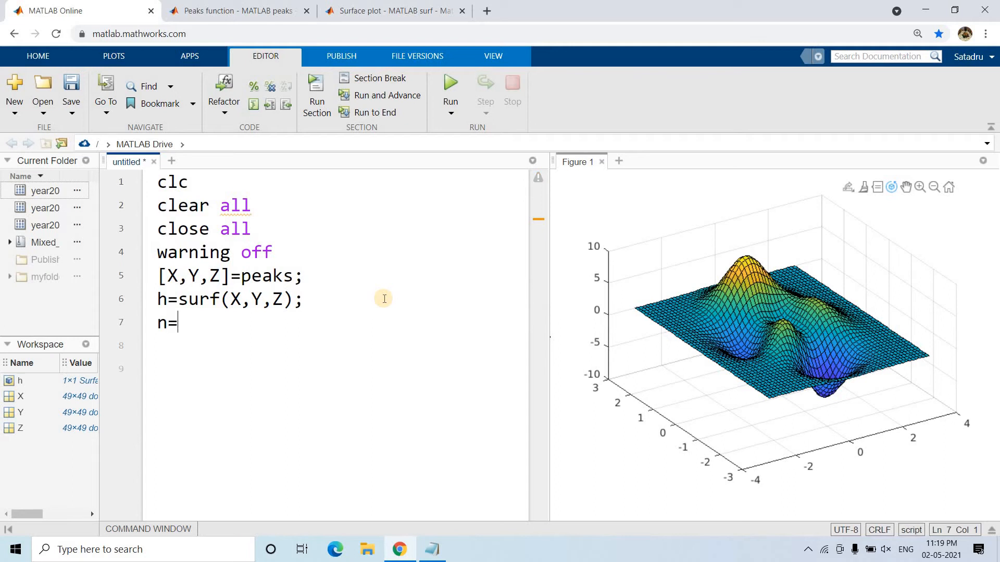
type("linspace(")
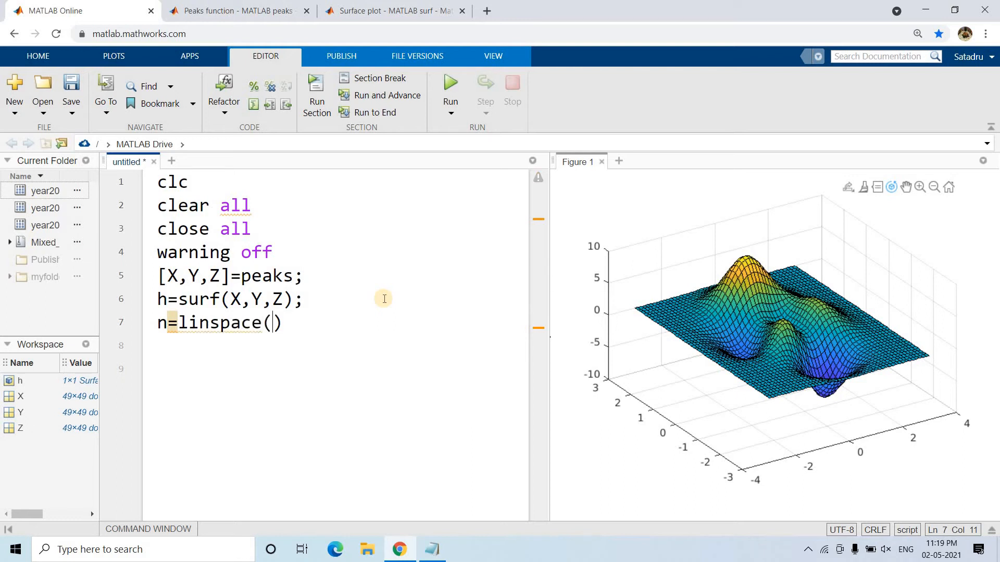
type("1,0,")
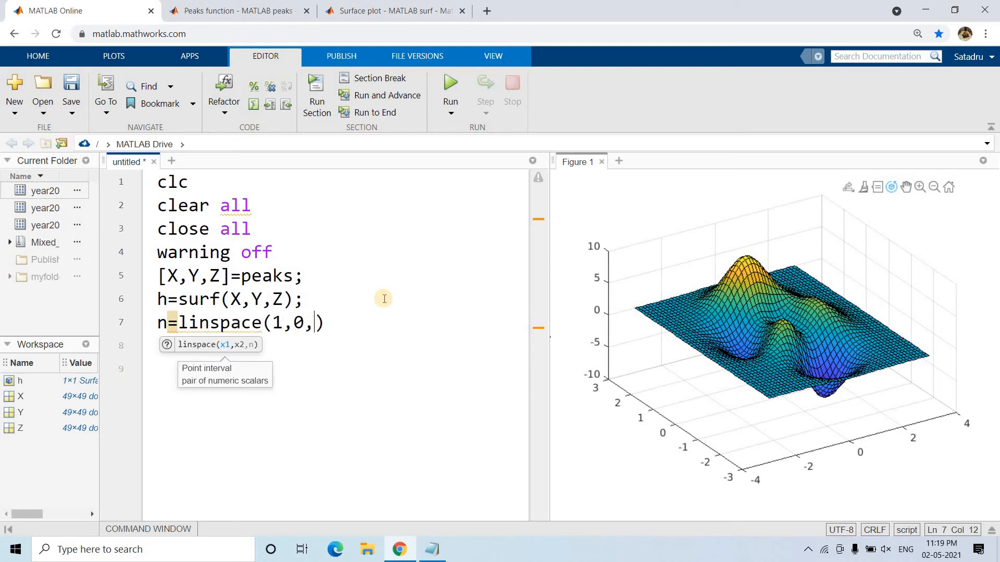
type("40);")
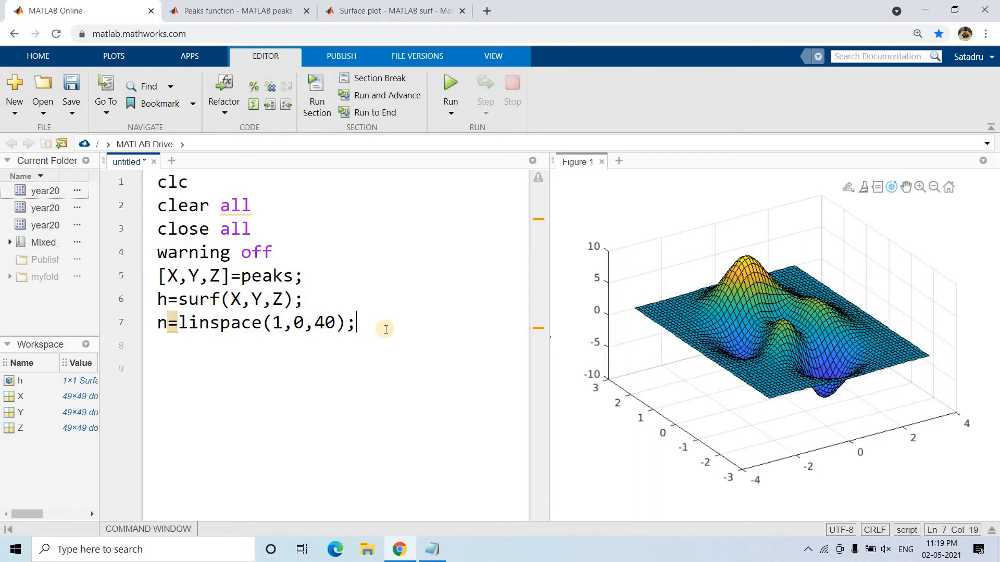
triple_click(255, 322)
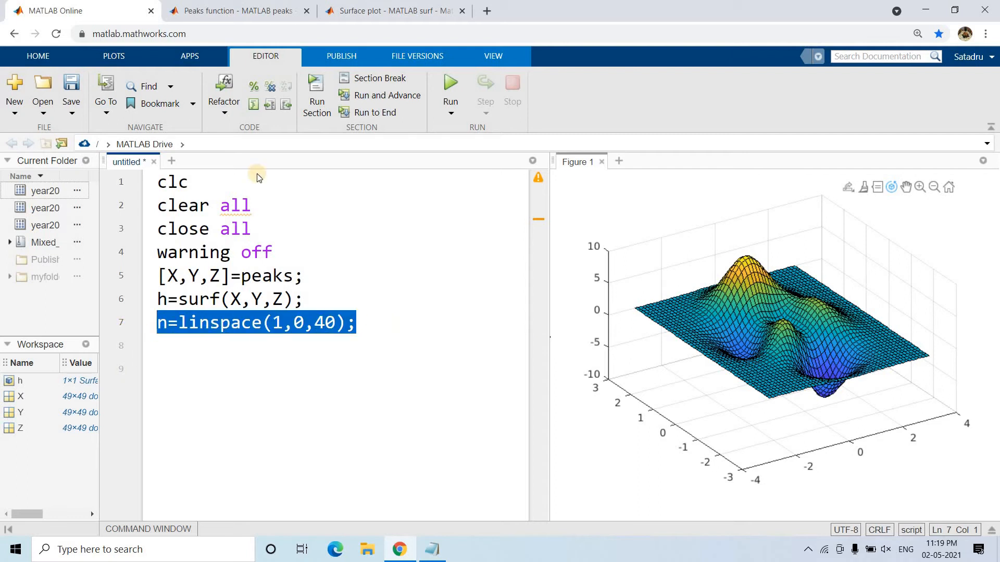
mouse_move(236, 470)
type("n")
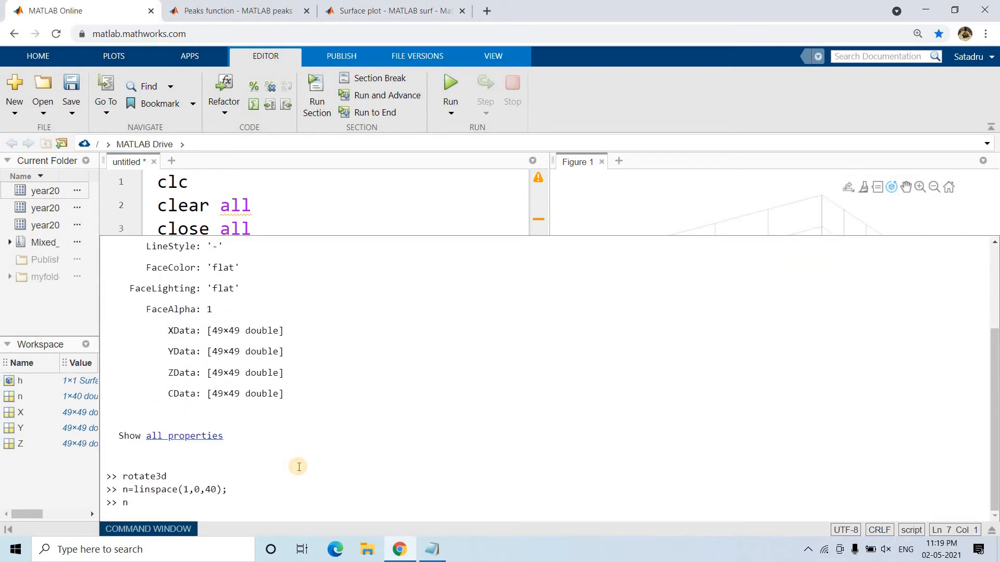
key("Return")
type("n=linspace(1,0,40);")
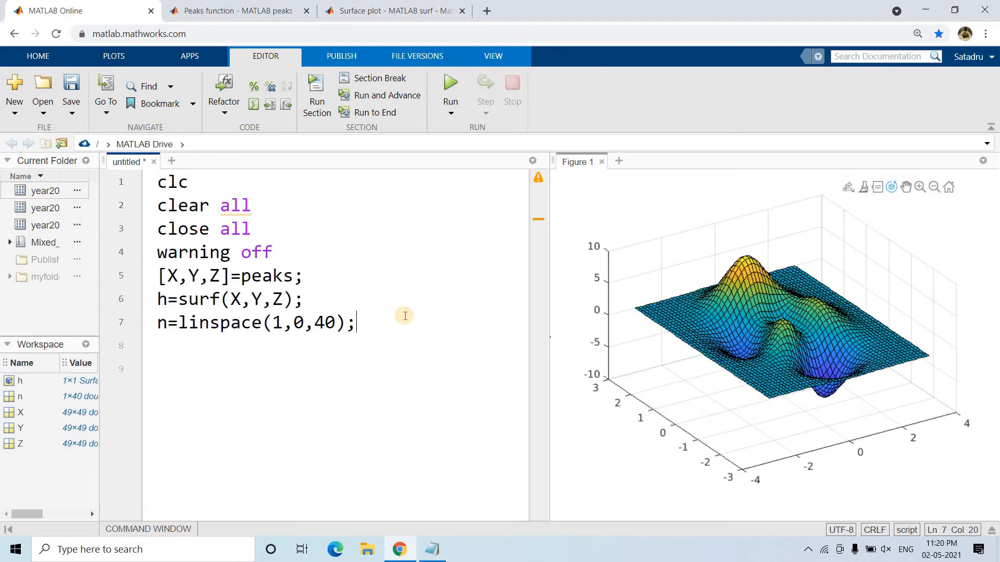
Add a for loop over i up to length(n) after the linspace line.
key("enter")
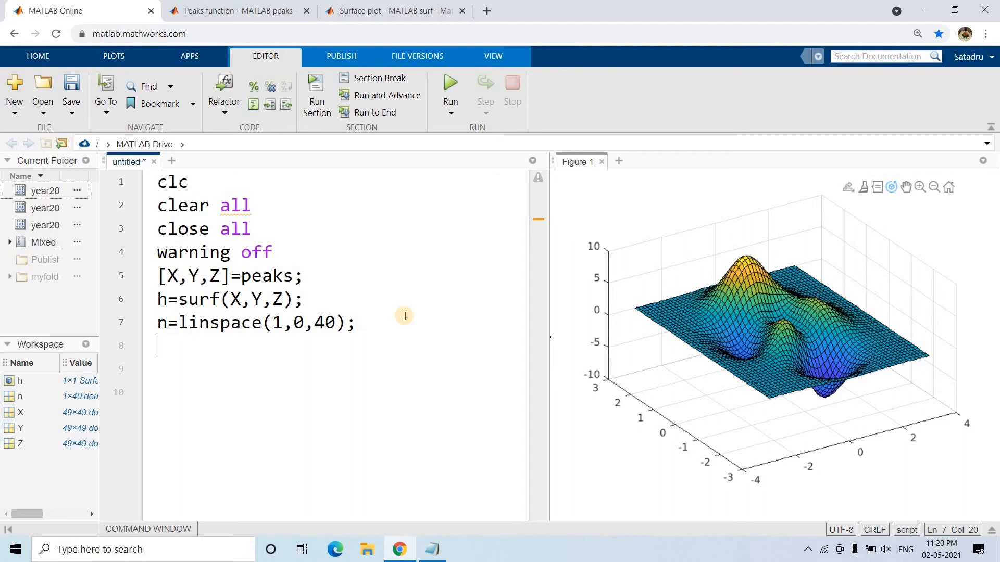
type("for i=")
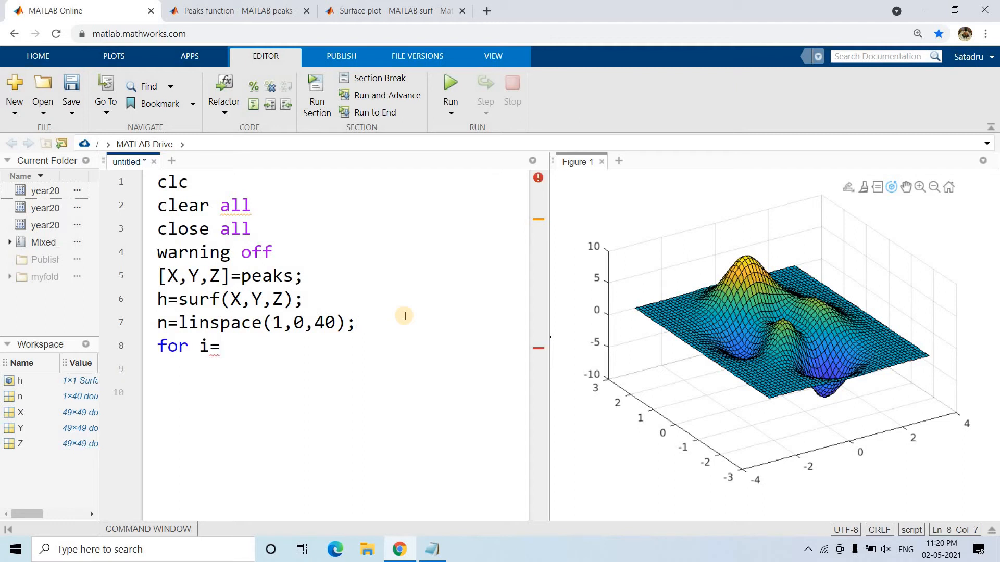
type(":leng")
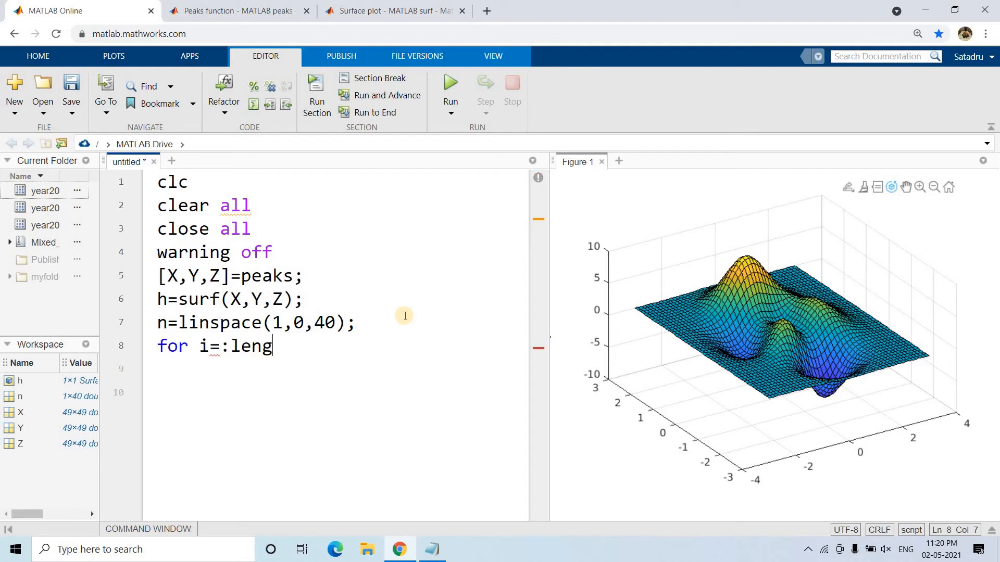
type("th(n")
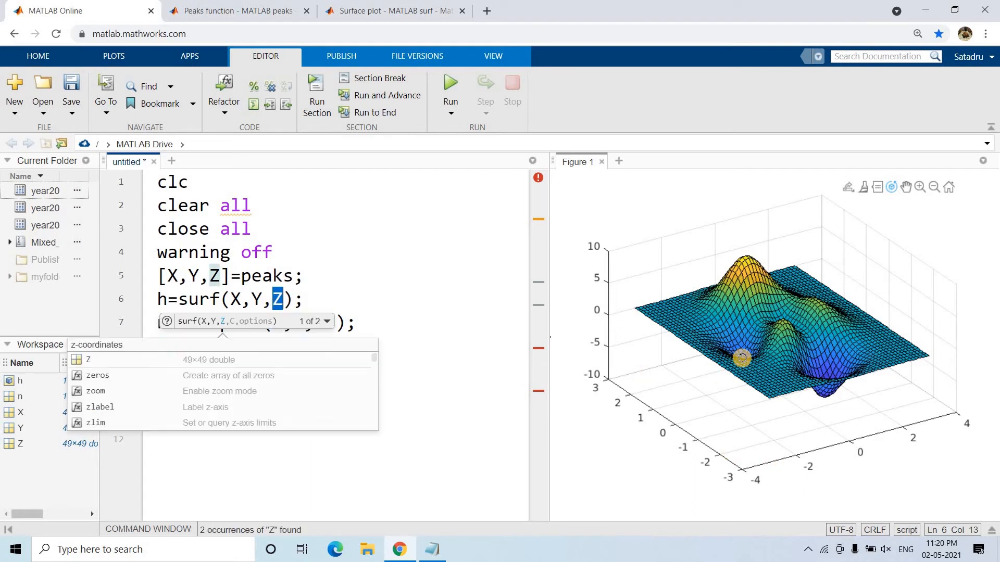
mouse_move(713, 321)
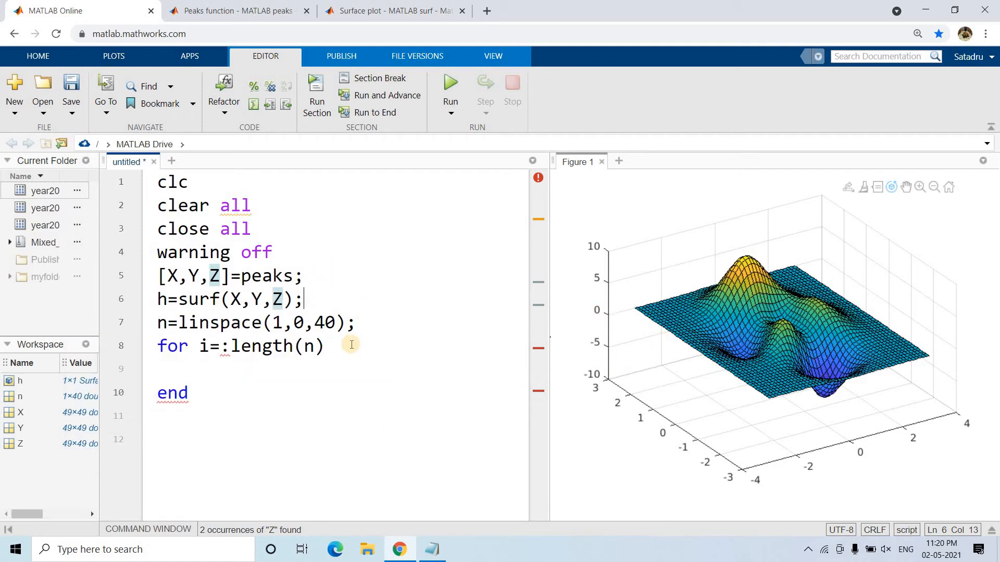
left_click(216, 369)
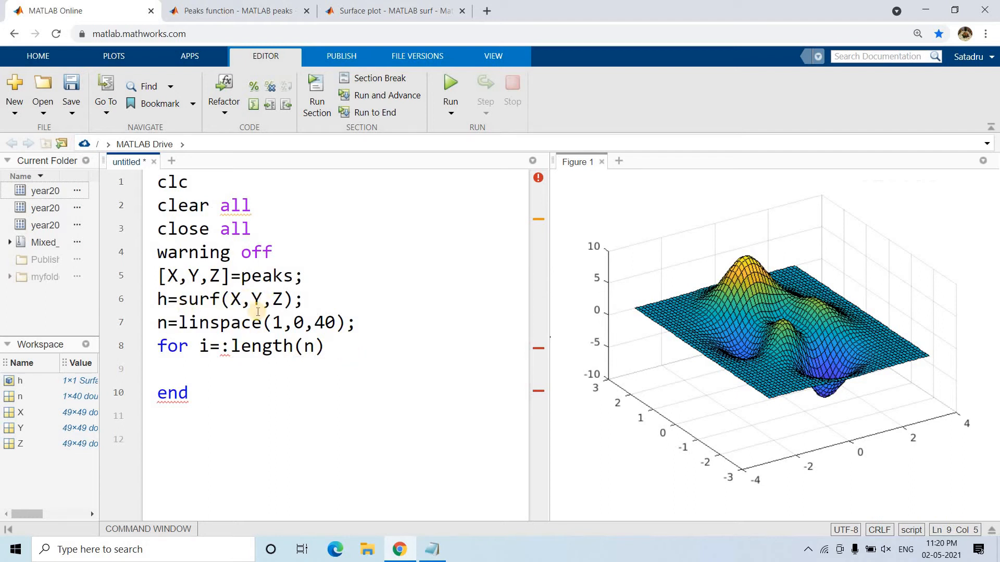
mouse_move(298, 359)
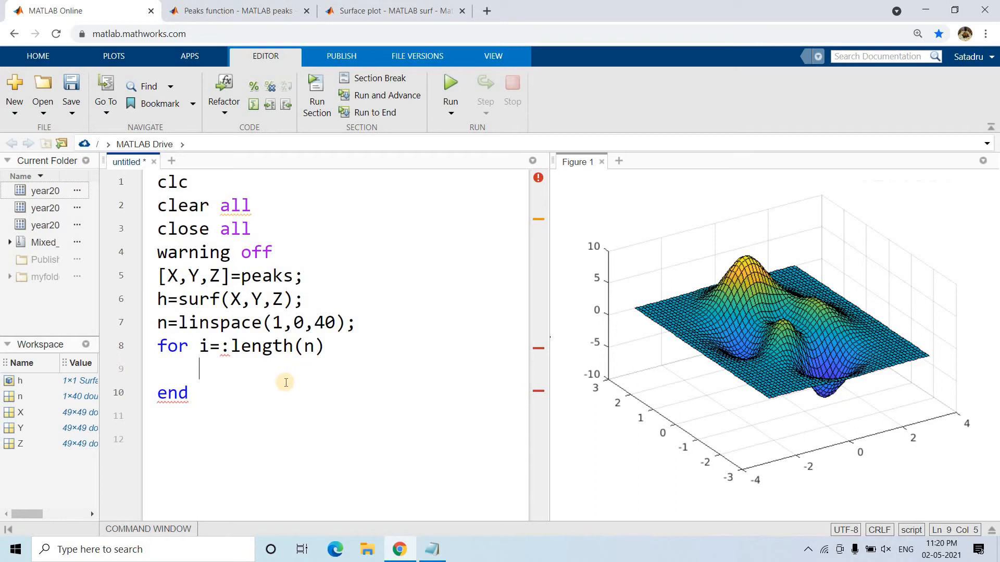
Begin the loop body with idx=randsample(Z, checking the peaks grid size in the docs.
type("i")
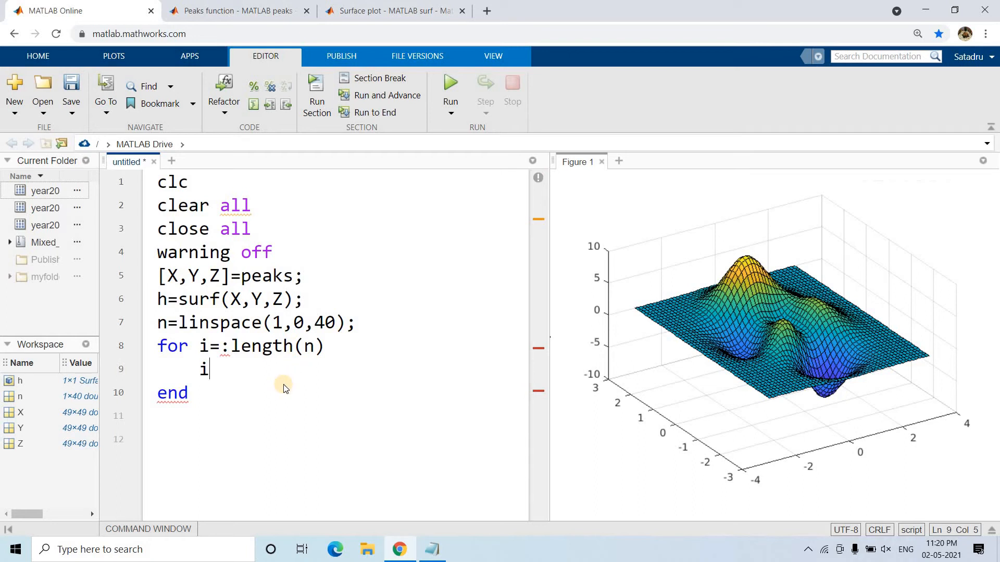
type("dx=")
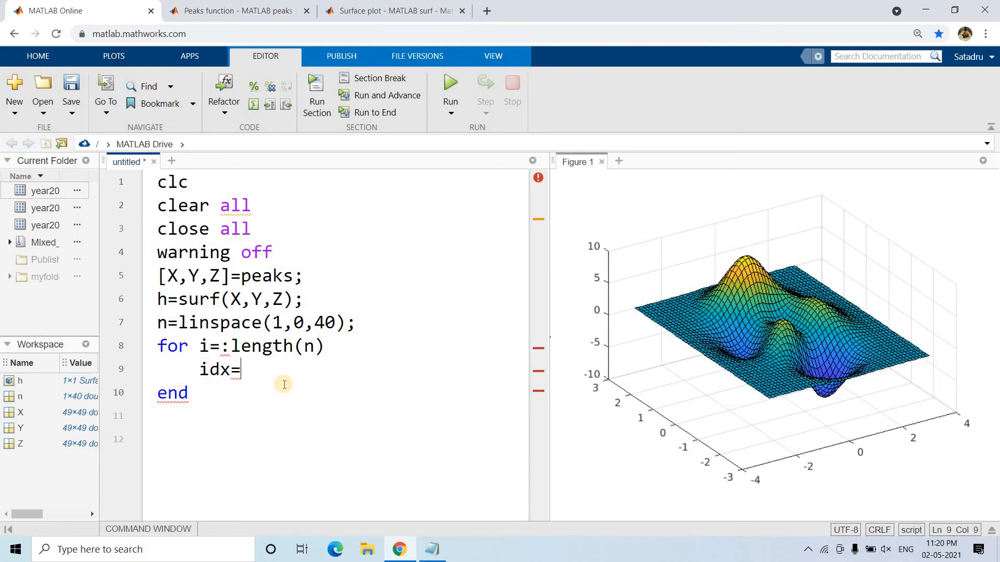
type("randsa")
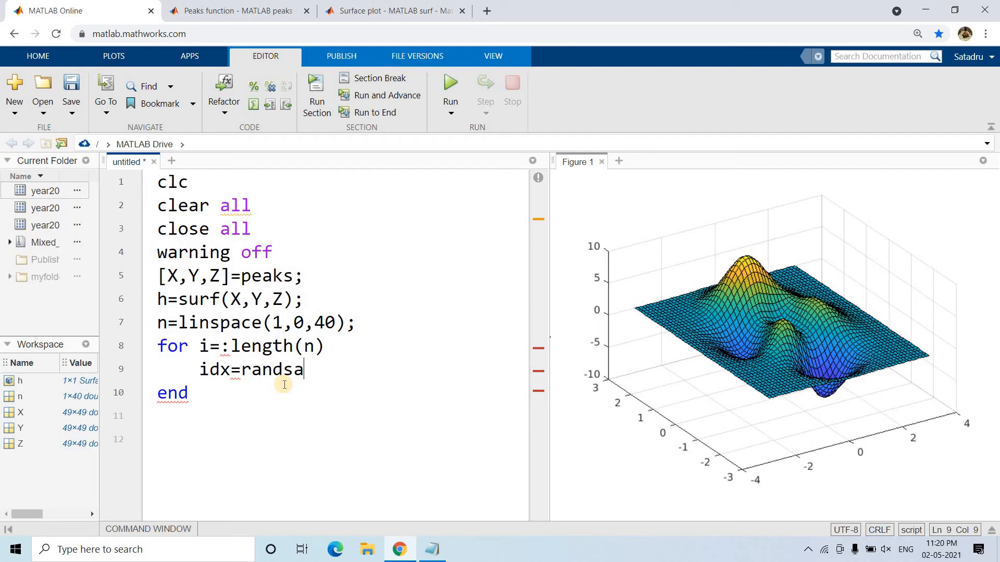
type("mple()")
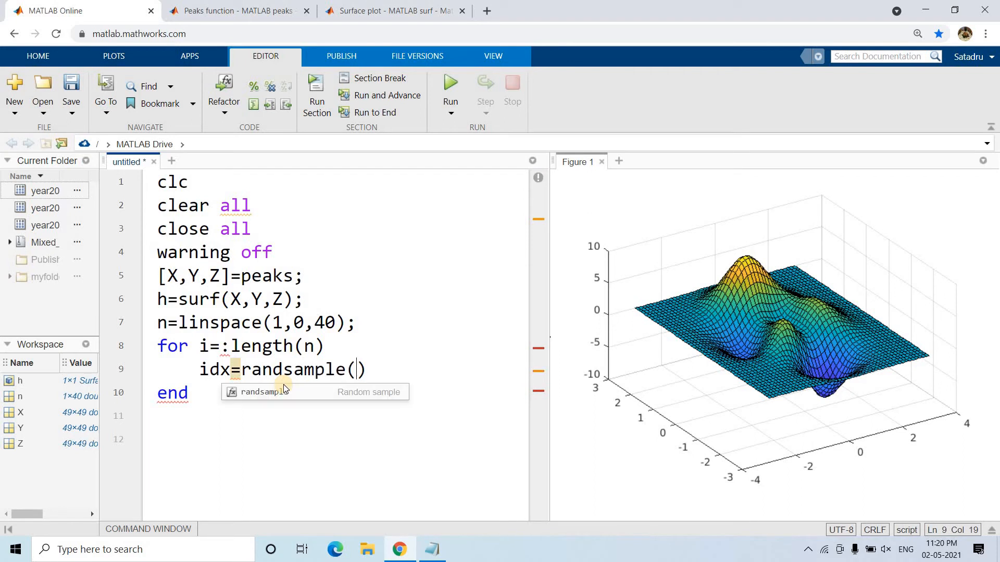
type("Z")
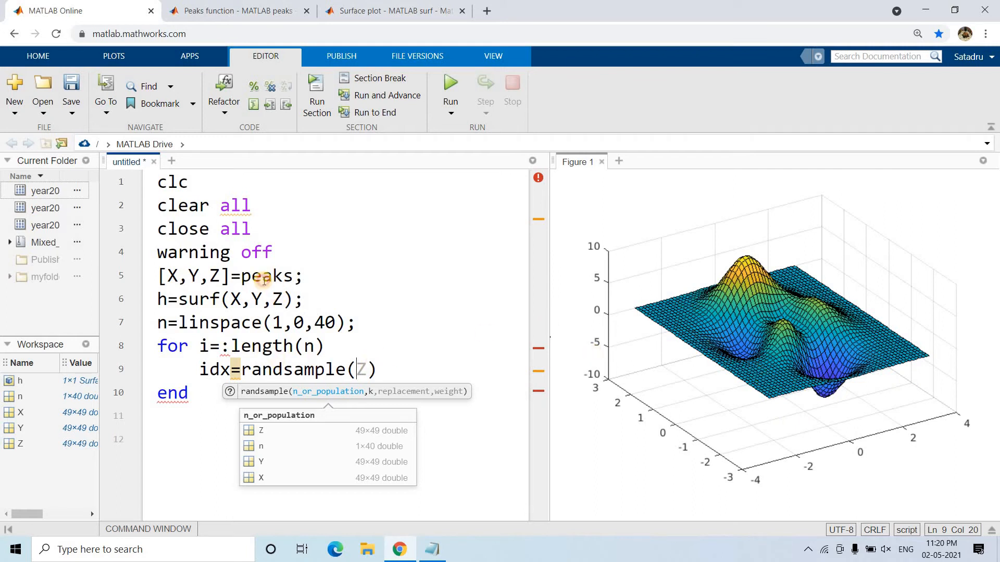
left_click(236, 11)
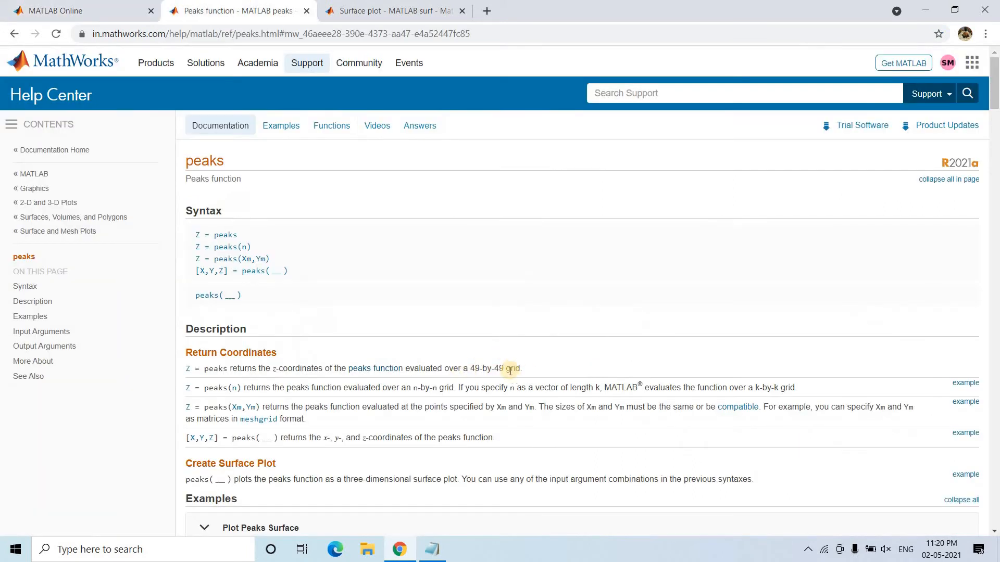
left_click(76, 11)
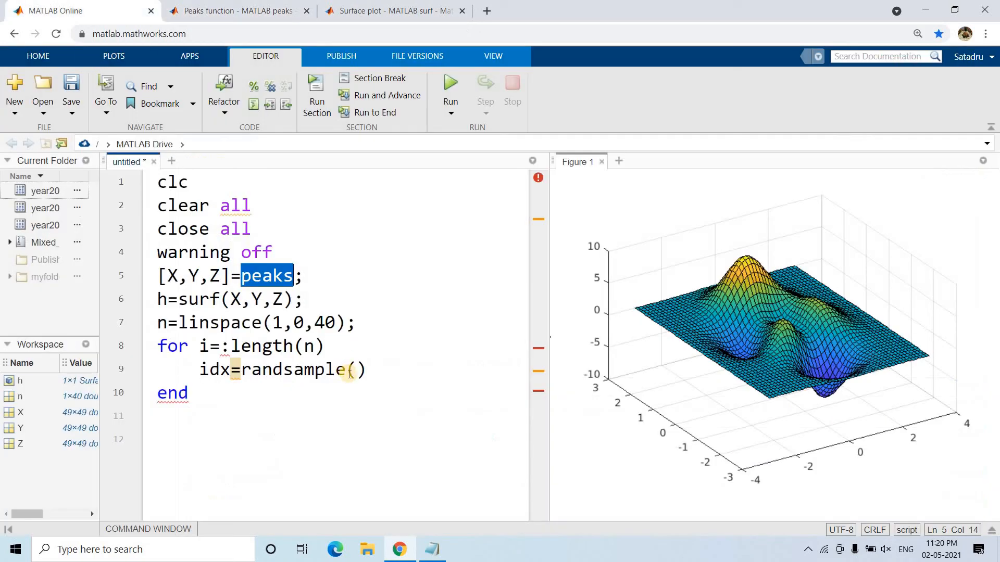
Fill in randsample's arguments as randsample(1:49^2,n) inside the loop.
left_click(357, 370)
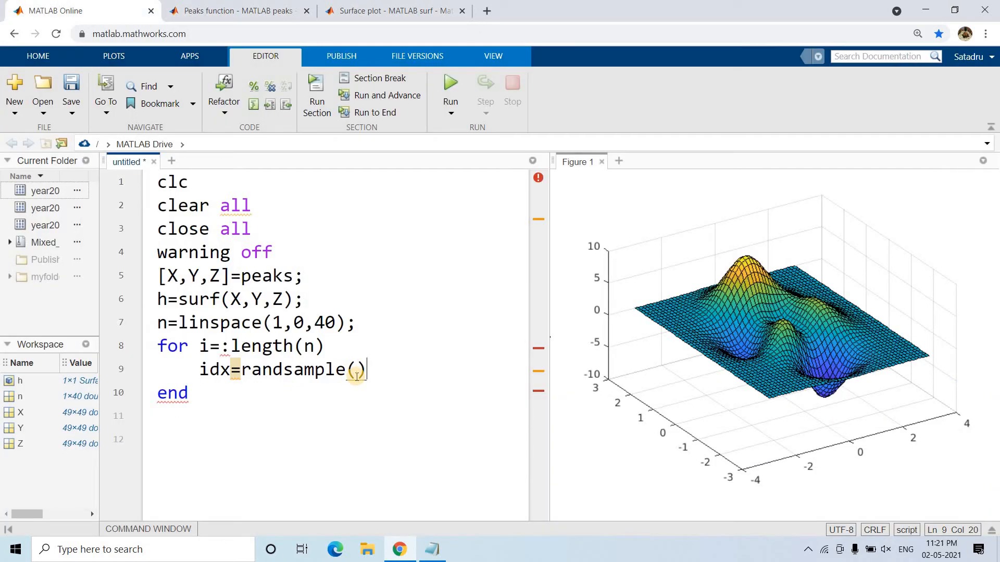
type(":")
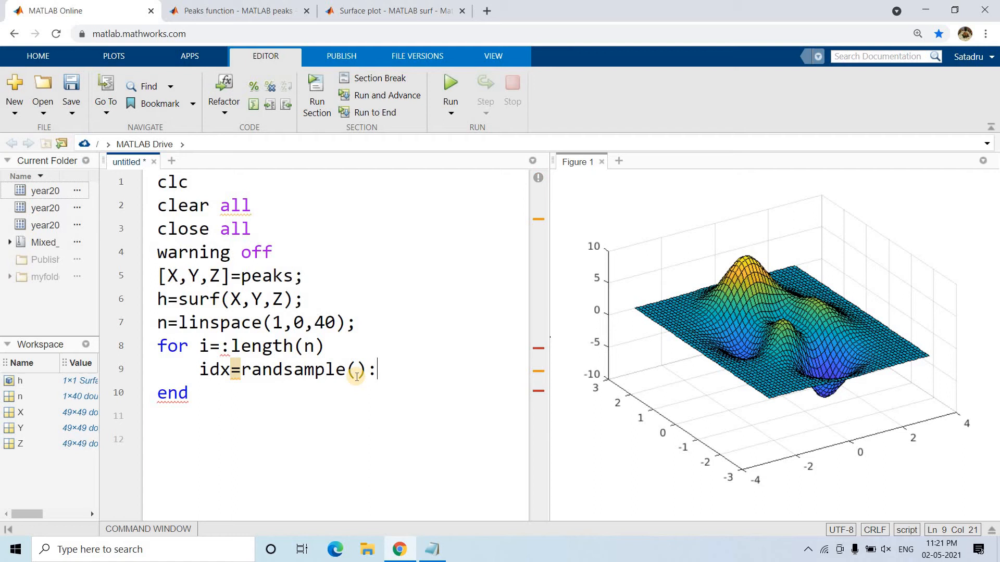
type("^")
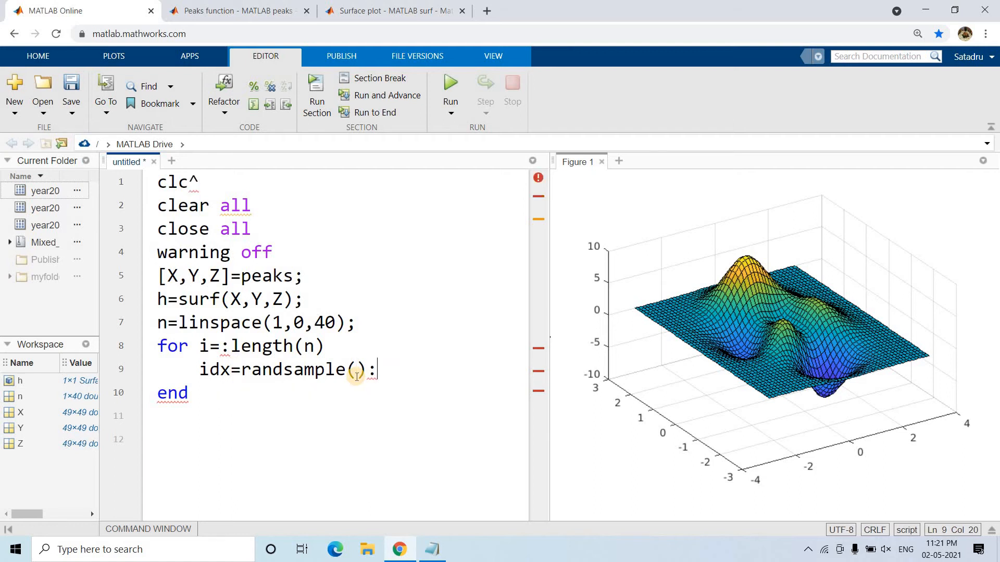
key("Backspace")
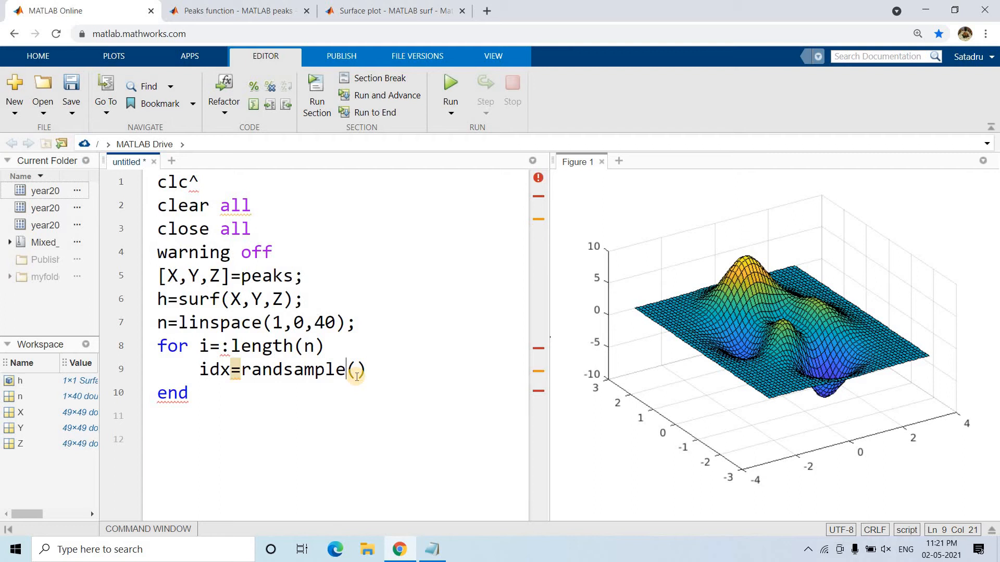
type("1:")
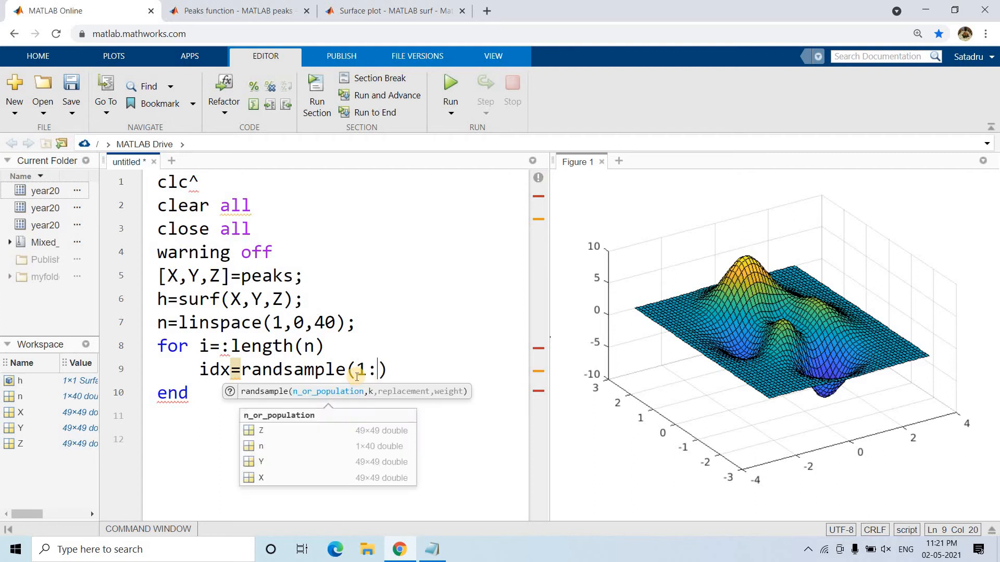
type("49^2")
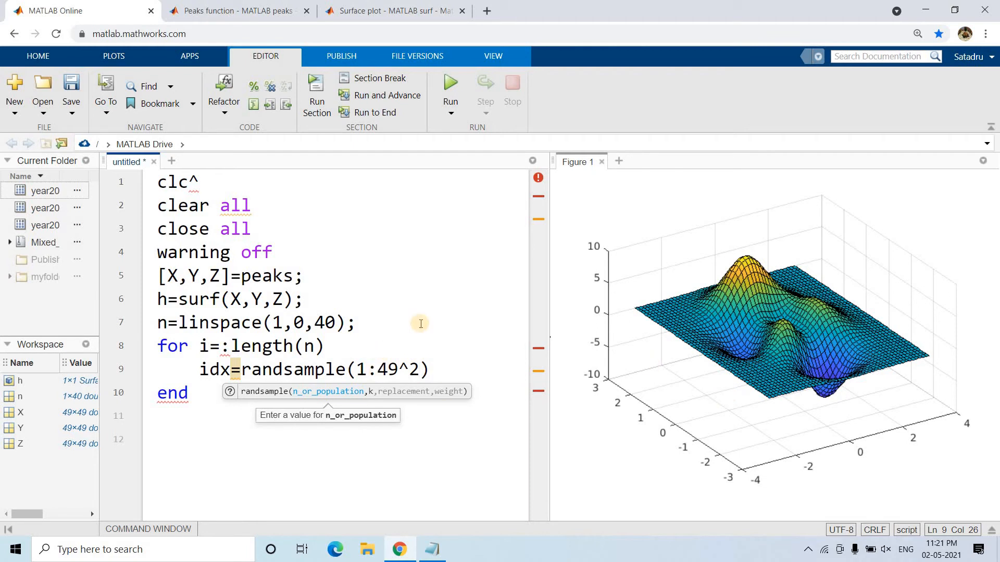
type(",n")
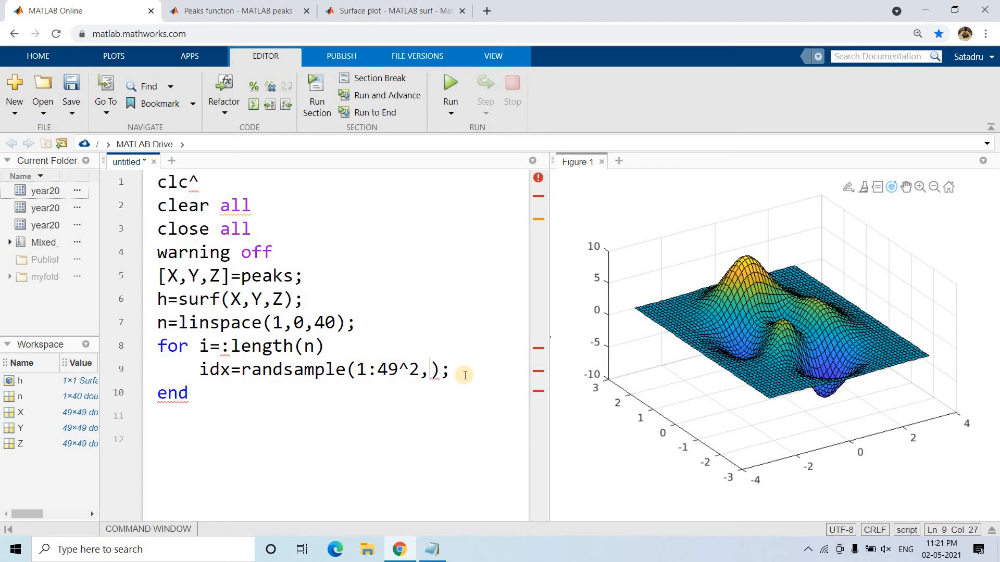
Add Z(idx)=nan; to blank out the sampled grid cells.
type("Z")
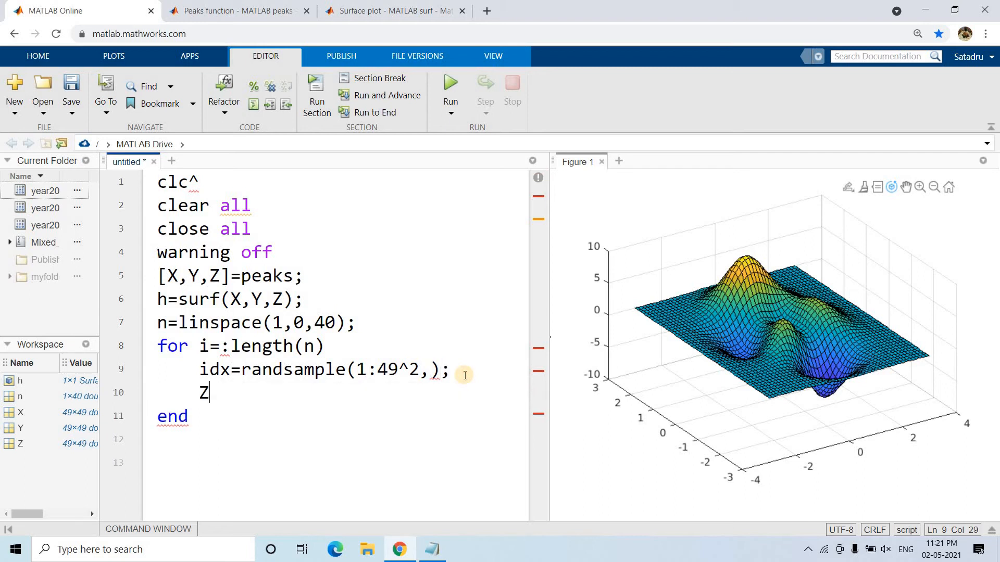
type("(idx")
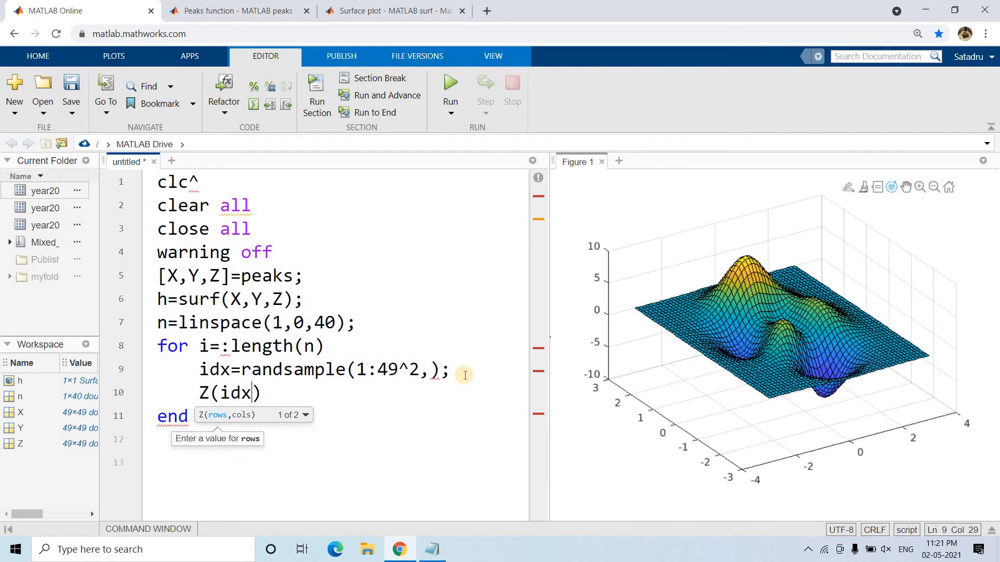
type("=")
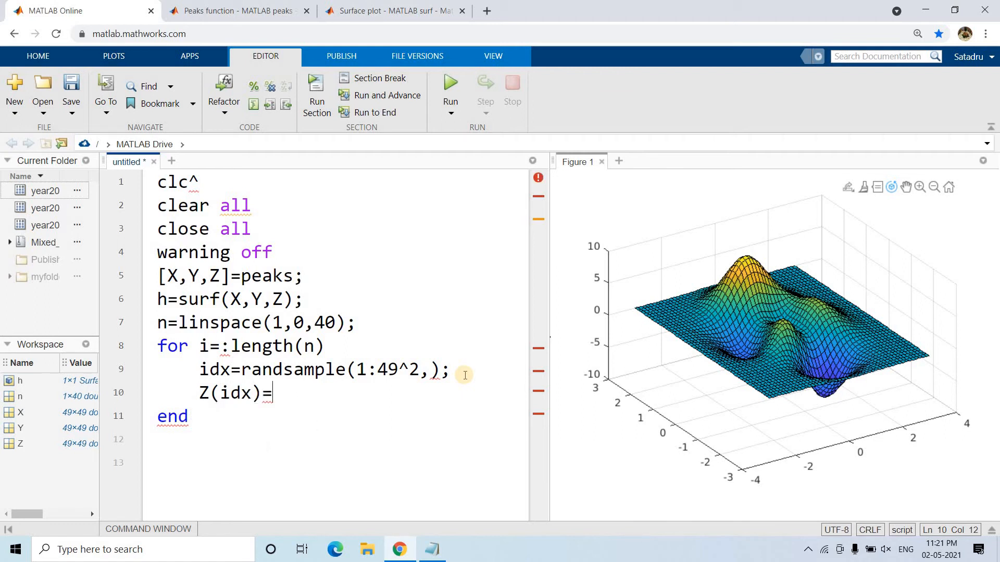
type("nan;")
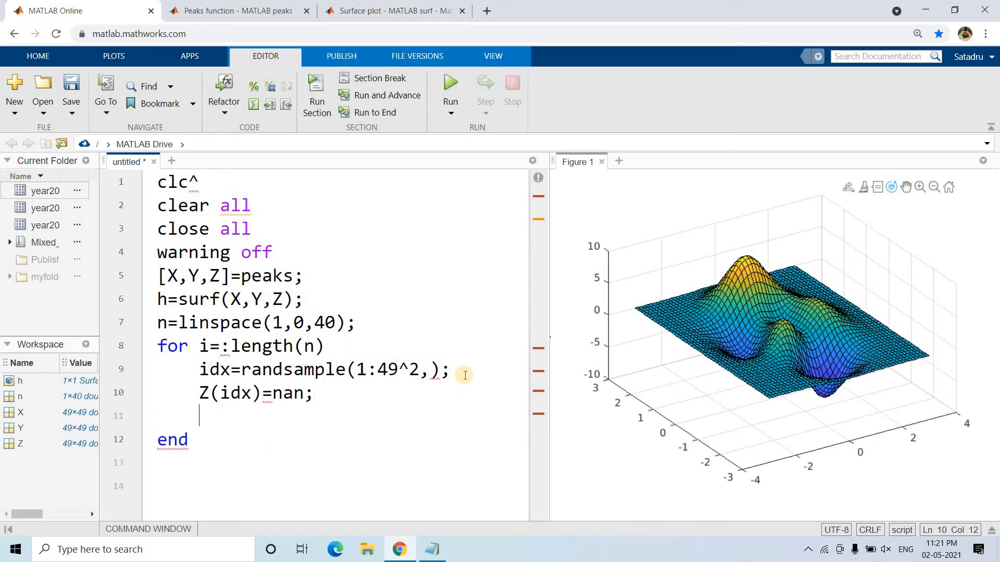
Add set(h,'Cdata',Z); to push the updated Z into the surface colours.
type("s")
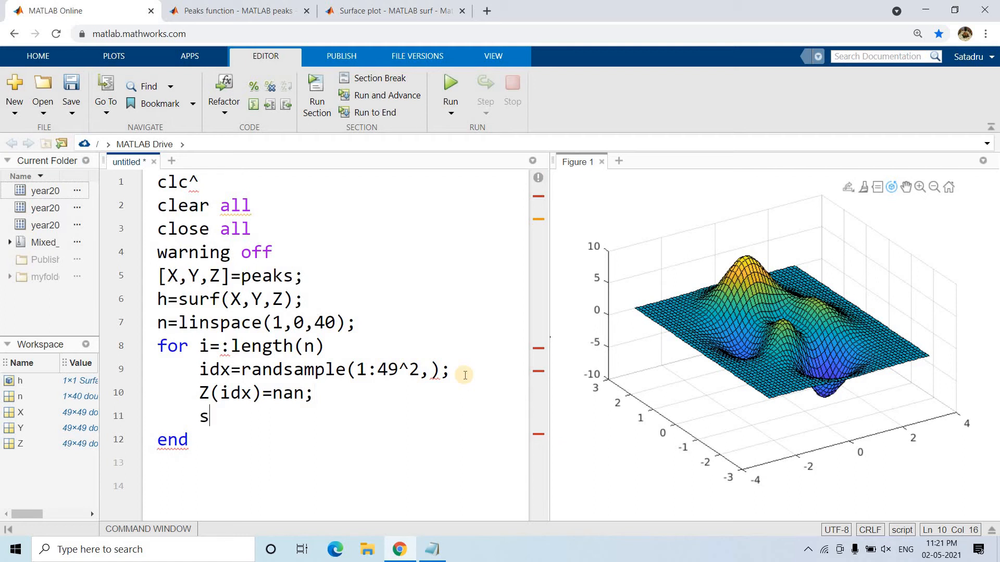
type("et(h)")
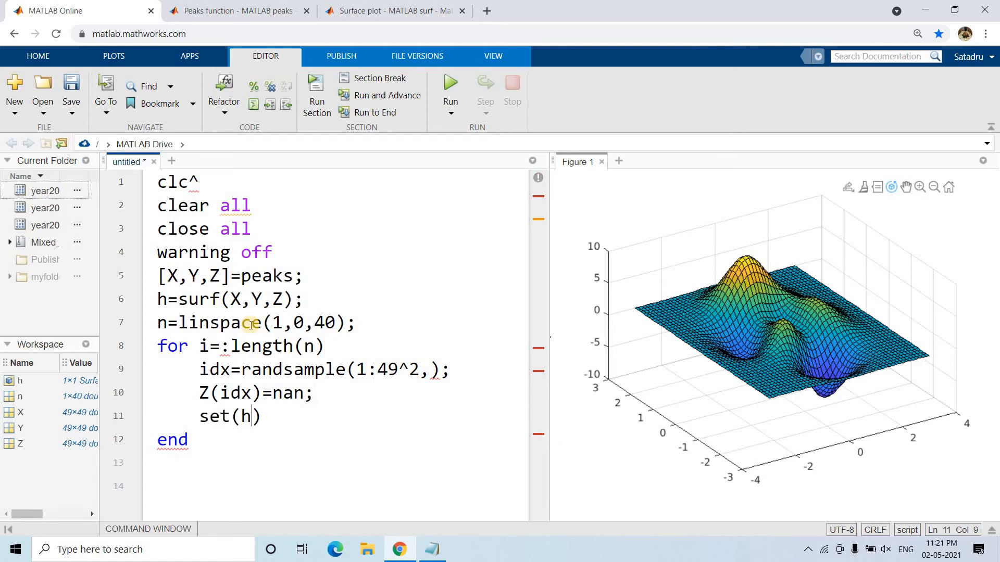
type("h")
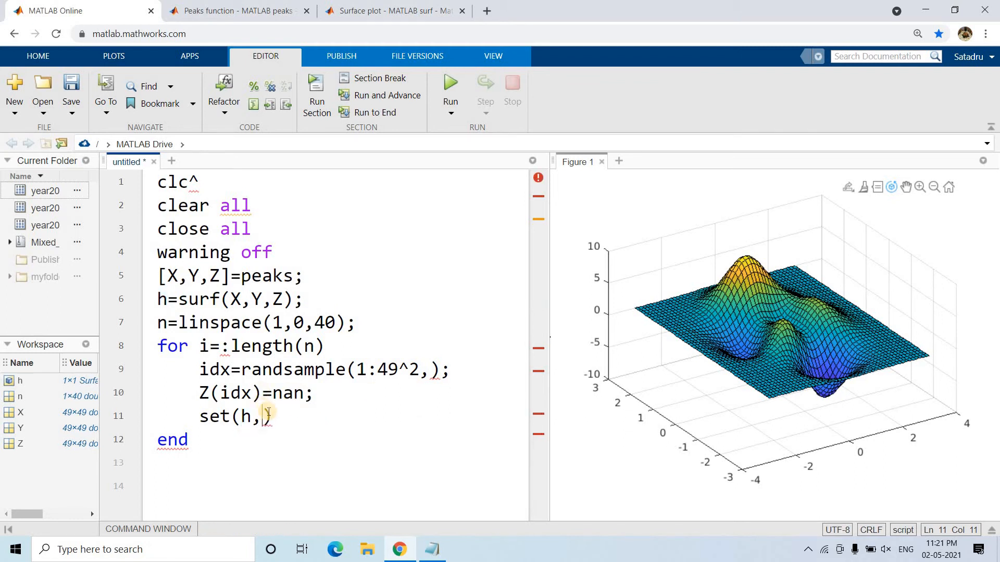
mouse_move(265, 415)
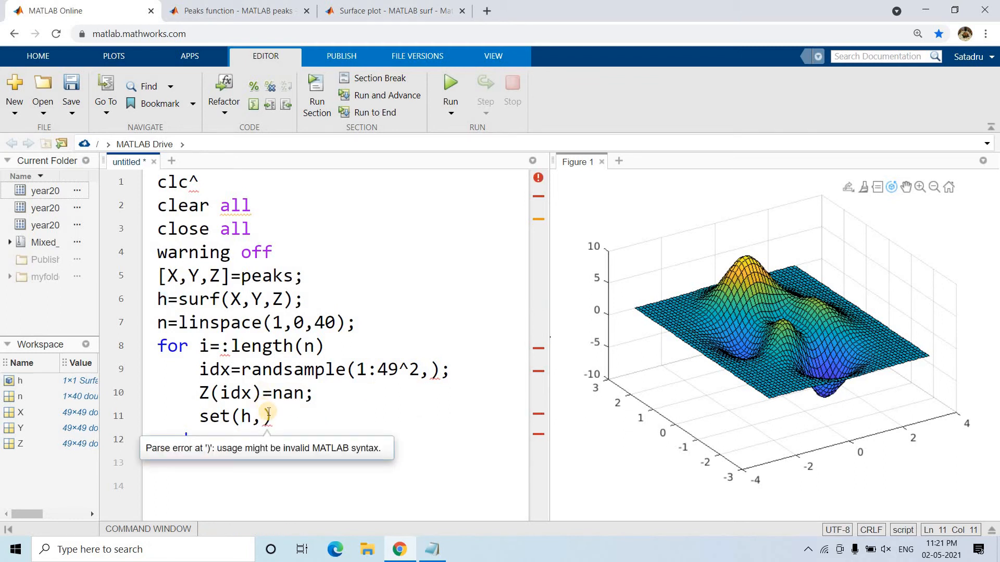
type("Cdata')")
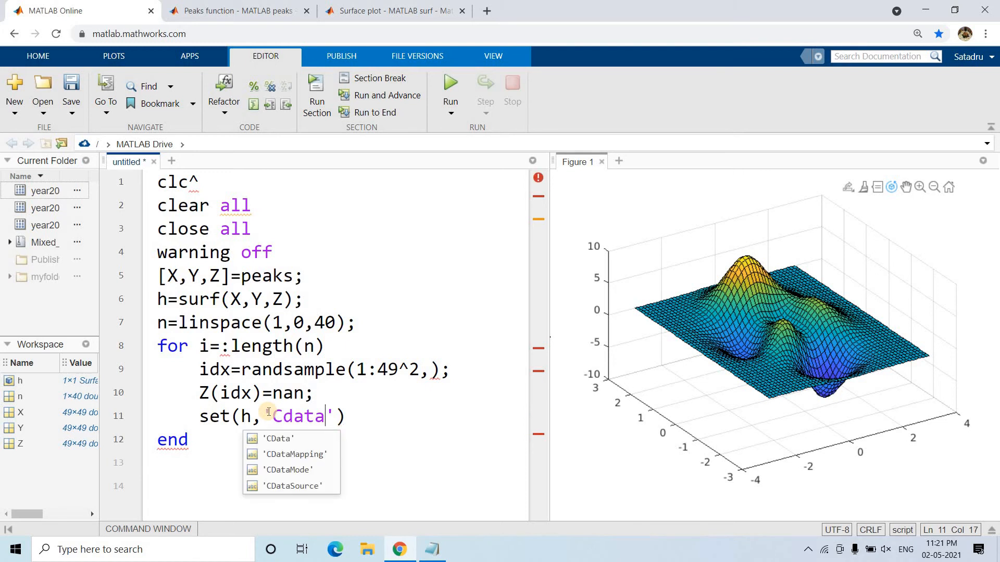
type(",Z")
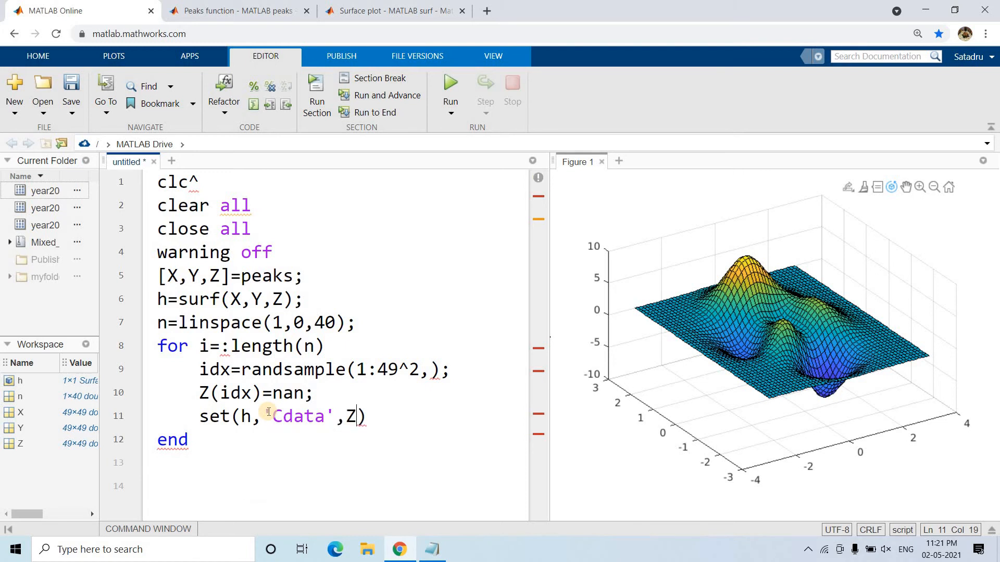
type(";")
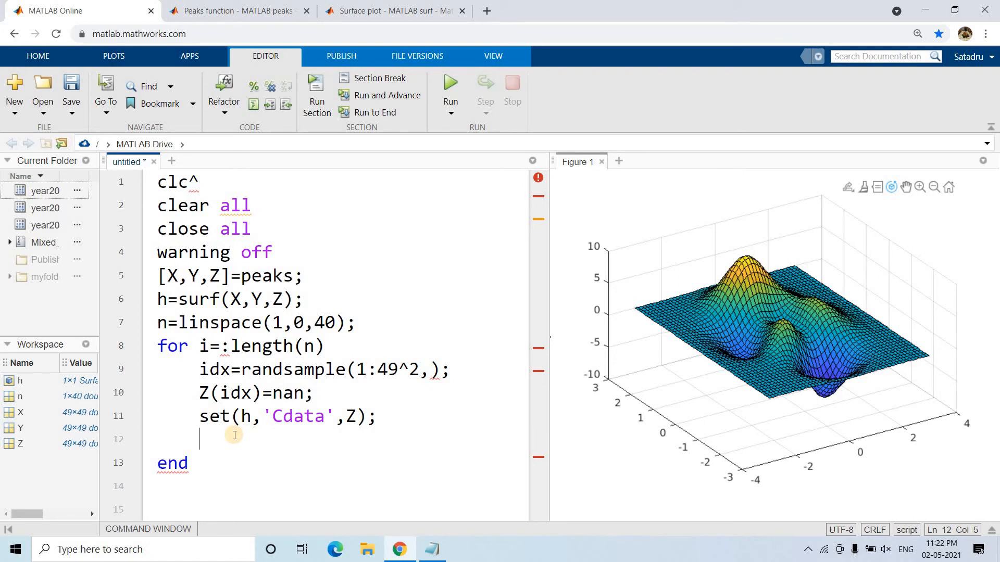
mouse_move(301, 283)
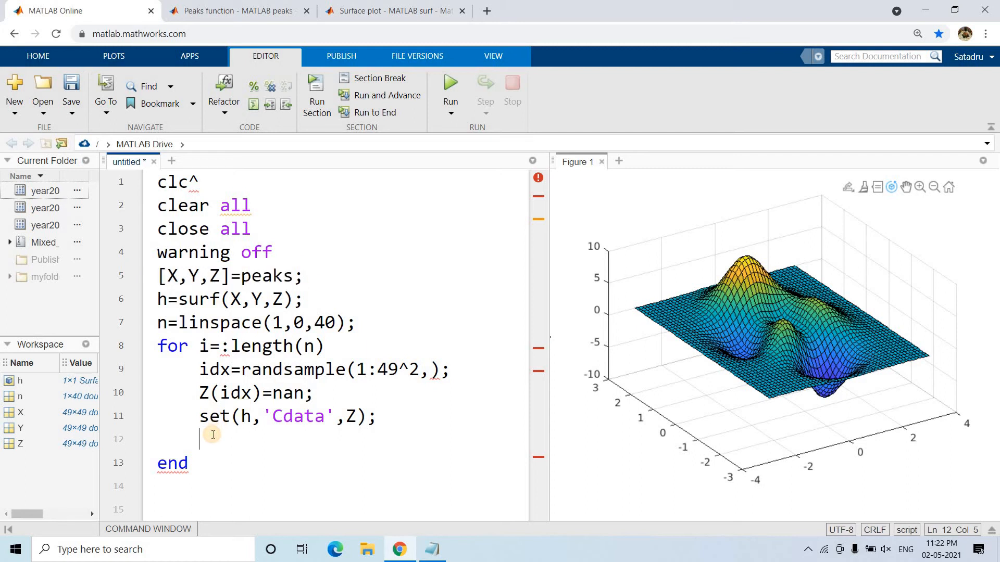
Add pause(0.1); and a fresh [X,Y,Z]=peaks; line before the loop's end.
type("[X,Y,Z]=peaks;")
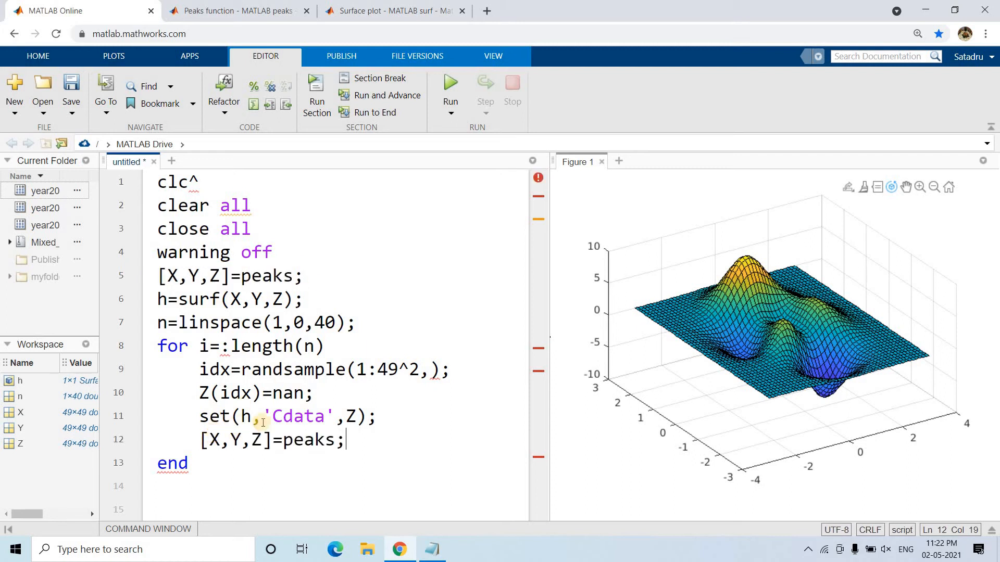
key("enter")
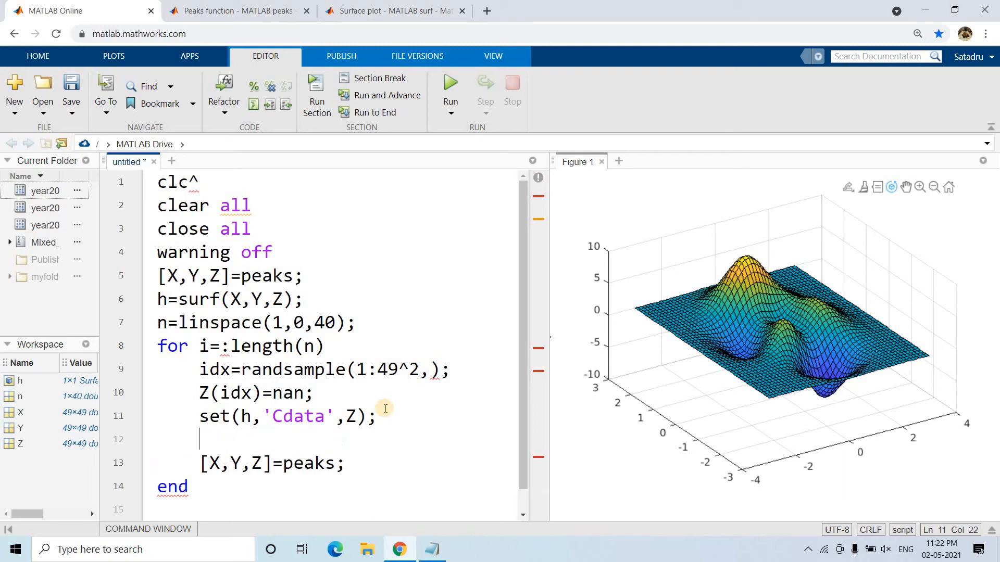
type("pause(0")
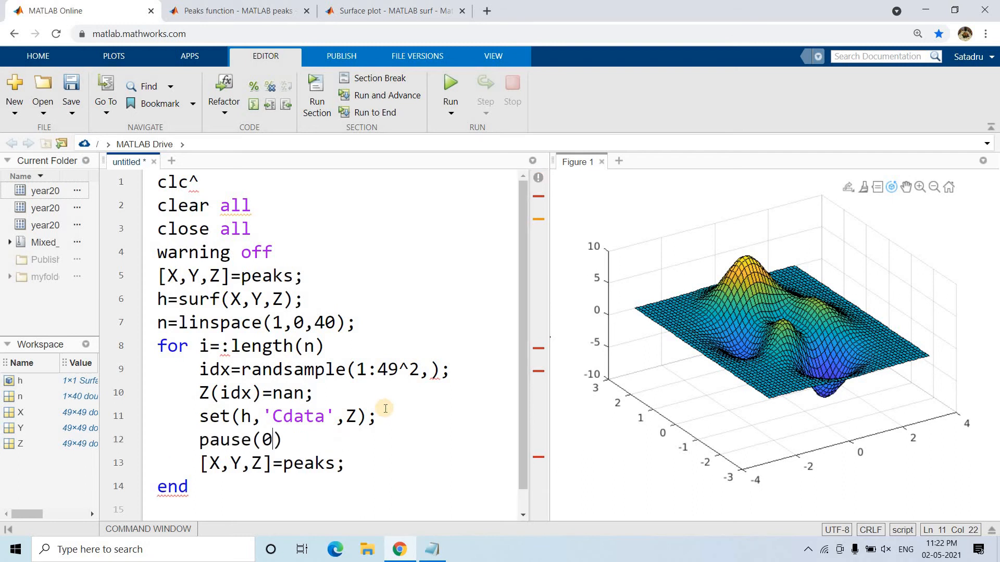
type(".1")
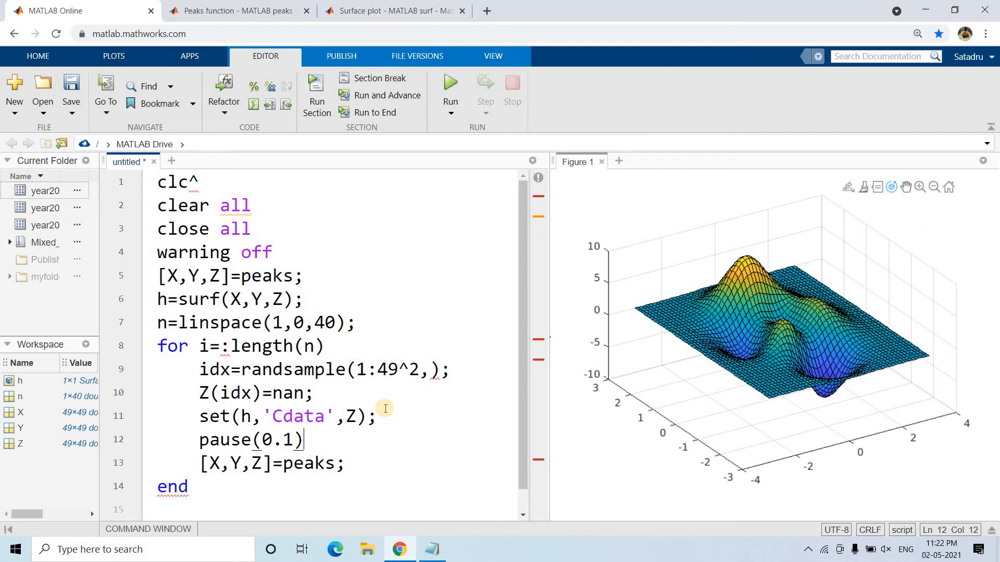
type(";")
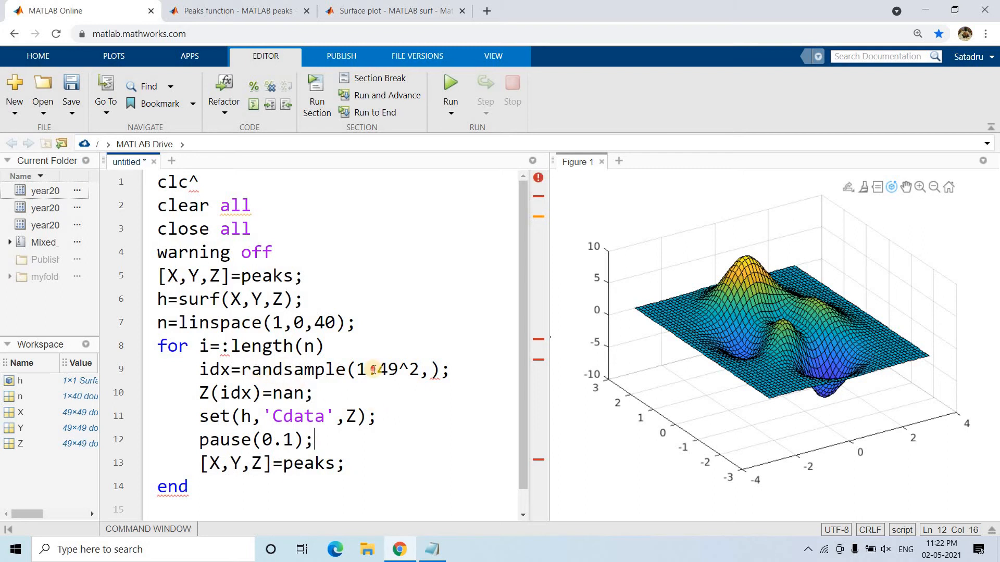
left_click_drag(250, 369, 421, 369)
type("r")
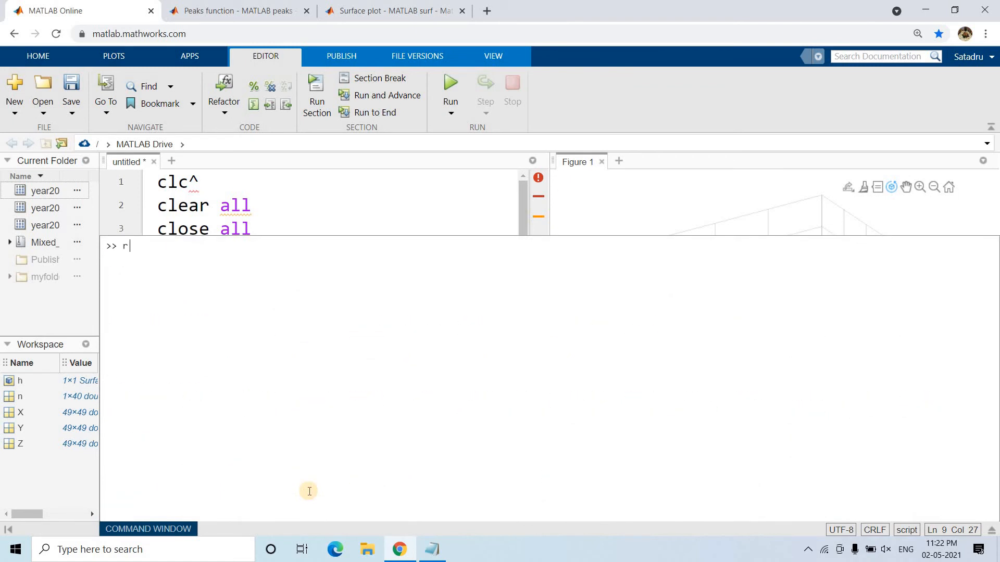
Test randsample(1:5,2) in the Command Window, getting random pairs like 5 4 and 3 4.
type("andsample(")
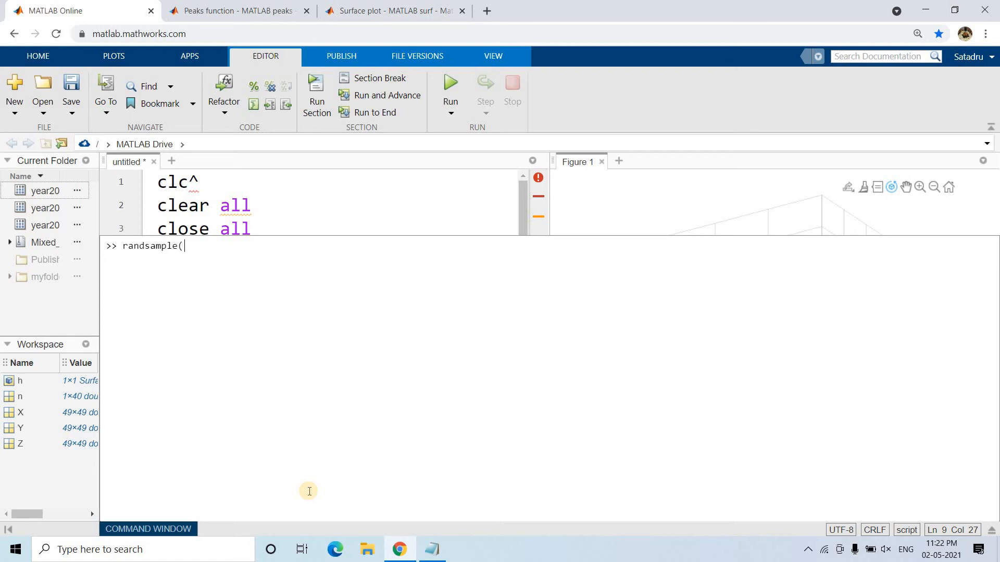
type(":")
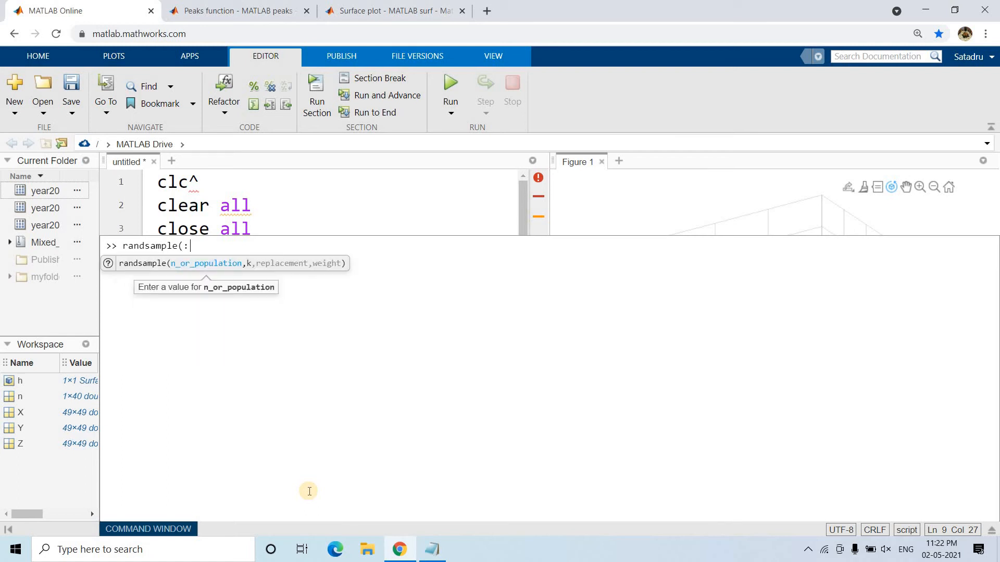
type("1")
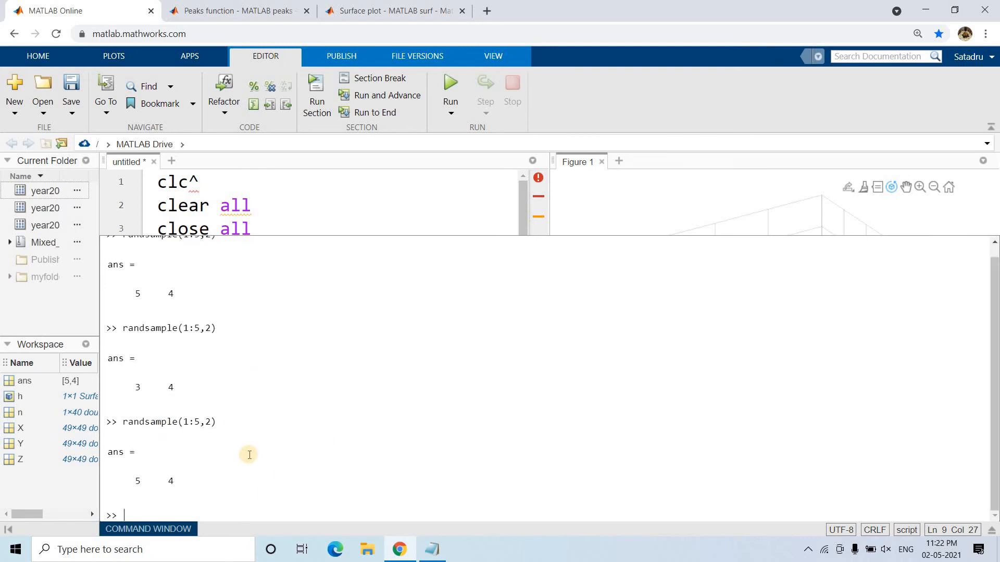
mouse_move(210, 328)
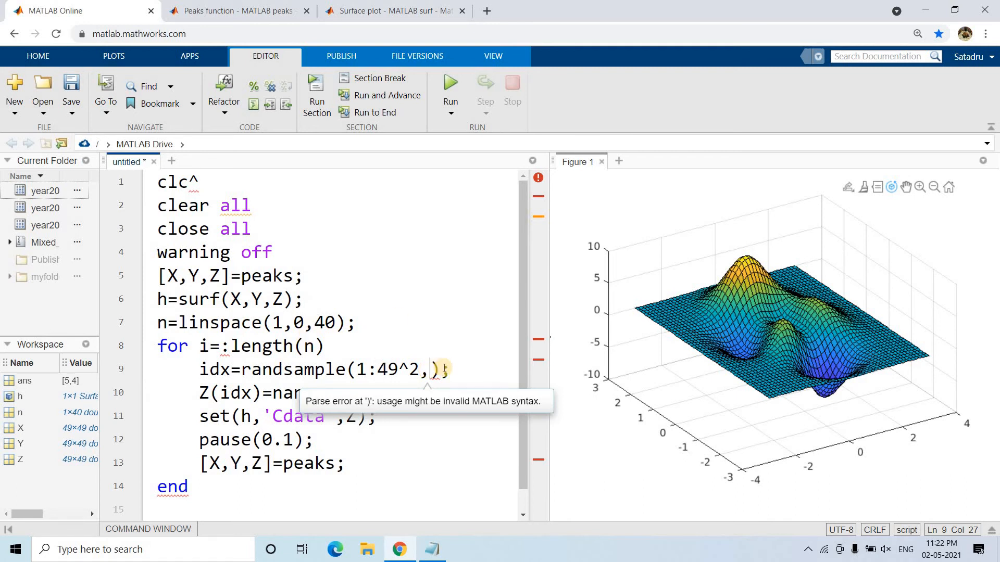
mouse_move(316, 313)
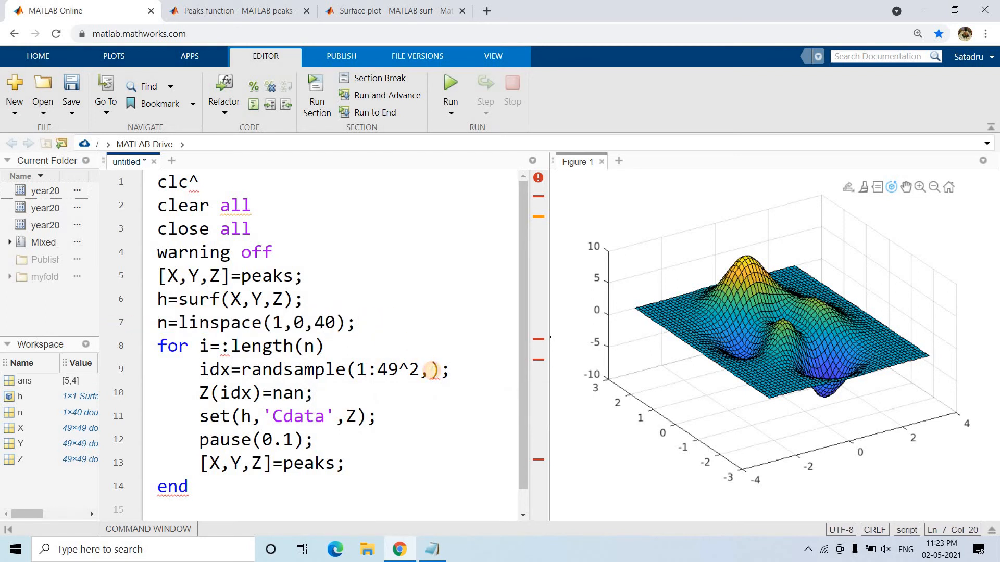
Complete line 9 as randsample(1:49^2,n(i)*49^2) and loop over i=1:length(n).
type("n(i")
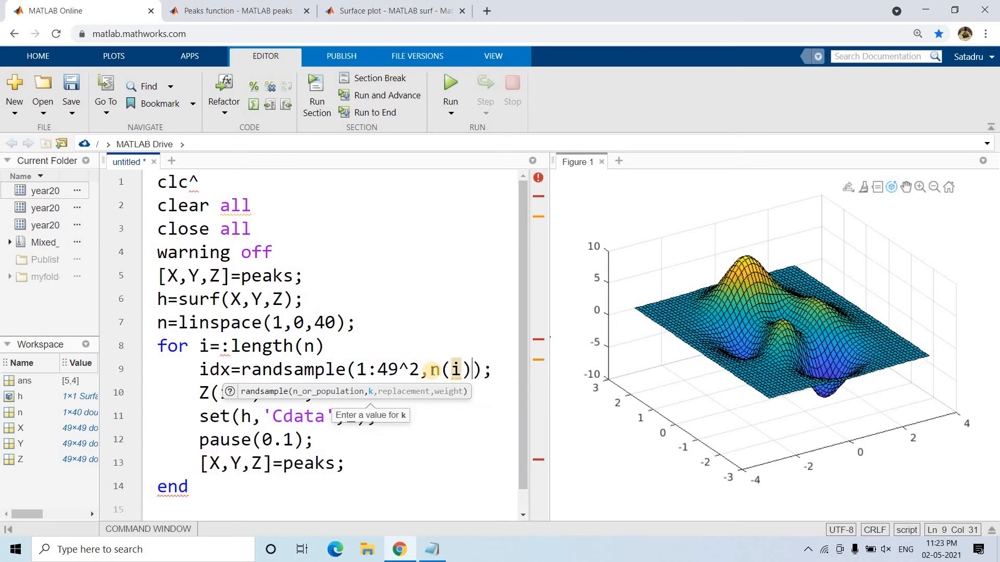
type("*")
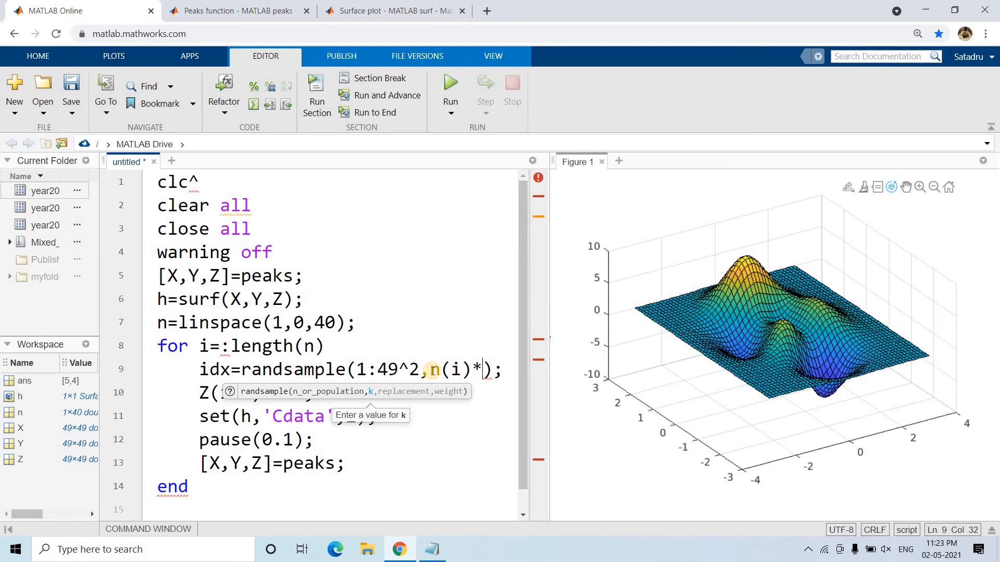
type("49^")
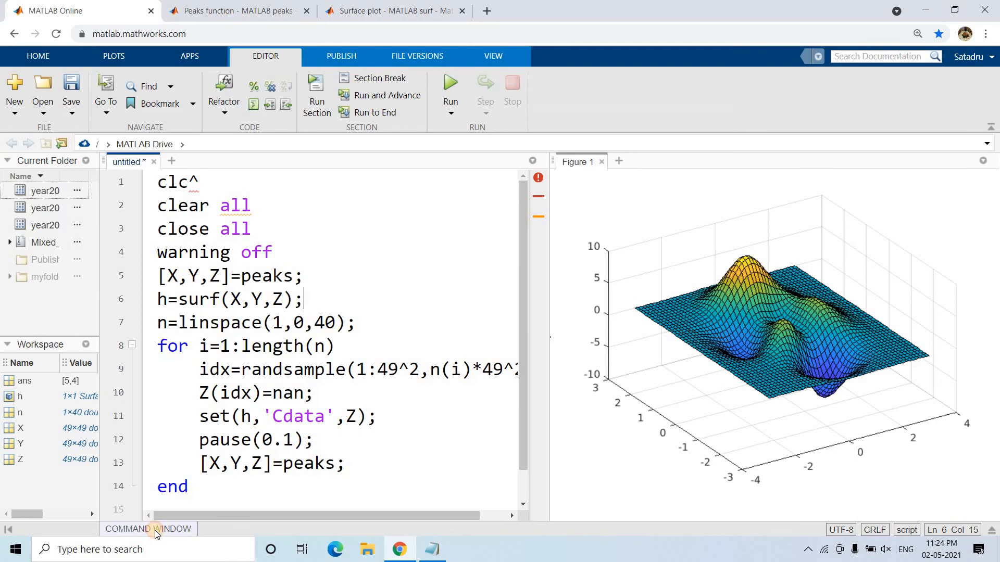
left_click(148, 529)
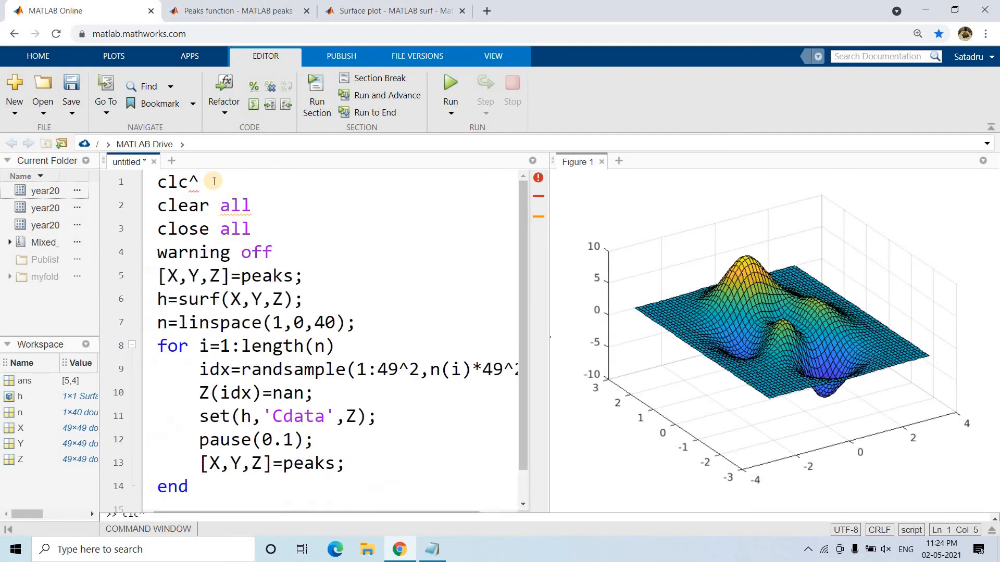
Remove the stray ^ after clc and run the script, showing peaks with white gaps.
right_click(214, 182)
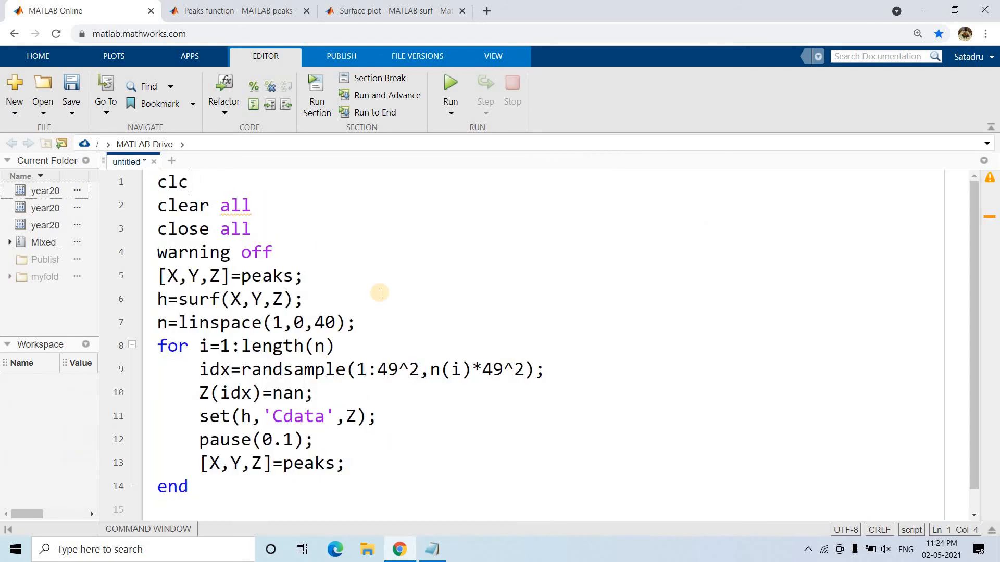
left_click(450, 82)
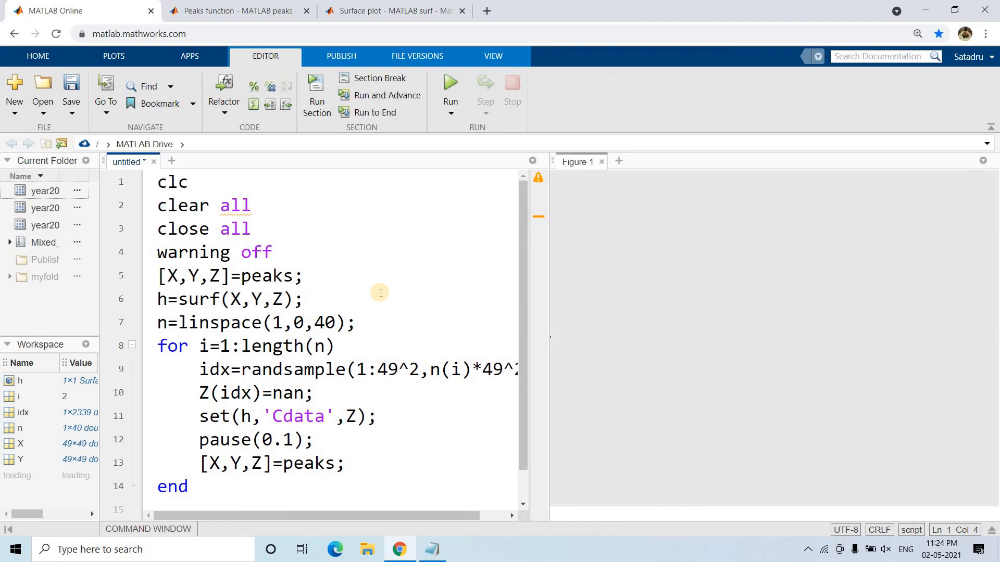
left_click(449, 83)
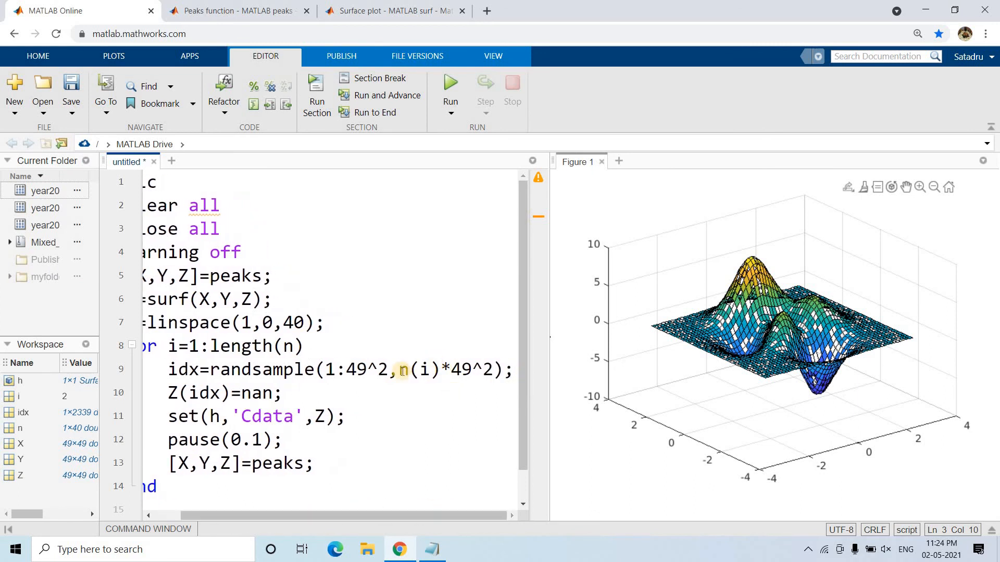
Wrap the sample count as ceil(n(i)*49^2) and change the pause to 0.2 seconds.
left_click_drag(396, 370, 491, 370)
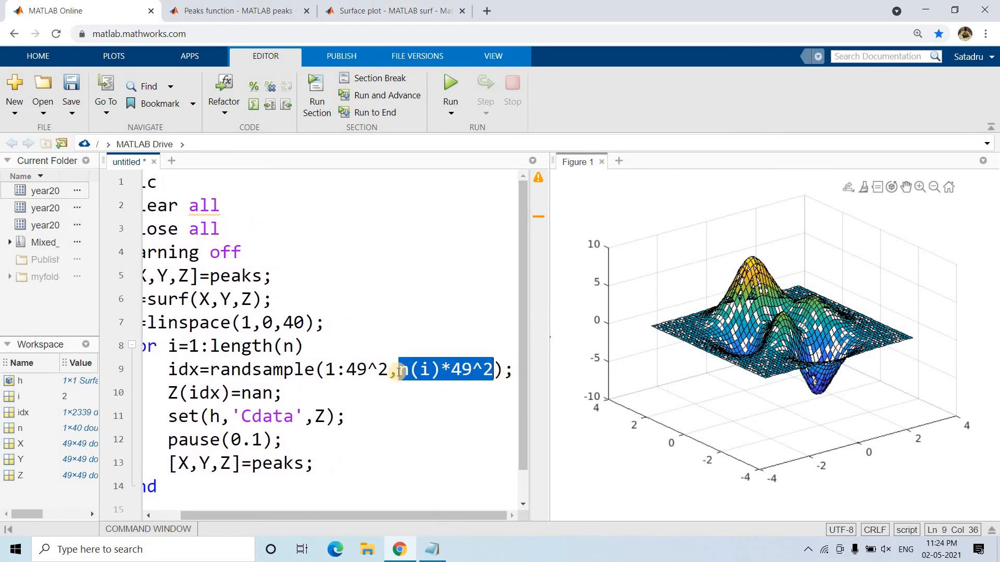
type("ceil(")
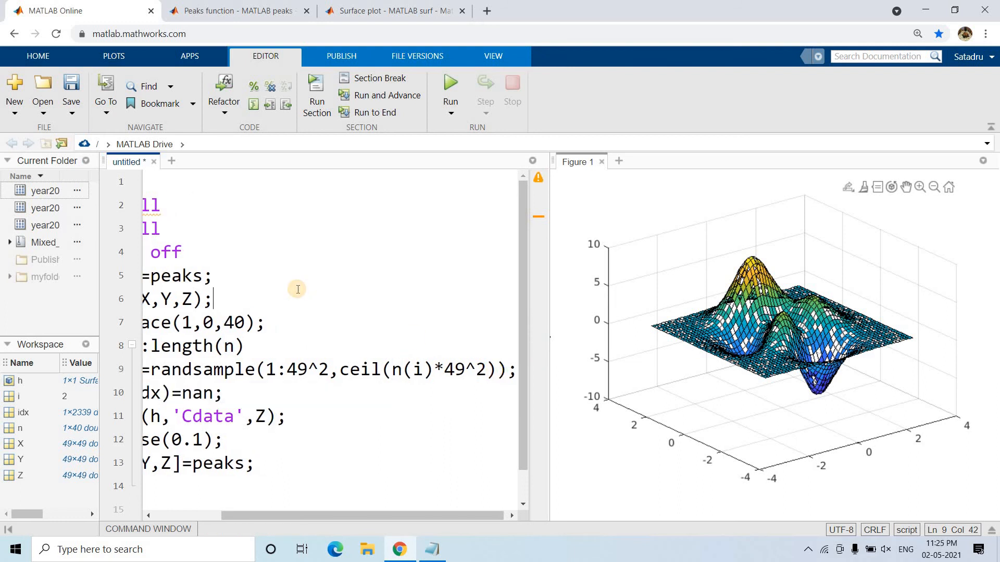
right_click(296, 289)
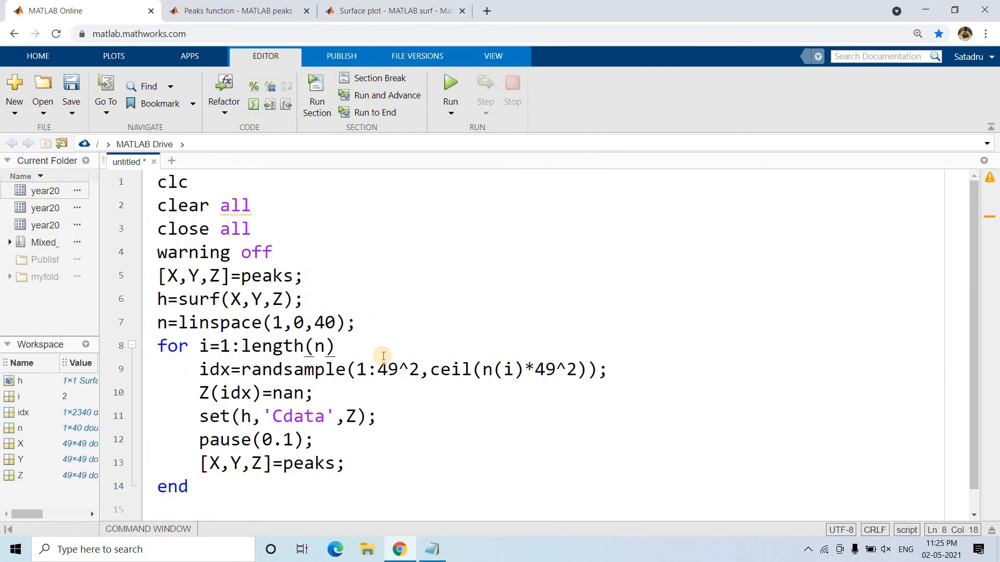
left_click(449, 83)
type("2")
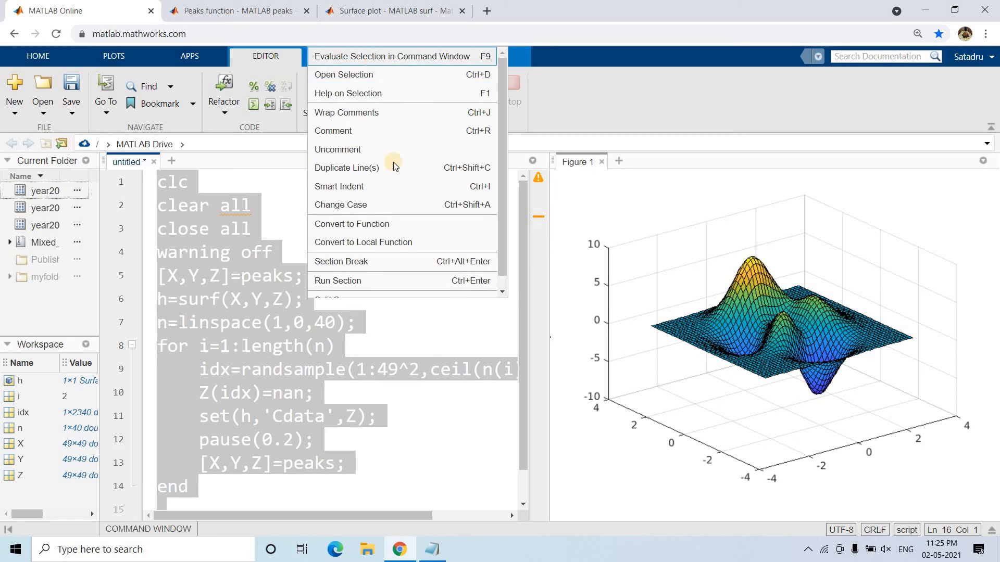
Dismiss the context menu and run the revised script, drawing a black mesh, then rerun it.
left_click(395, 255)
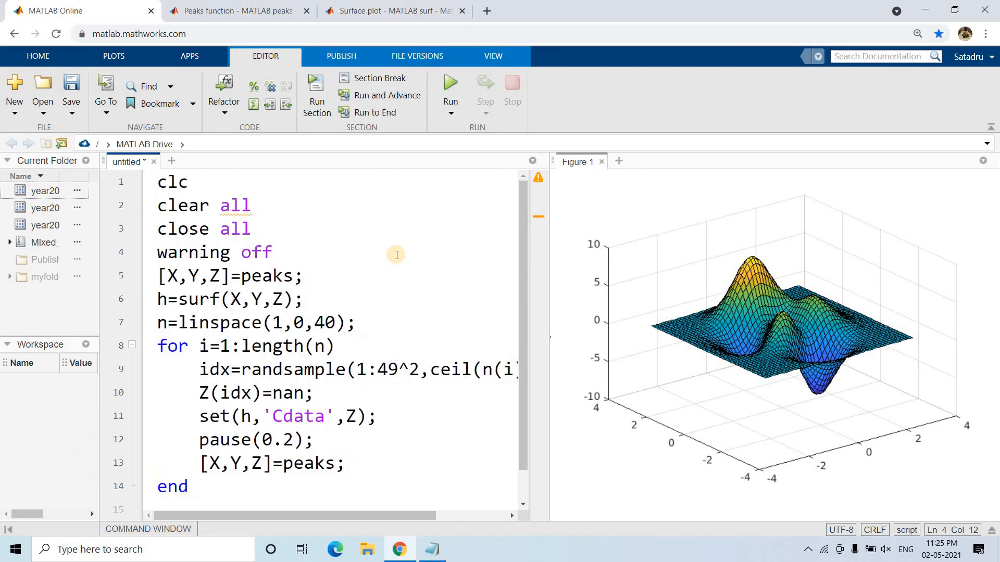
left_click(449, 87)
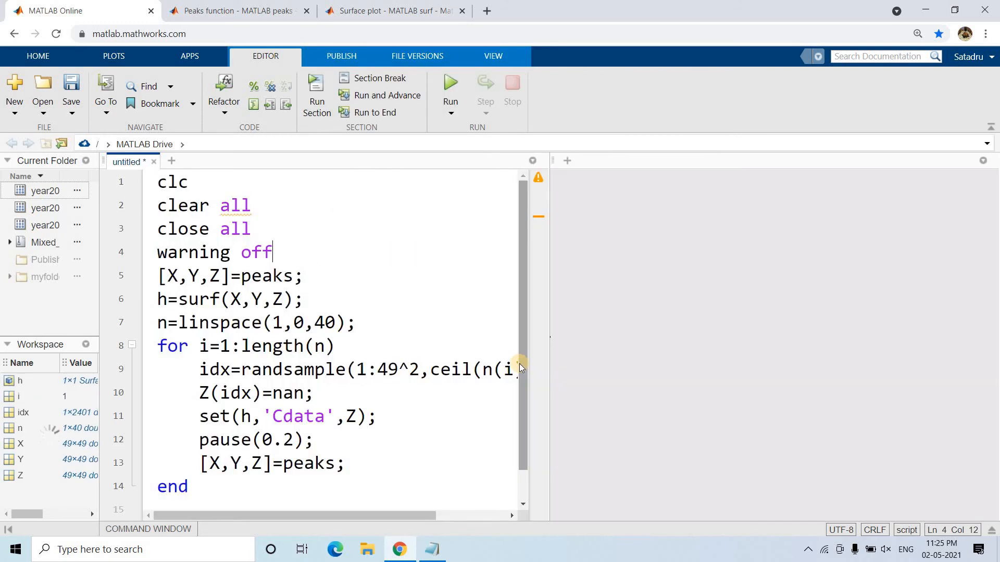
left_click(449, 83)
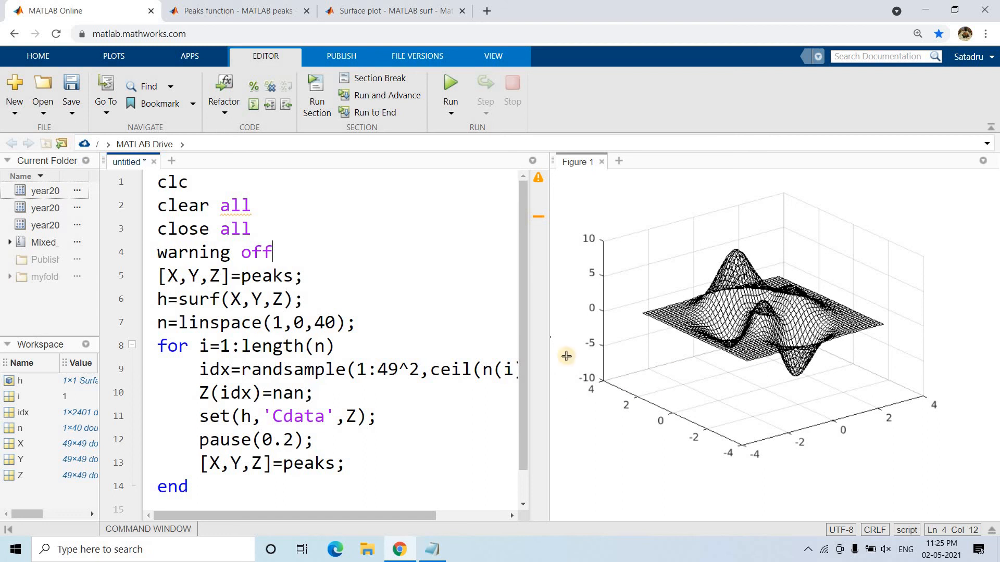
mouse_move(768, 401)
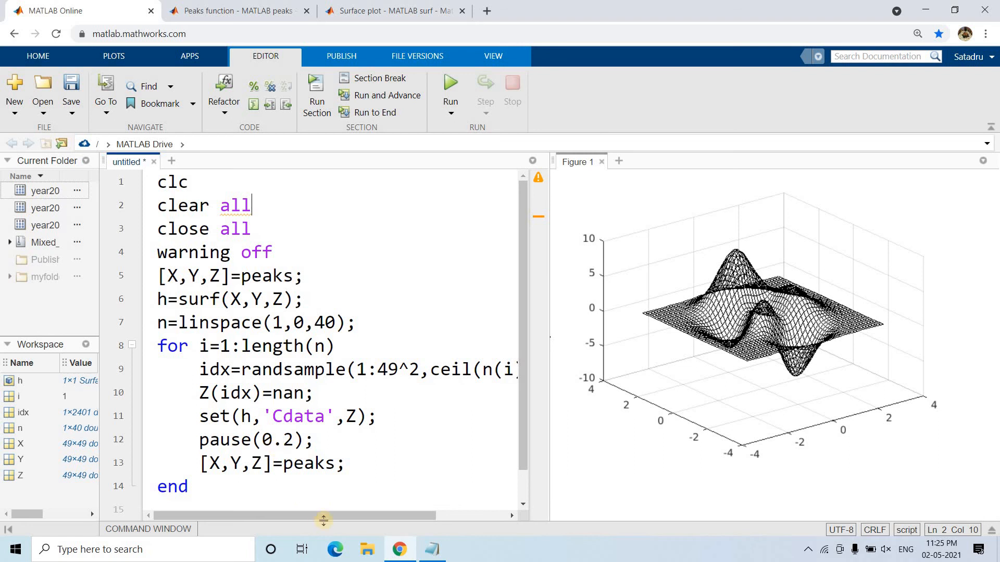
left_click_drag(324, 515, 383, 514)
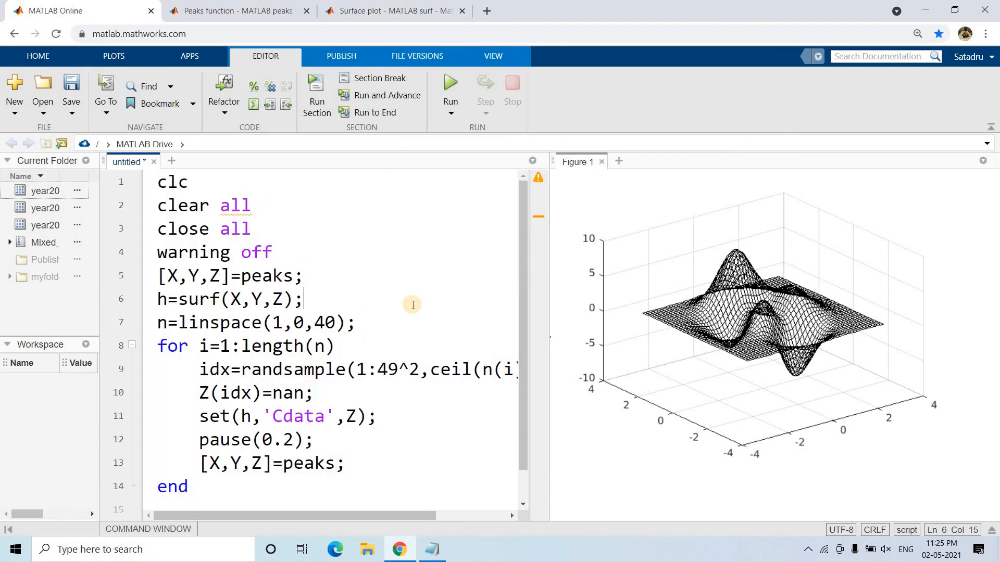
left_click(449, 83)
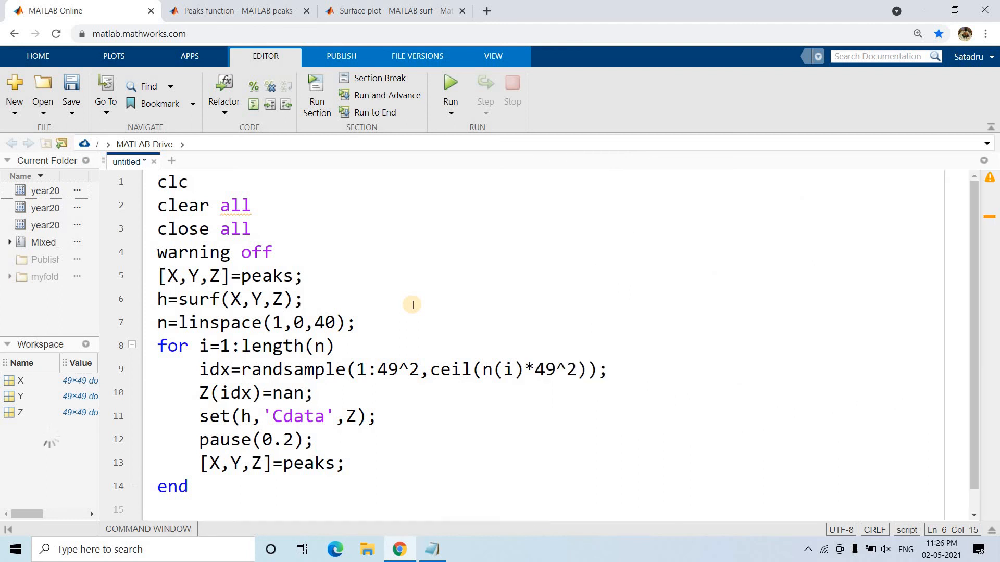
Let the run finish with the surface fully coloured, then revisit the Cdata and nan lines.
left_click(450, 83)
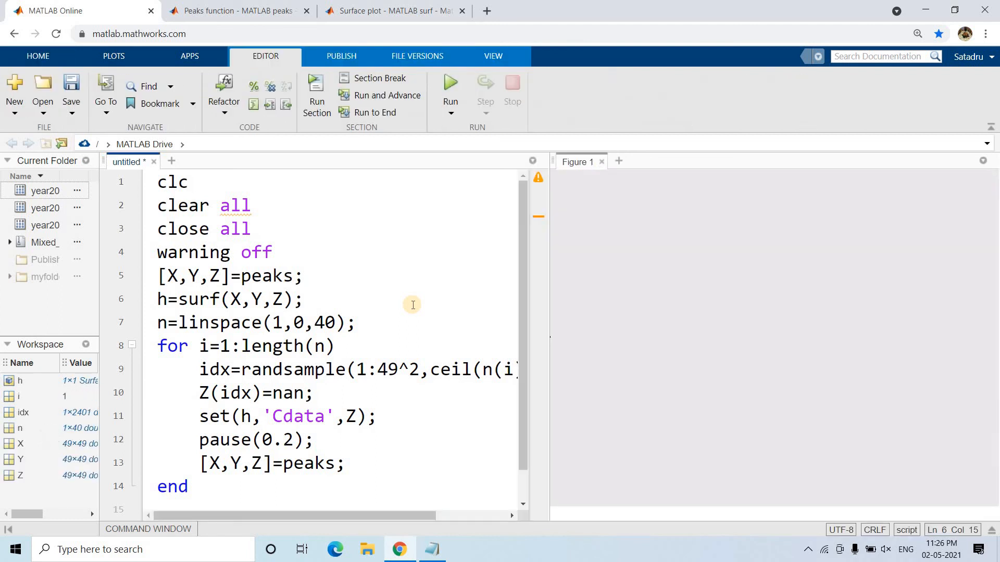
left_click(449, 86)
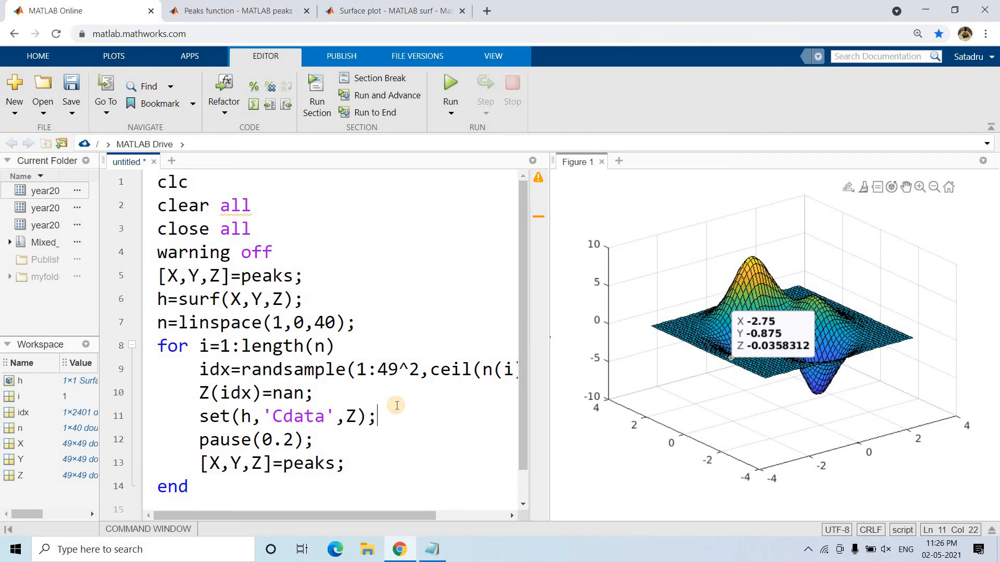
double_click(388, 369)
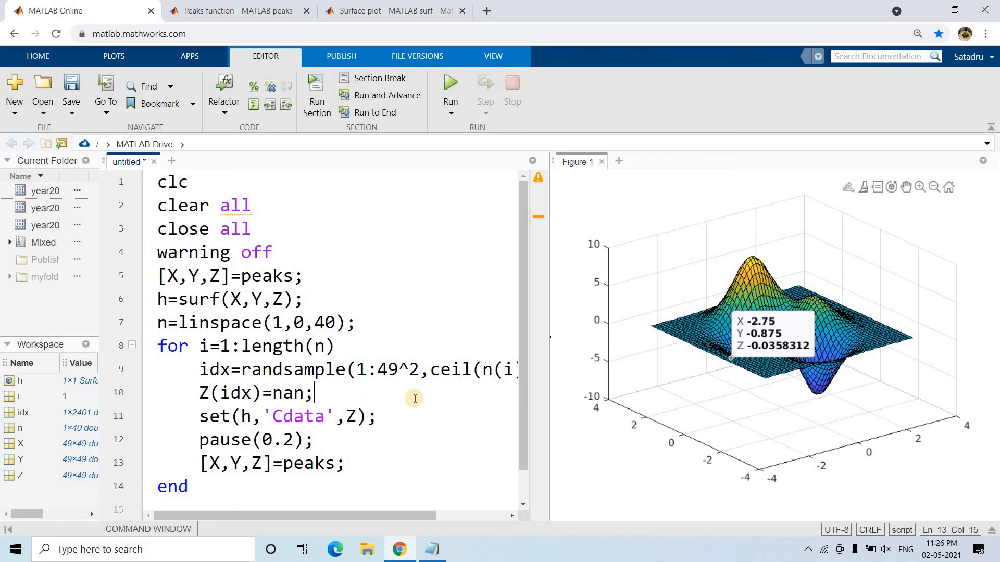
left_click(414, 398)
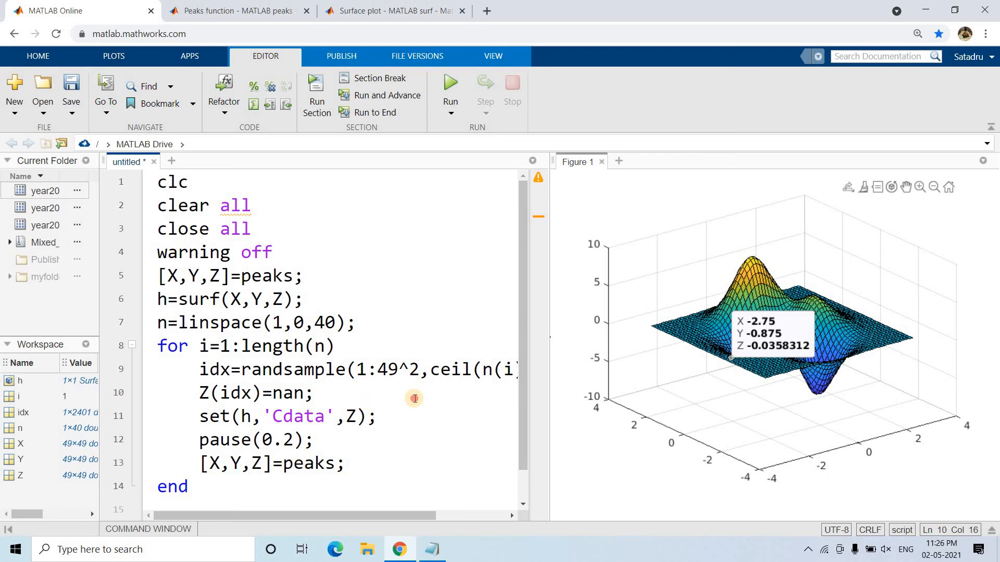